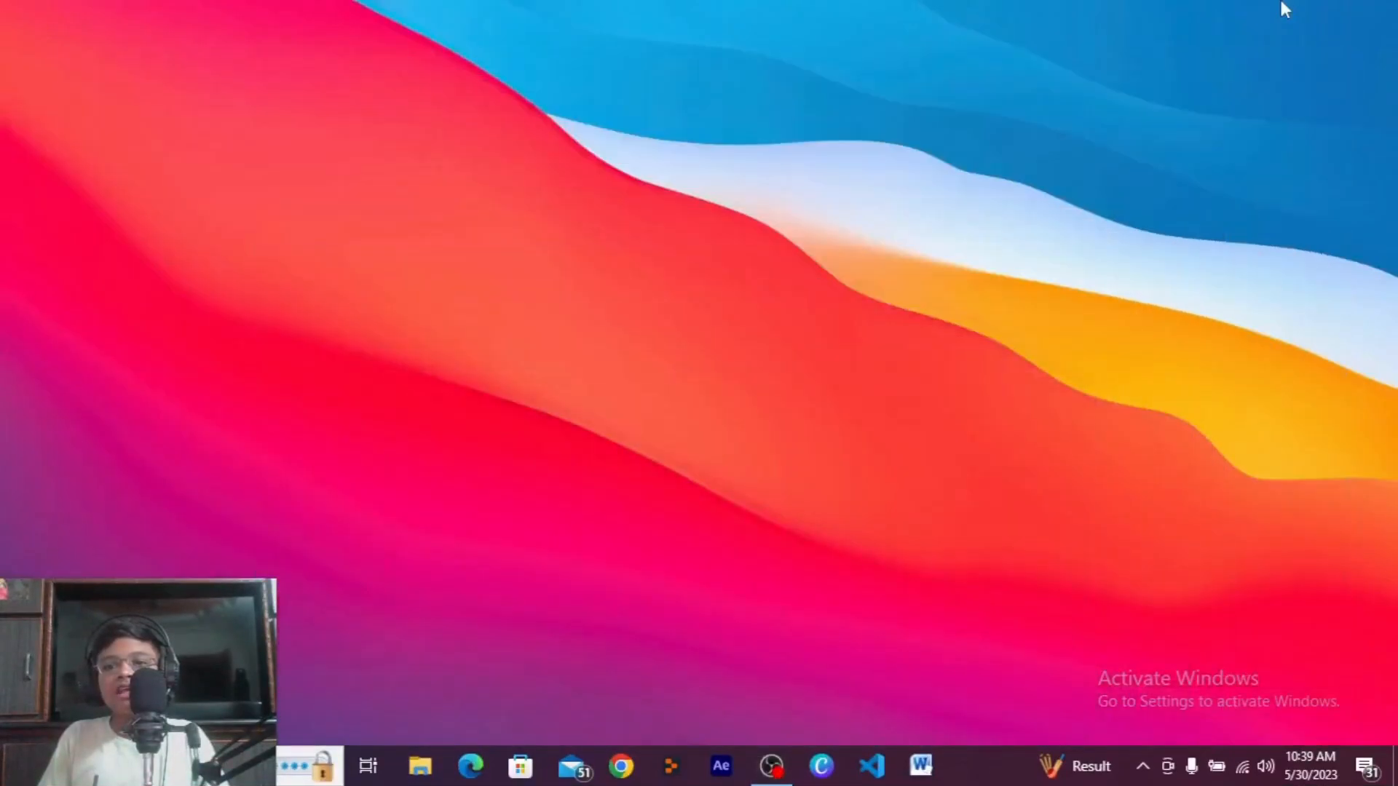
mouse_move(886, 356)
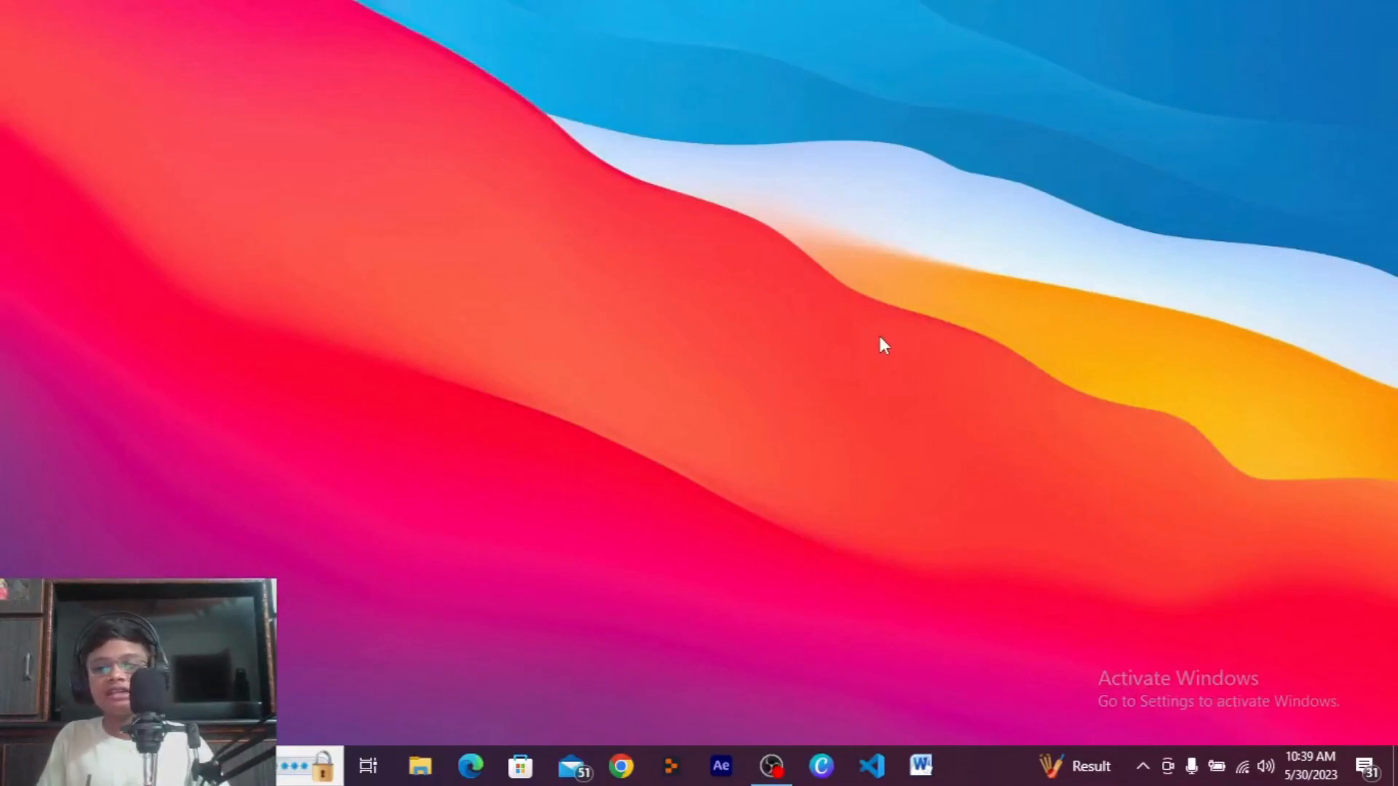
mouse_move(908, 361)
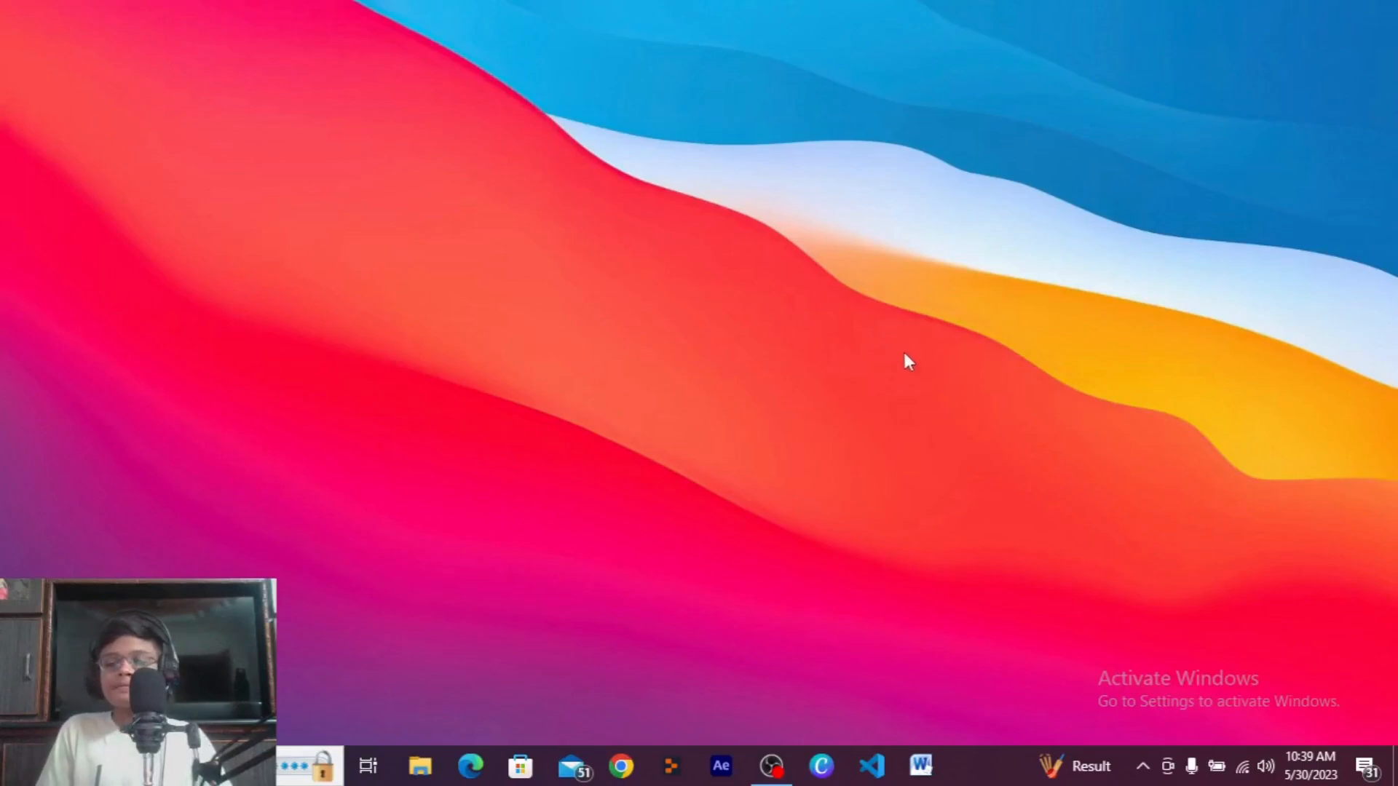
mouse_move(921, 318)
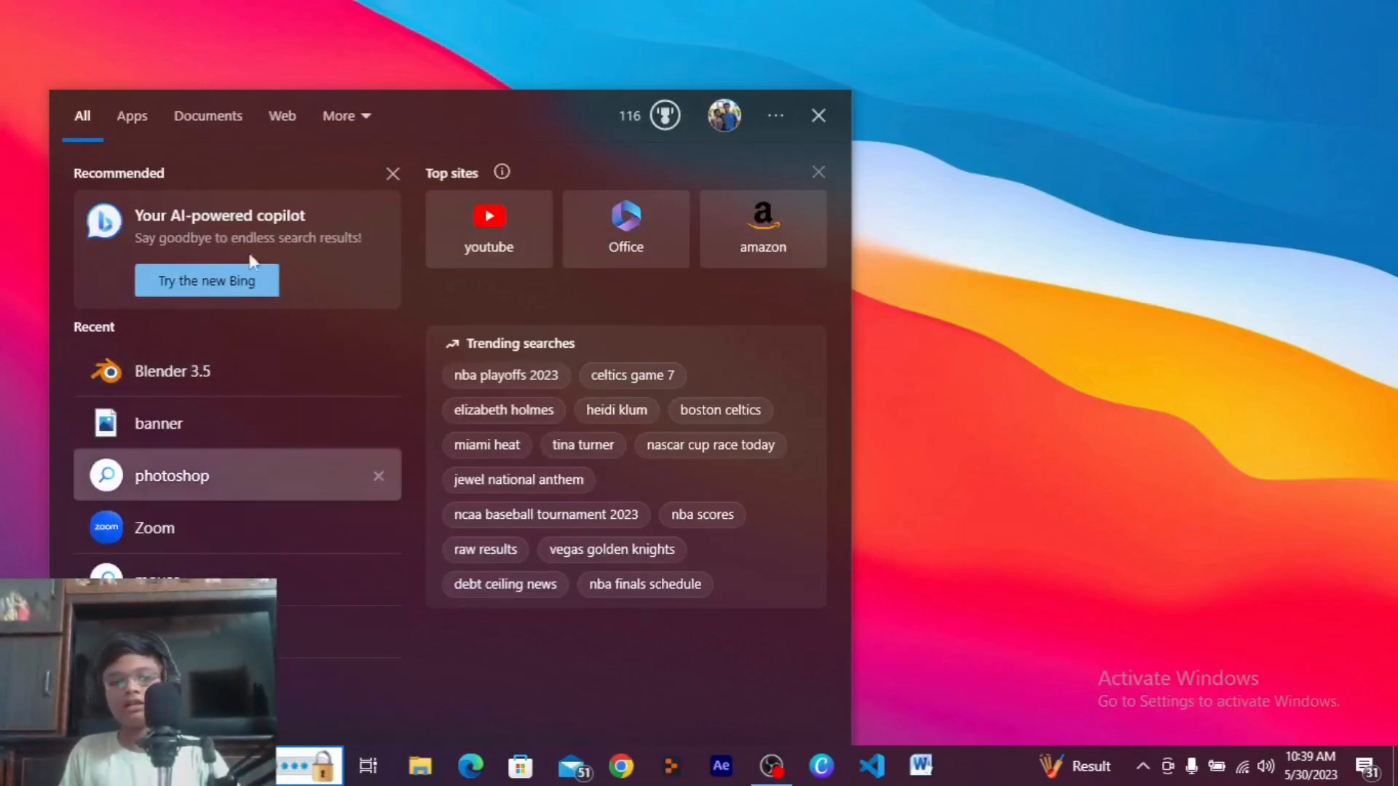
Step: Launch Blender 3.5 from the Recent list in Windows Start search
left_click(817, 116)
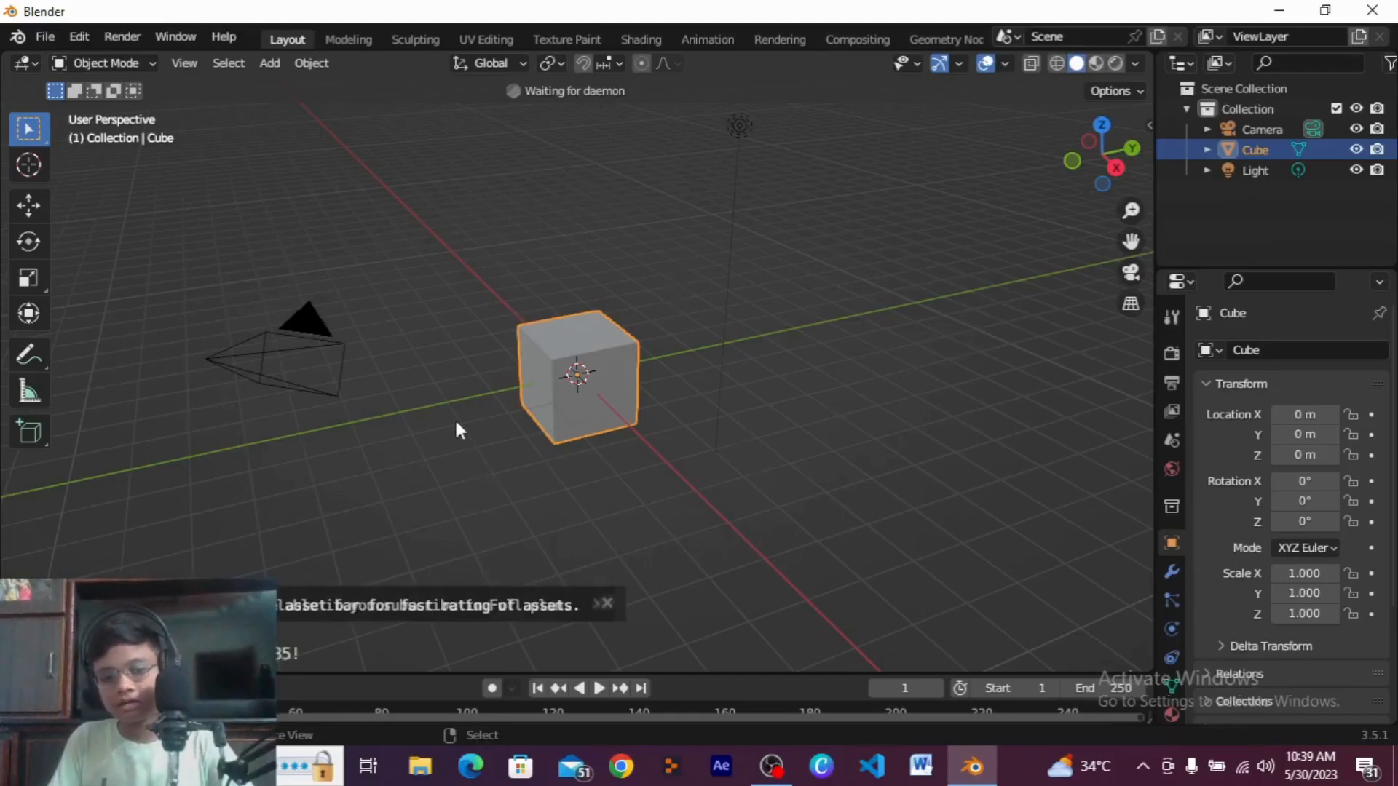
mouse_move(480, 448)
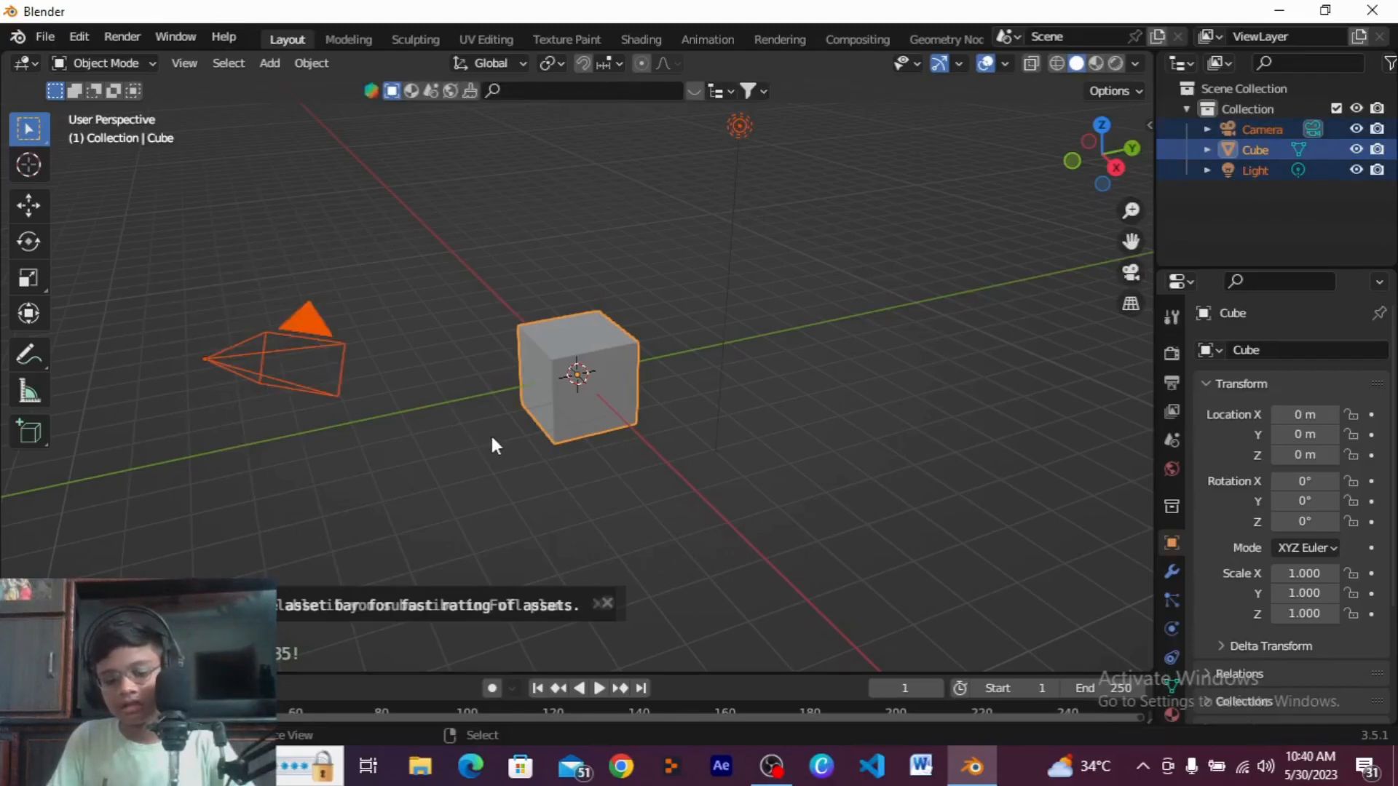
mouse_move(544, 446)
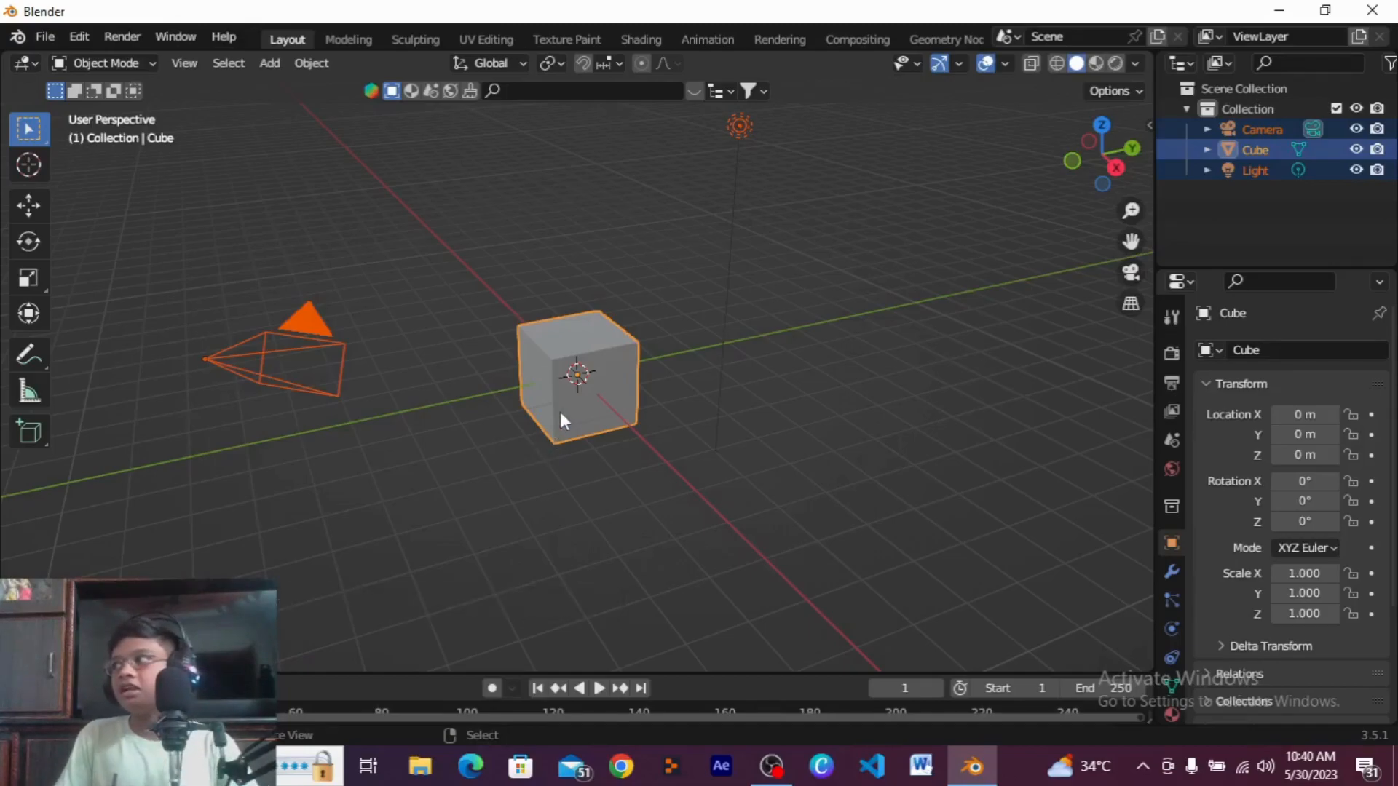
mouse_move(560, 422)
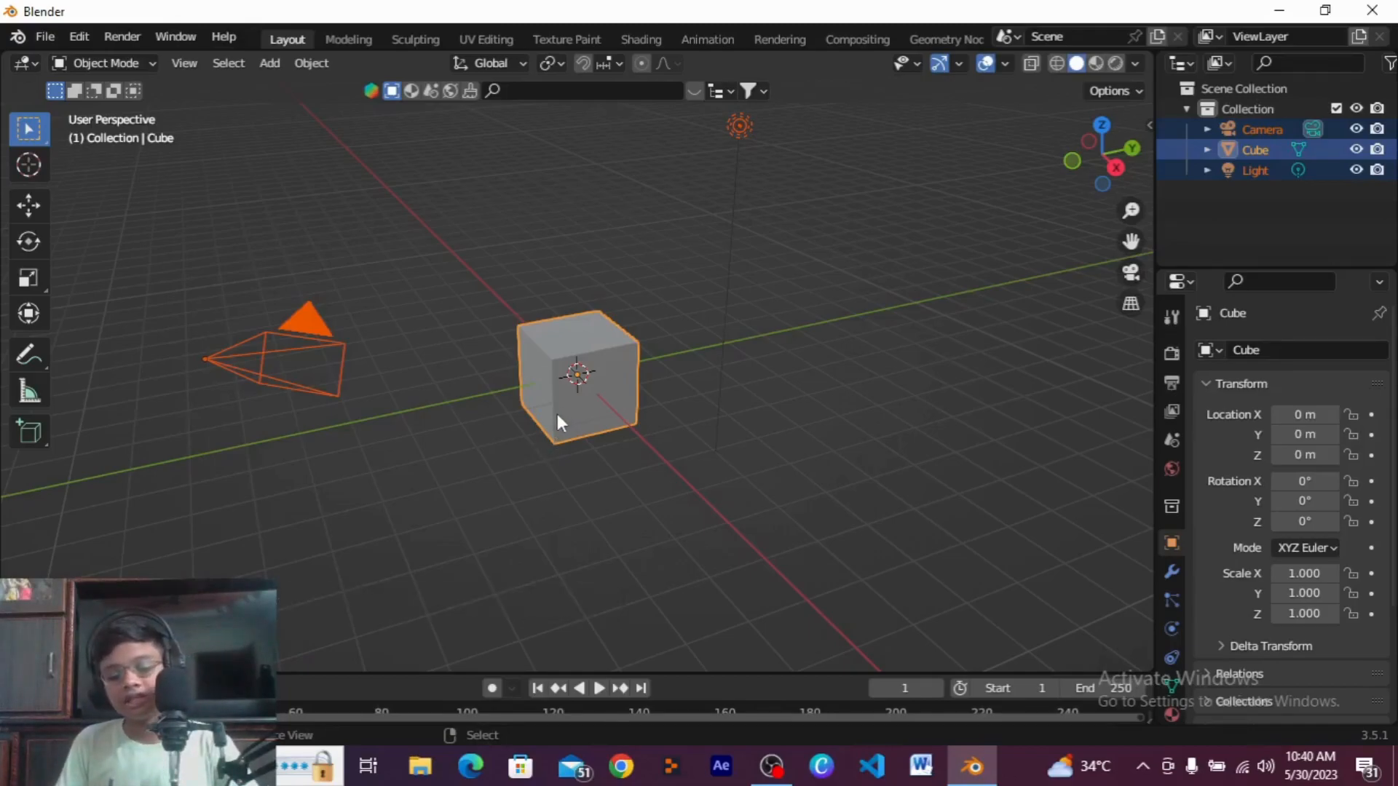
Step: Delete the selected default cube, camera and light
key("x")
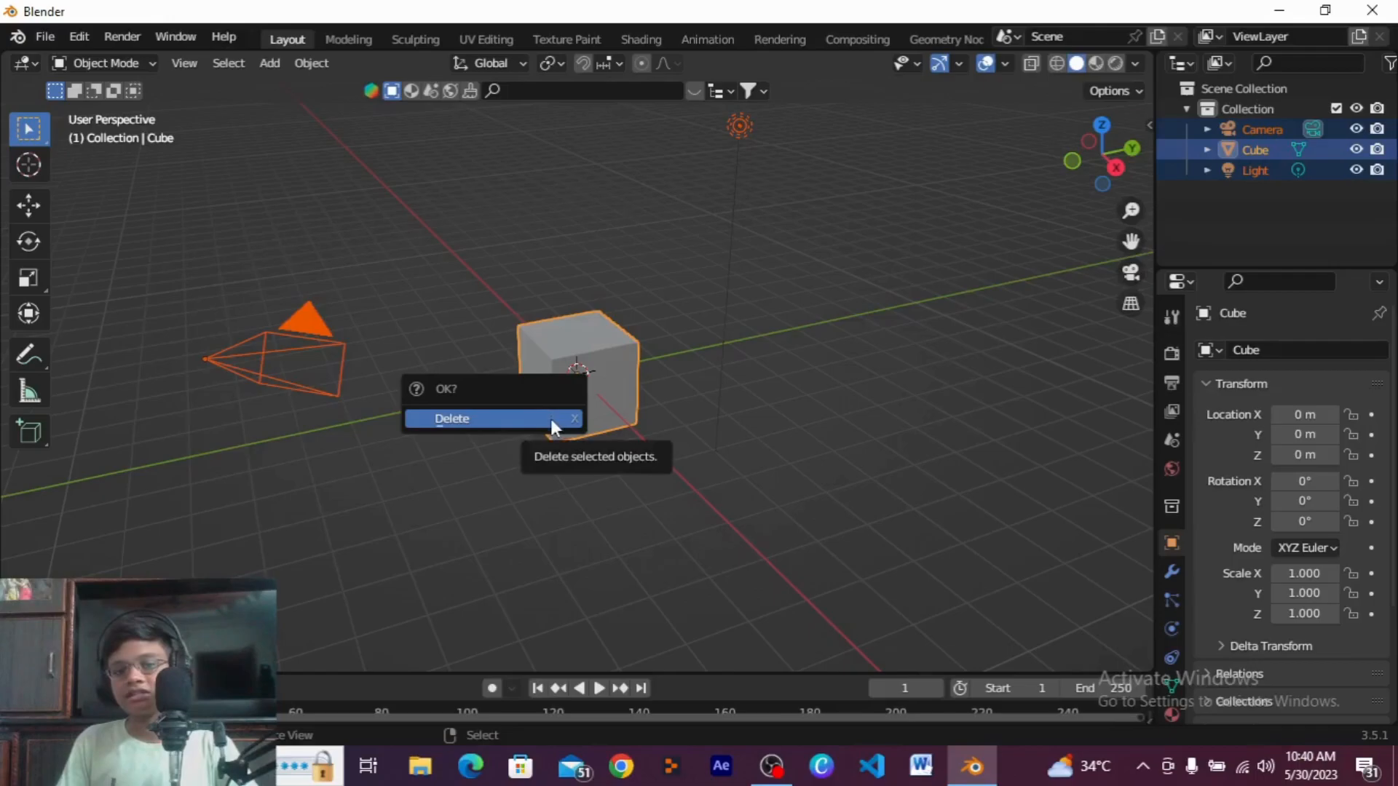
left_click(452, 418)
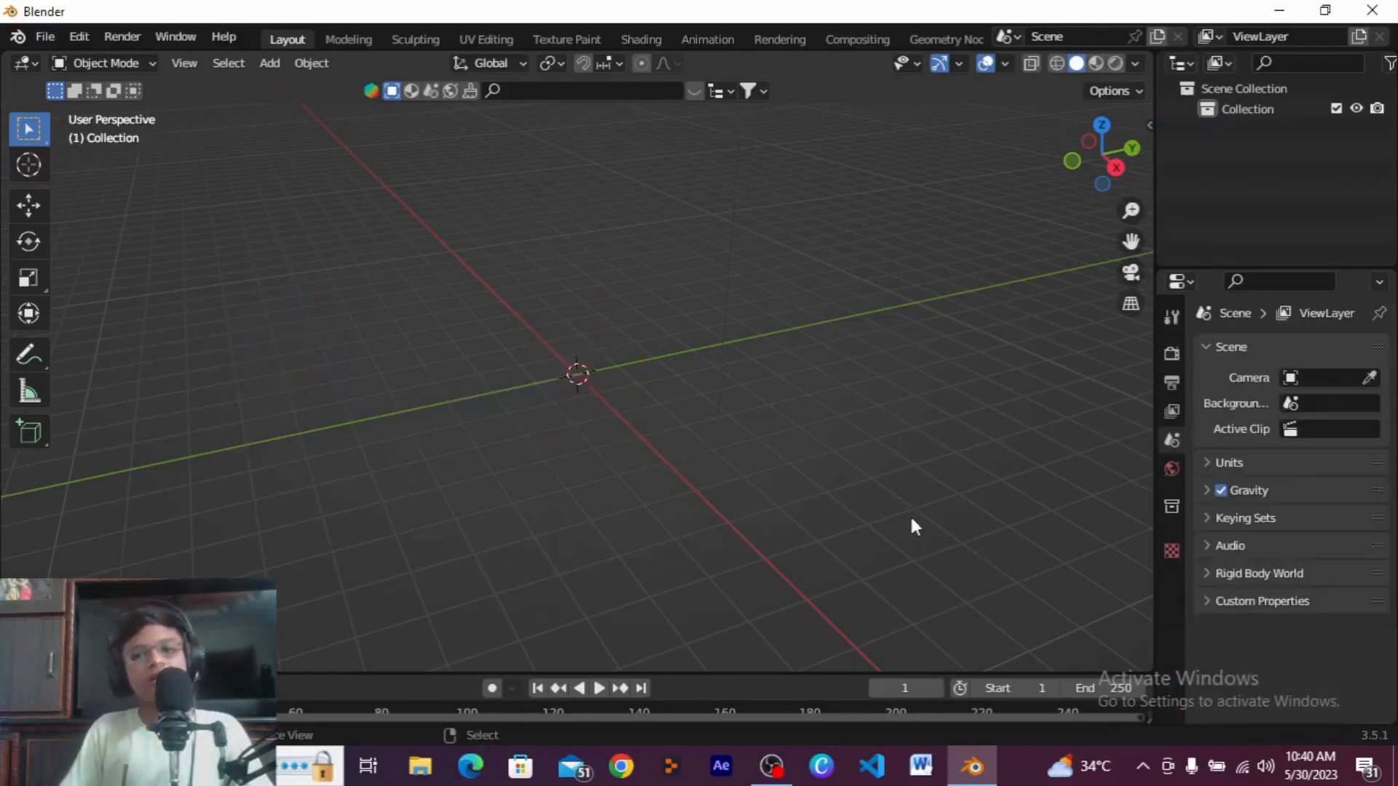
mouse_move(687, 444)
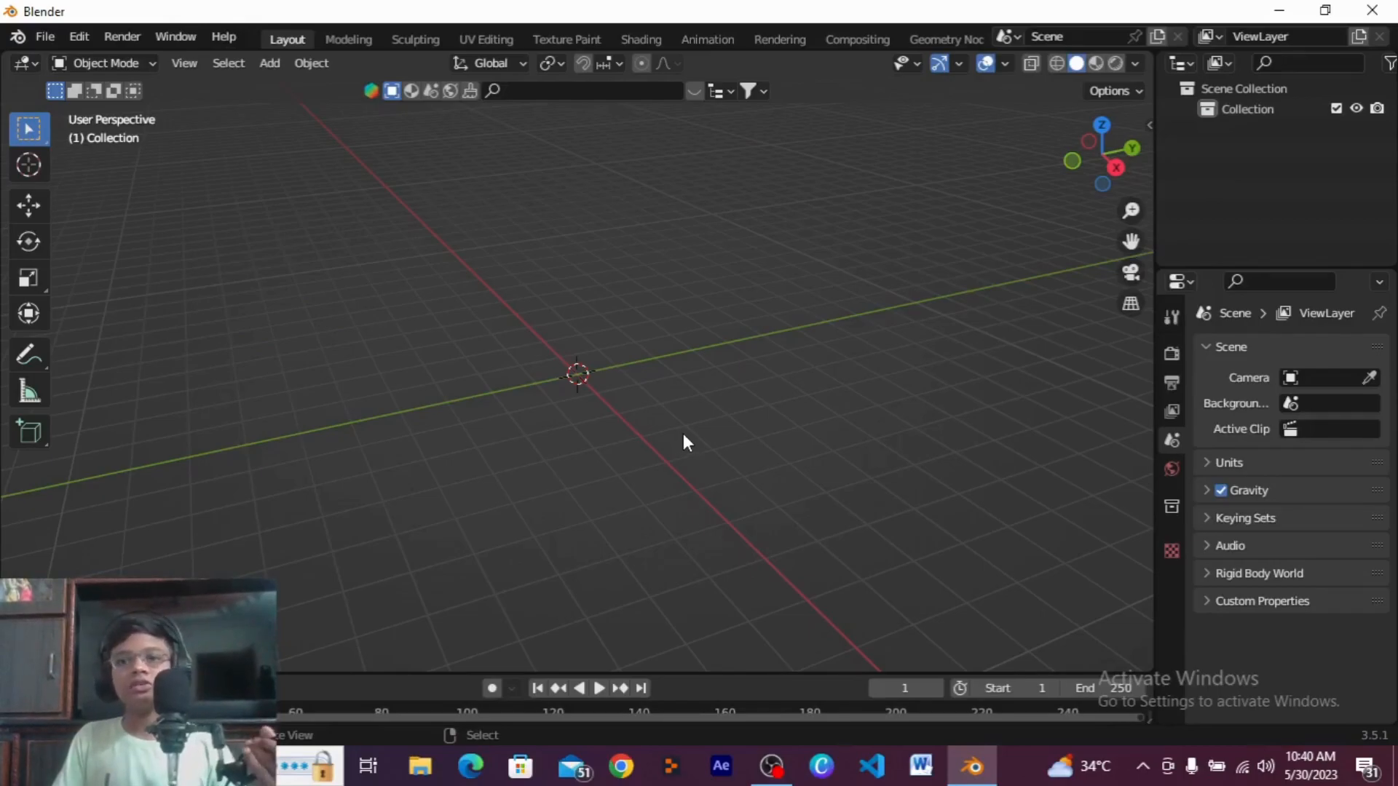
mouse_move(682, 434)
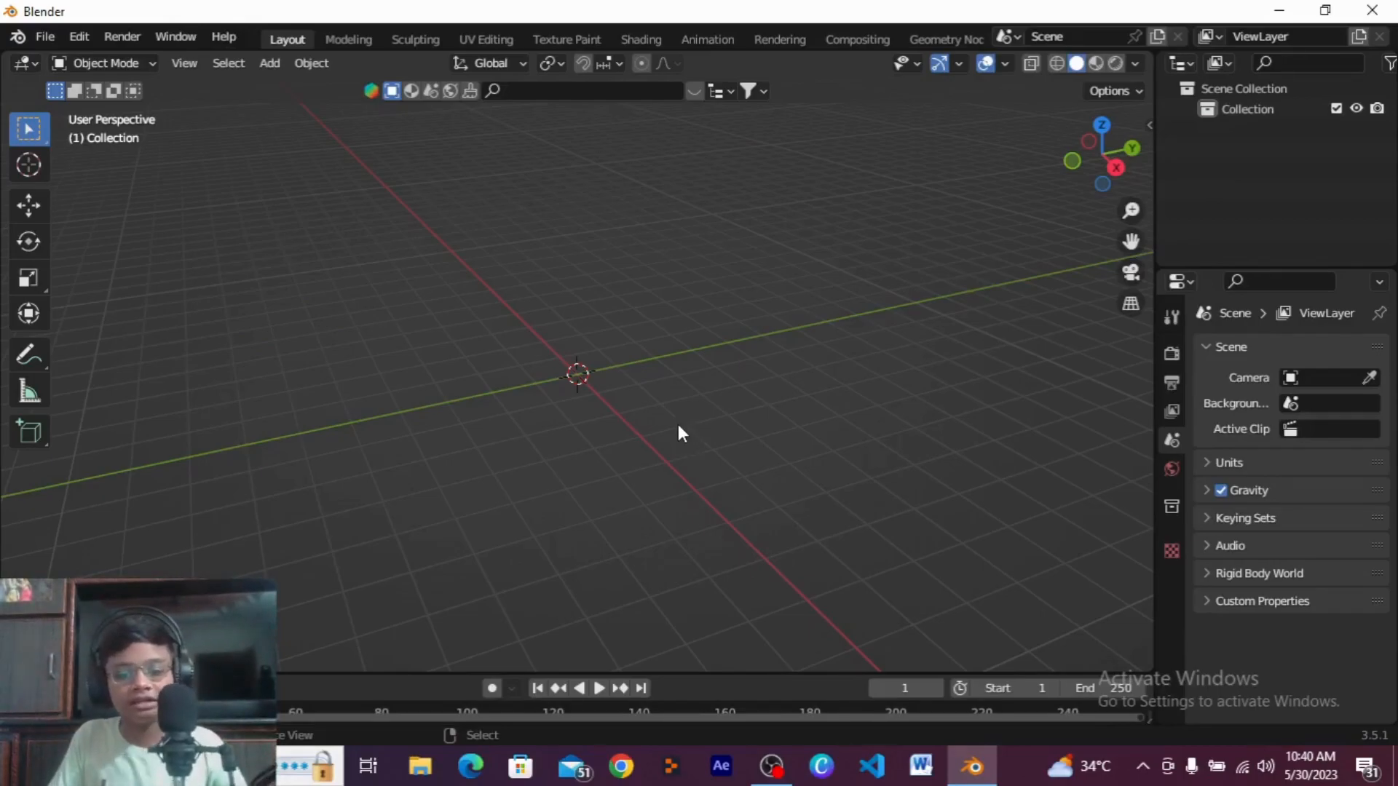
mouse_move(682, 466)
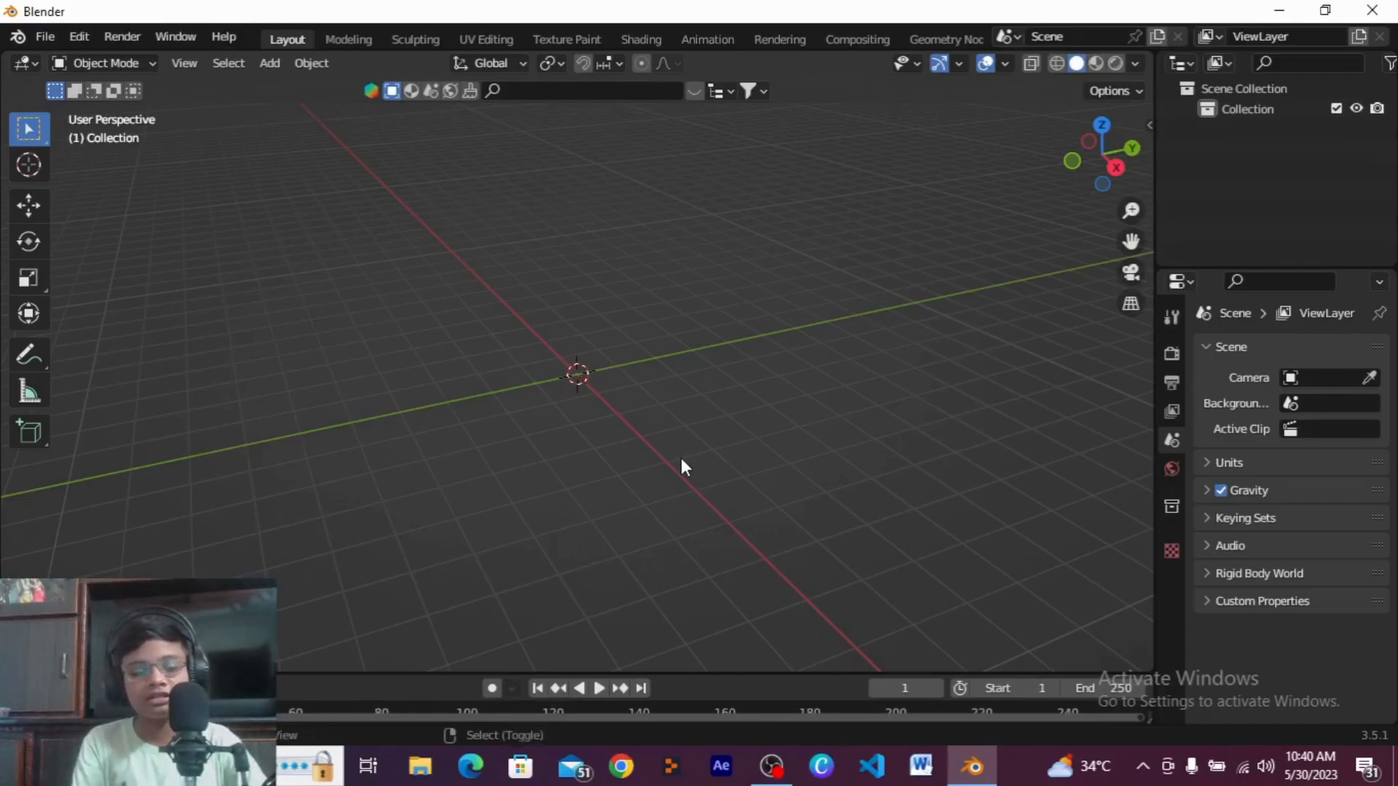
Step: Add a Plane from the Add > Mesh menu at the scene origin
left_click(268, 62)
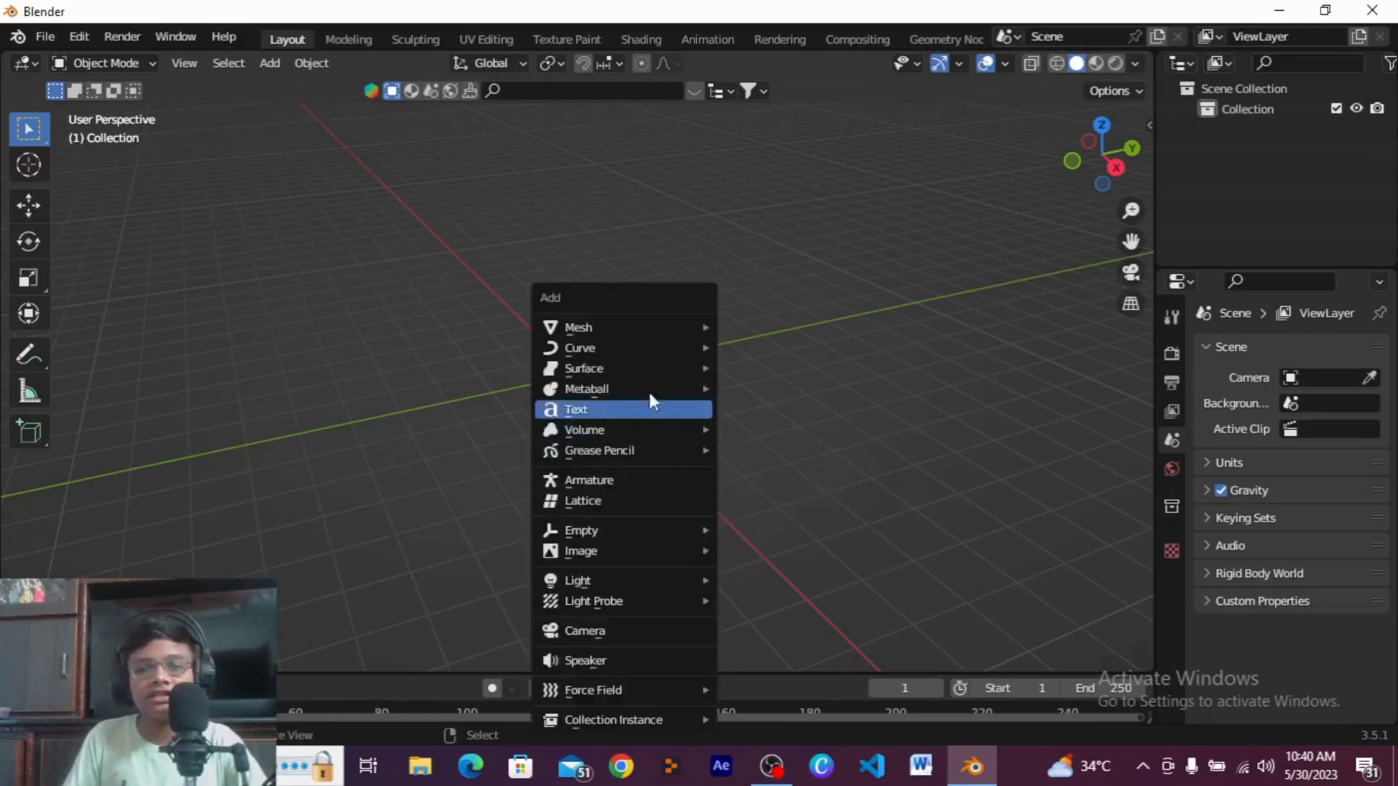
mouse_move(577, 327)
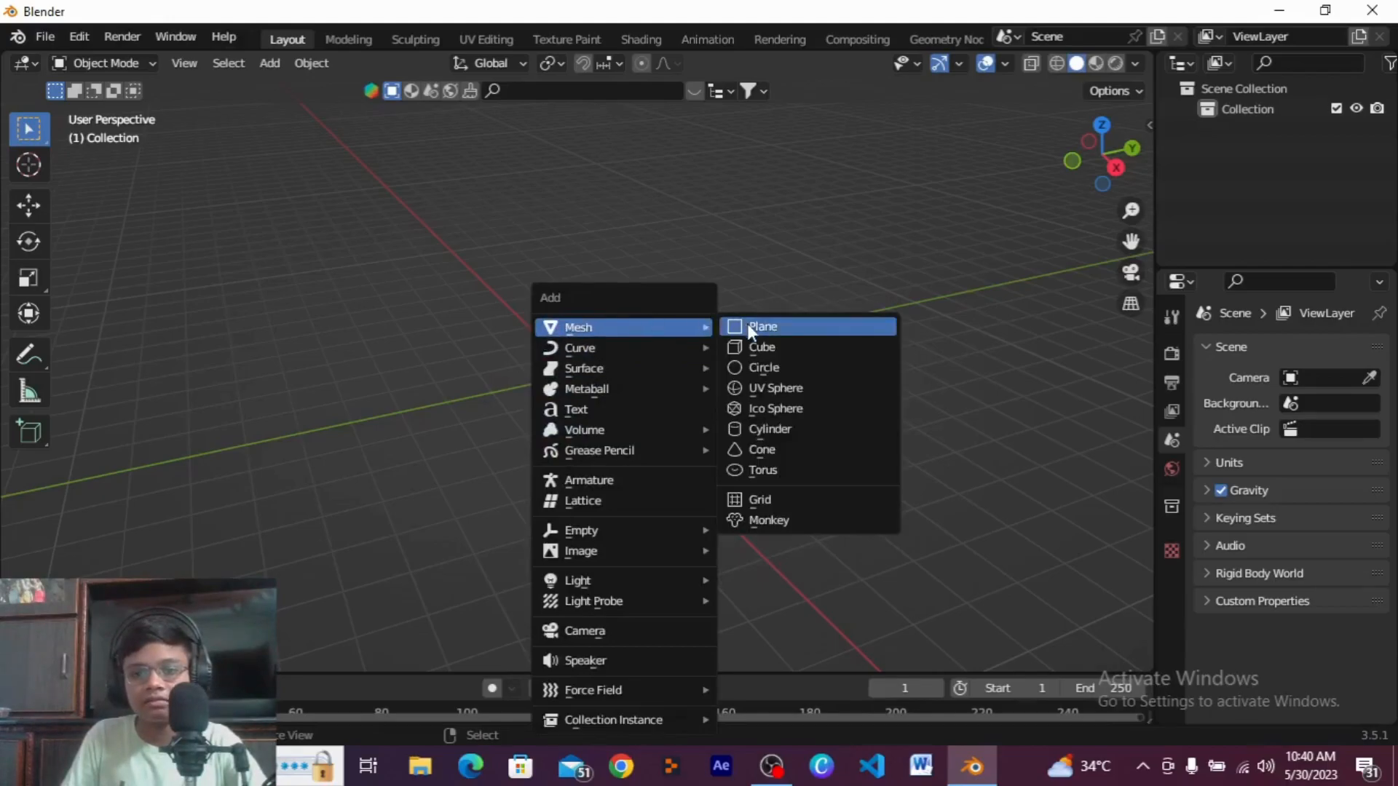
mouse_move(763, 326)
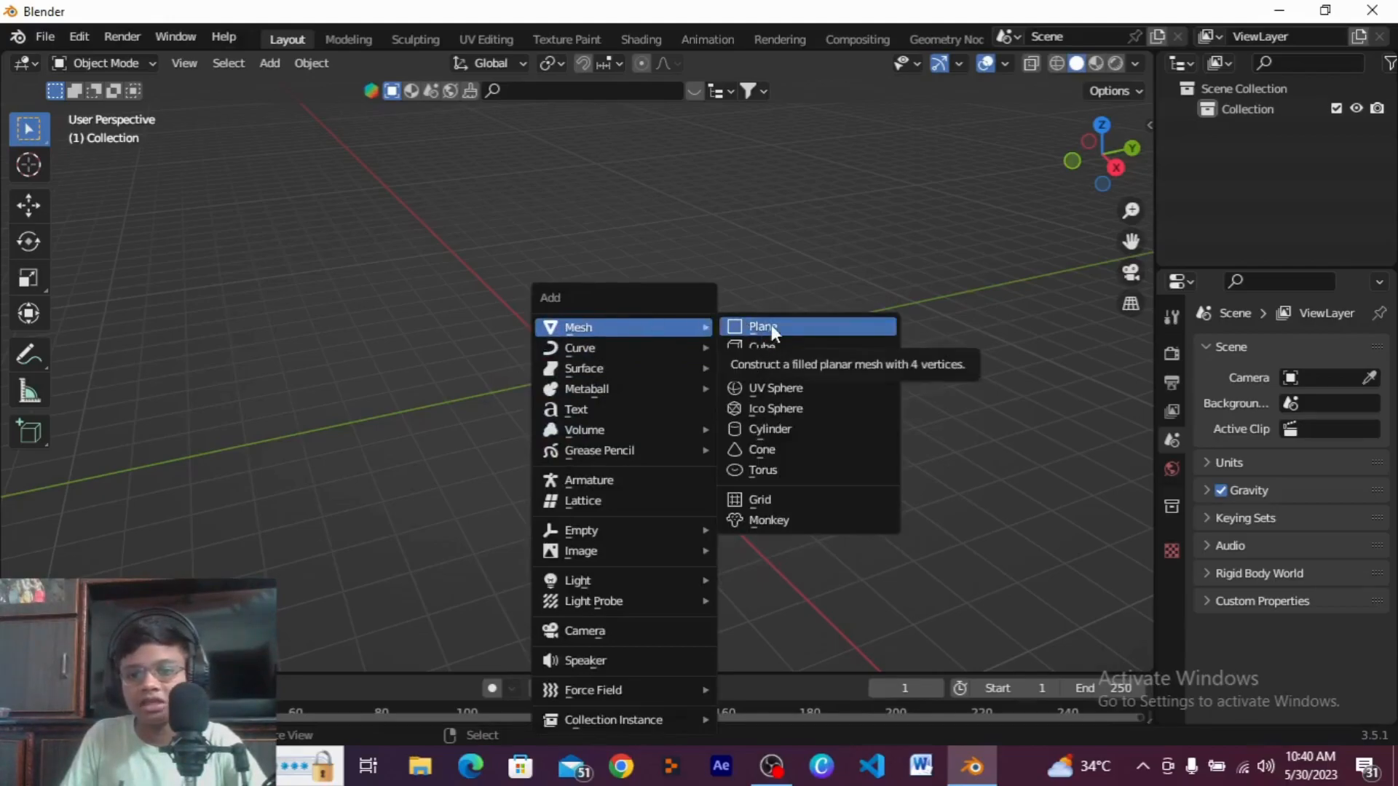
left_click(762, 327)
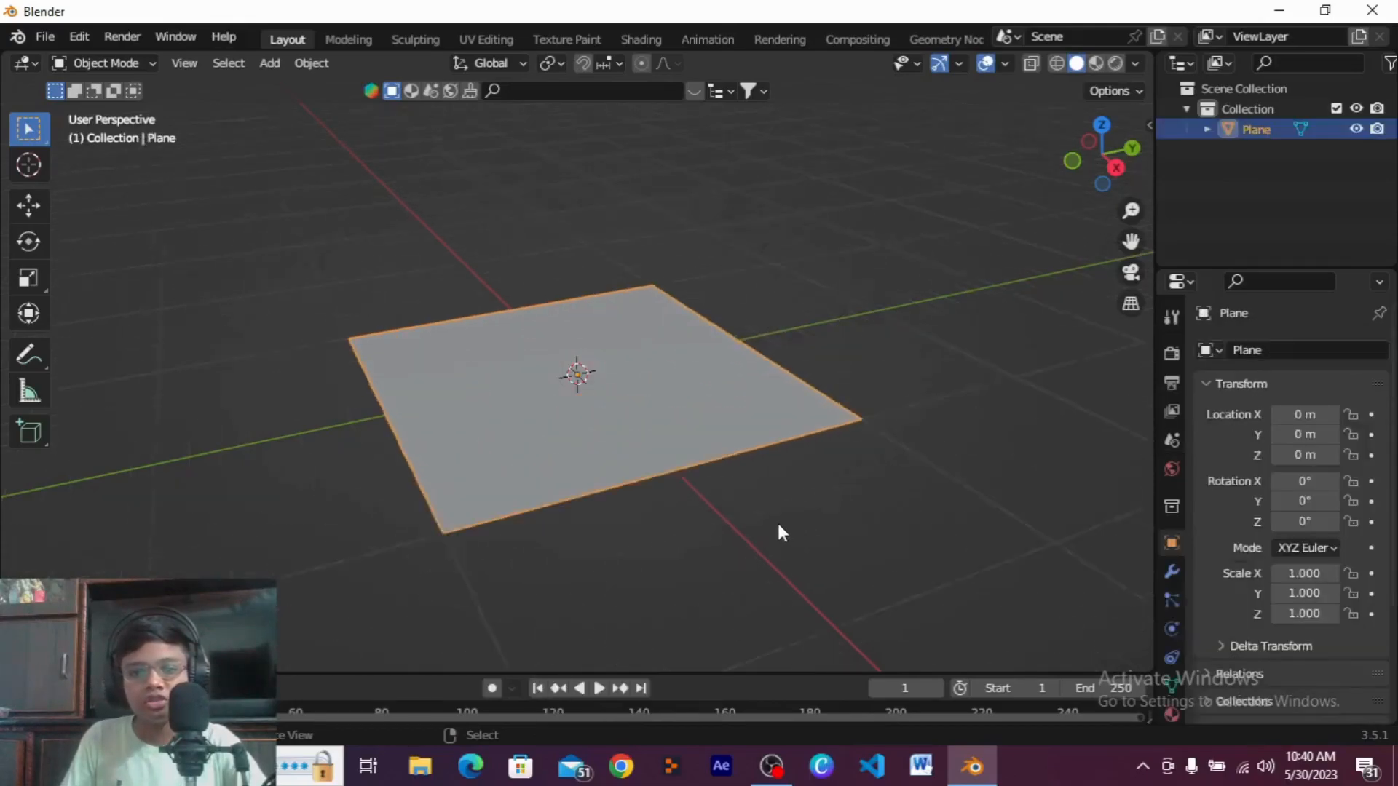
mouse_move(1131, 211)
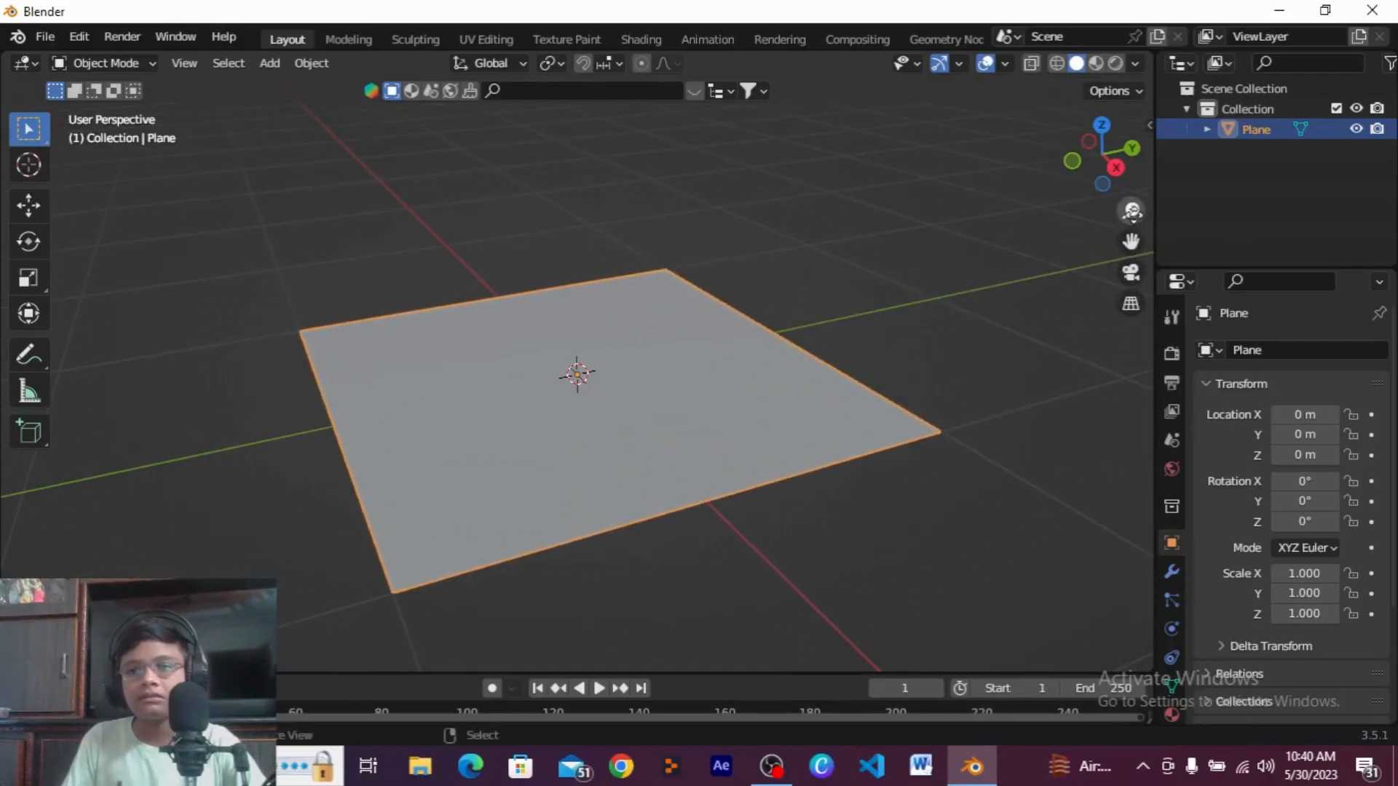
mouse_move(736, 485)
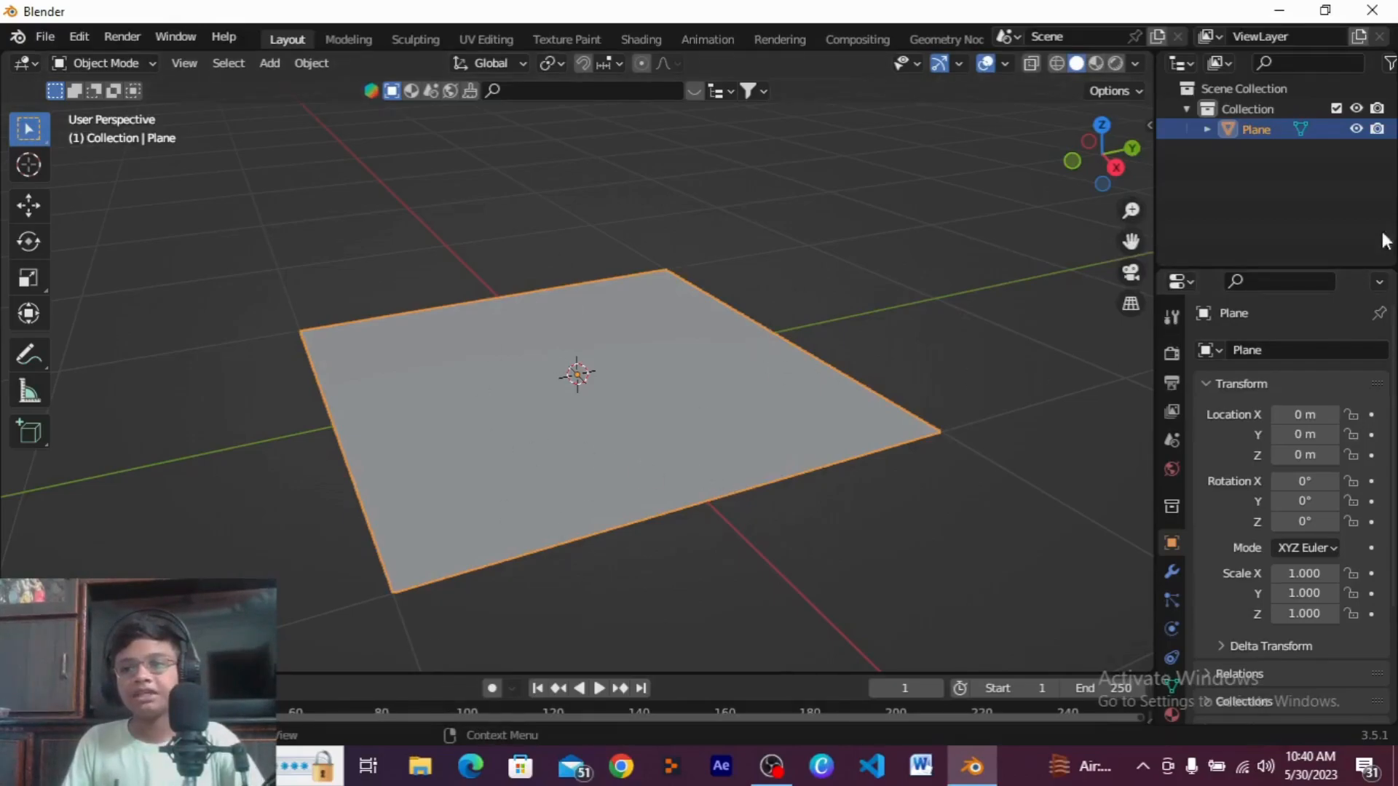
Step: Add a Solidify modifier to the plane and reduce its thickness to about 0.14 m
left_click(1171, 571)
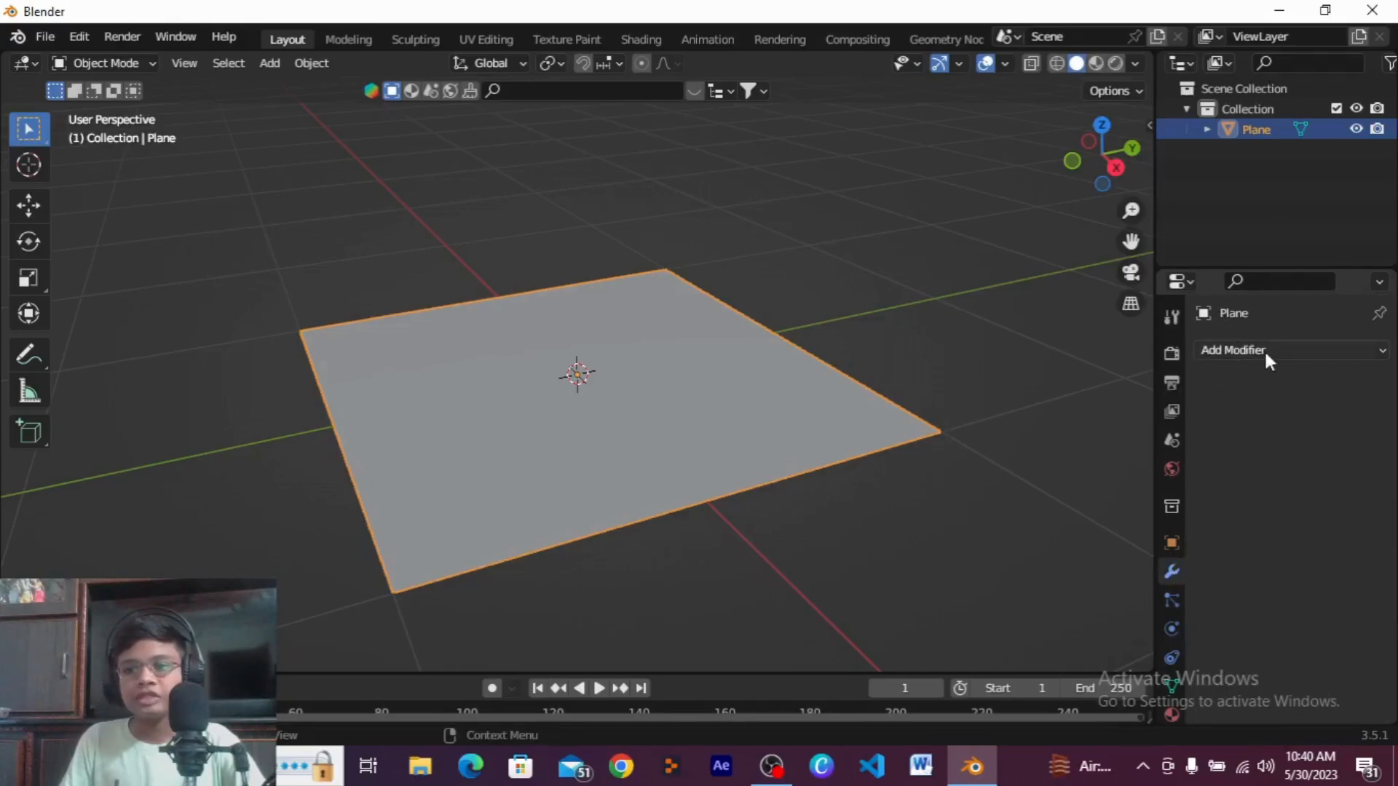
left_click(1232, 349)
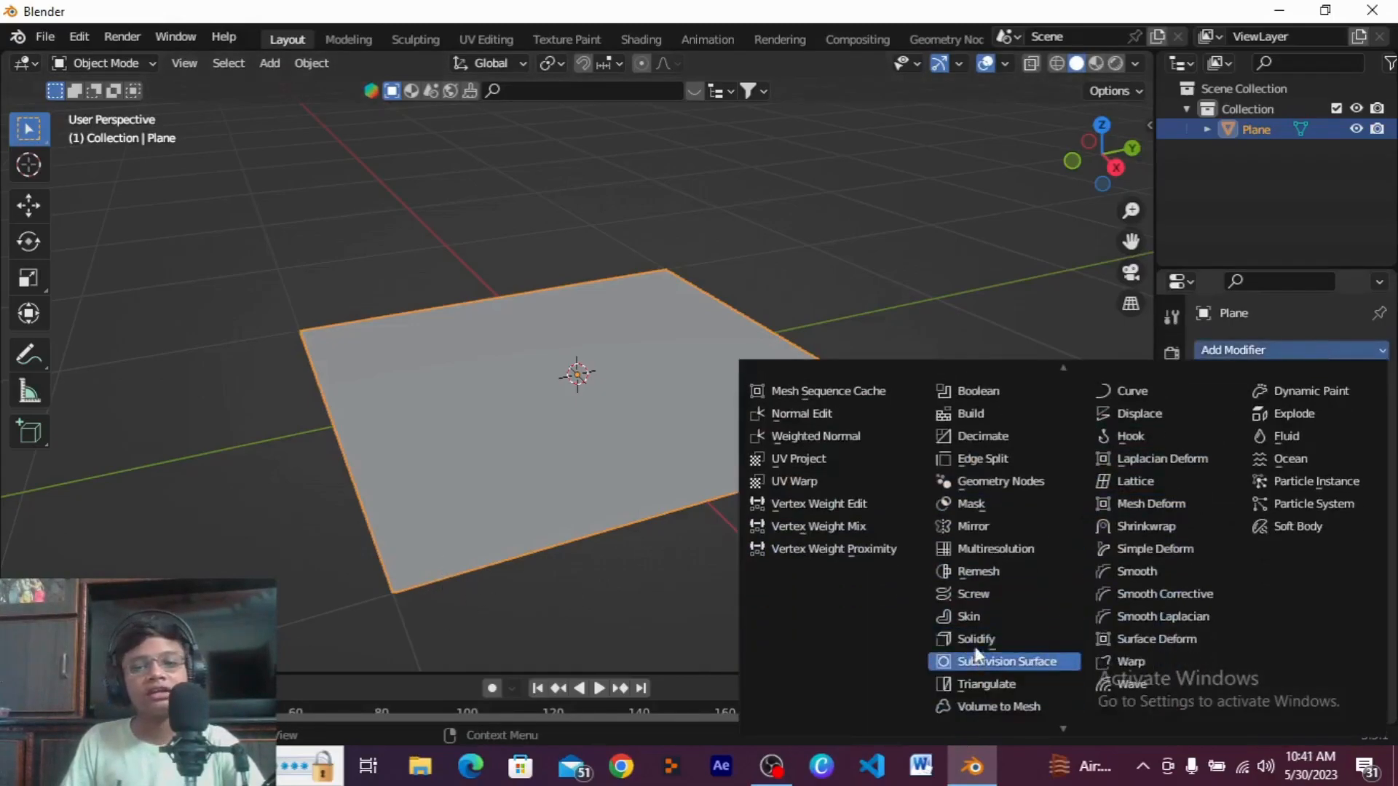
left_click(974, 639)
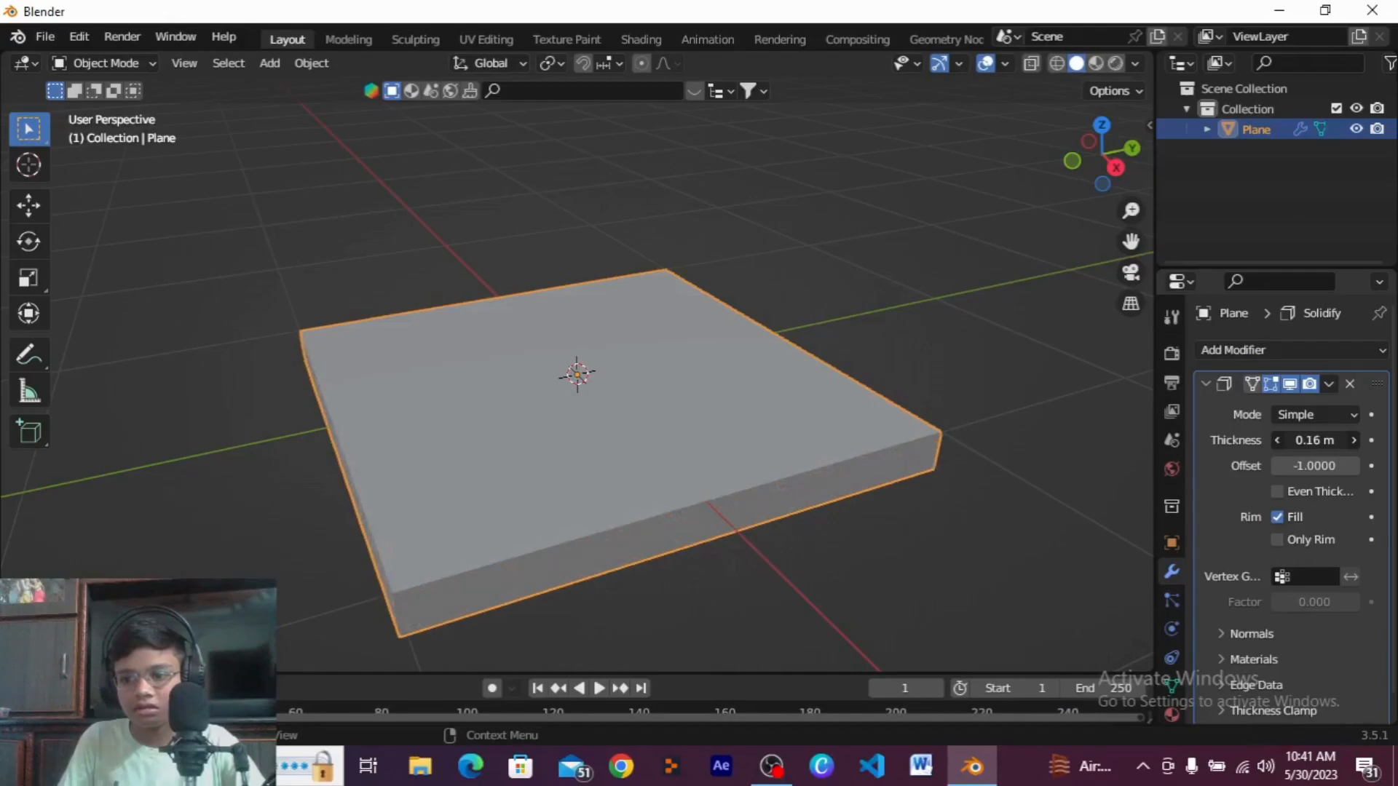
left_click_drag(1328, 440, 1311, 440)
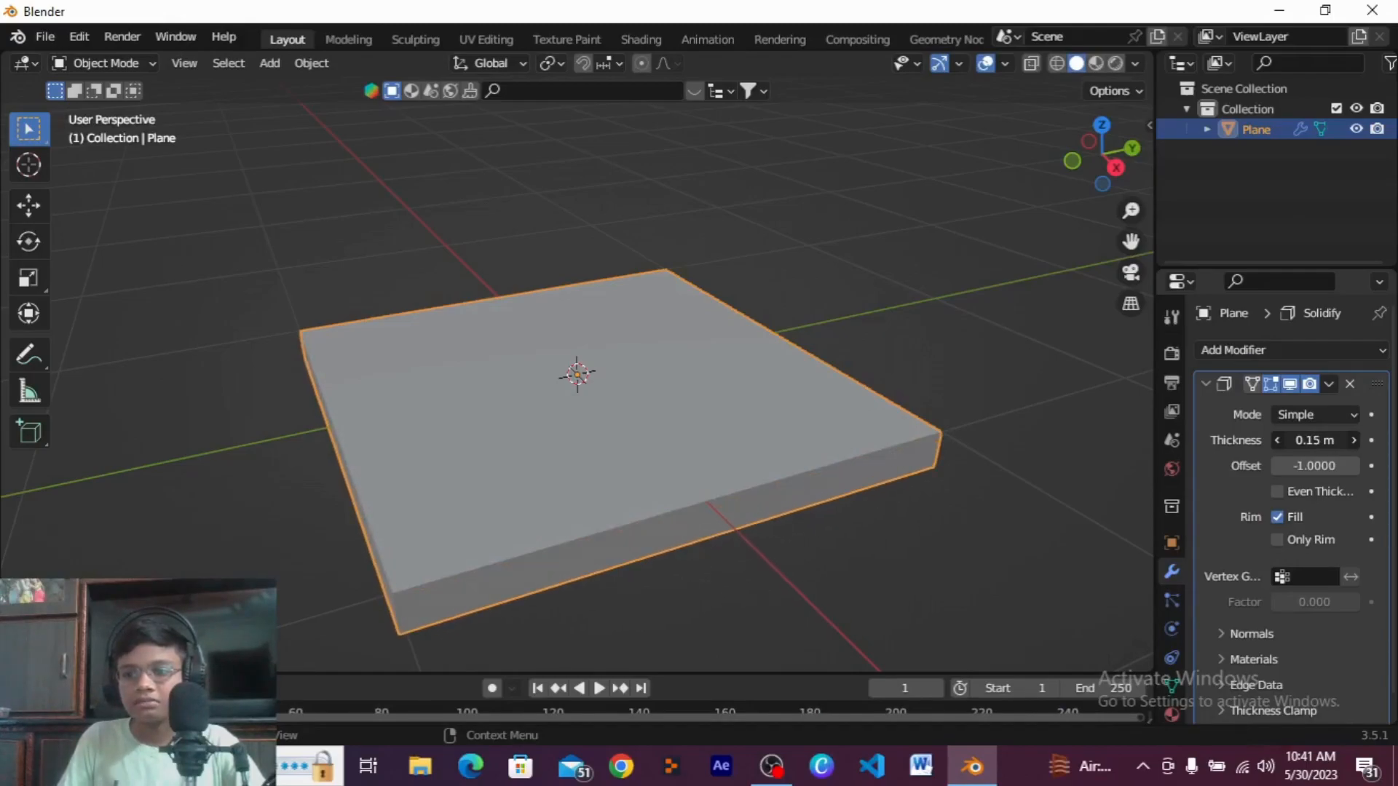
left_click_drag(1319, 440, 1314, 440)
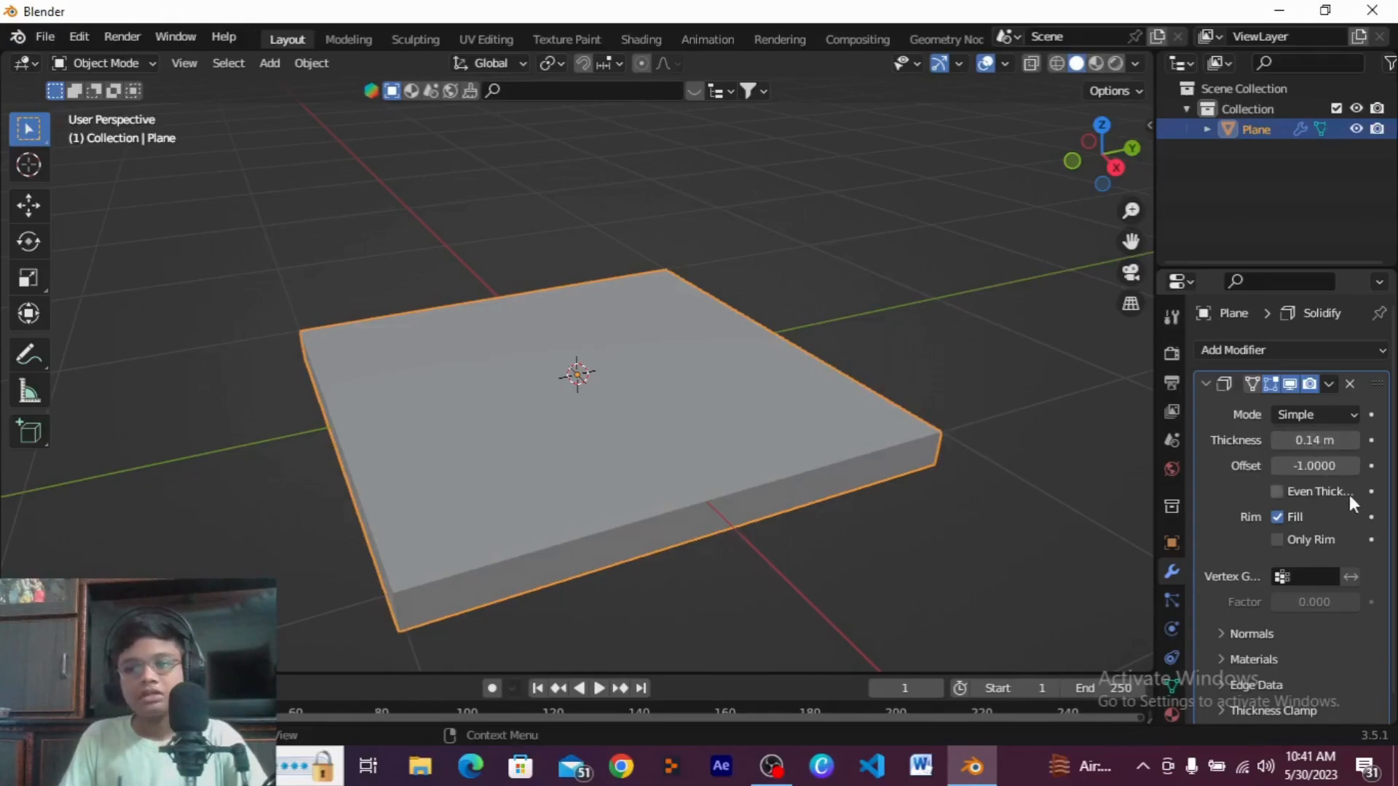
mouse_move(1231, 409)
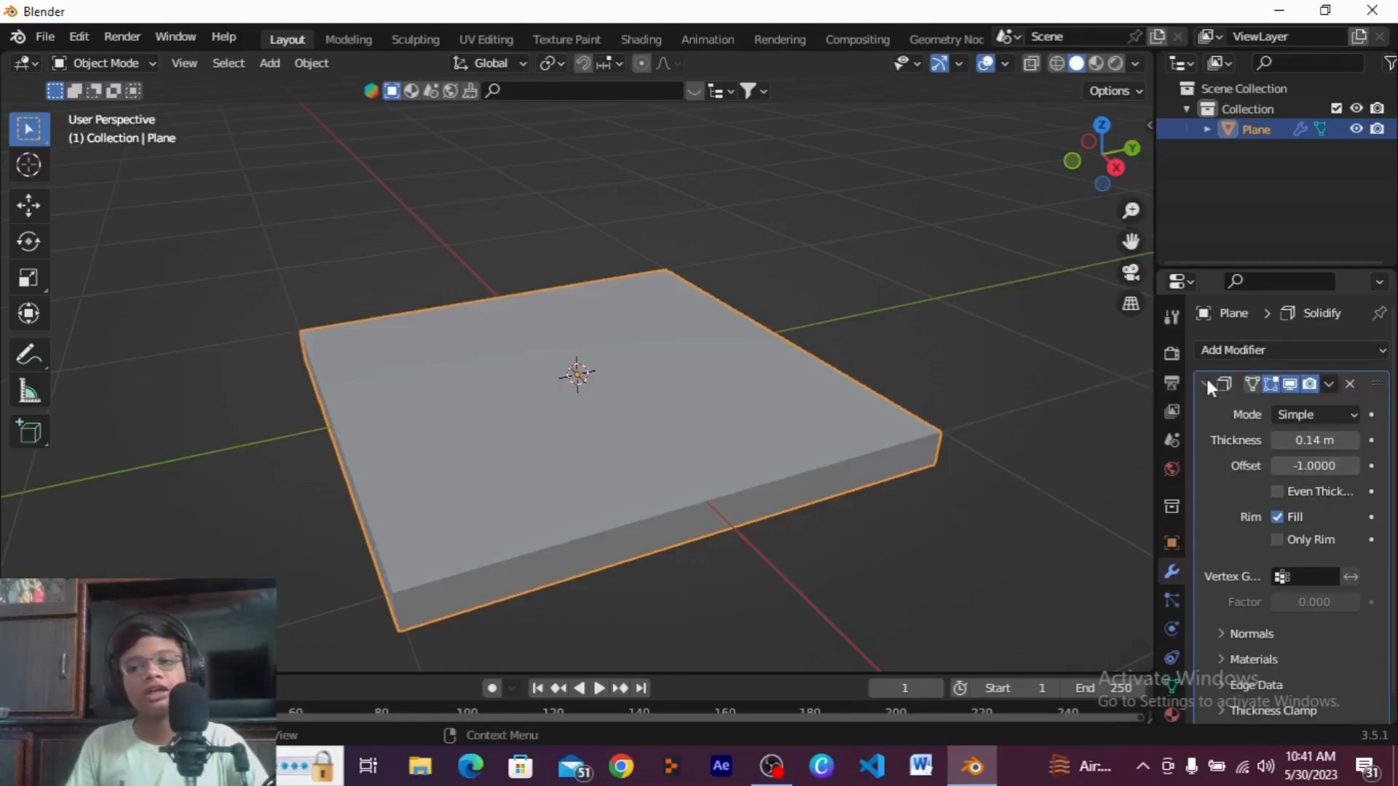
Step: Add a Bevel modifier to the slab and set its amount to 0.014 m
left_click(1207, 384)
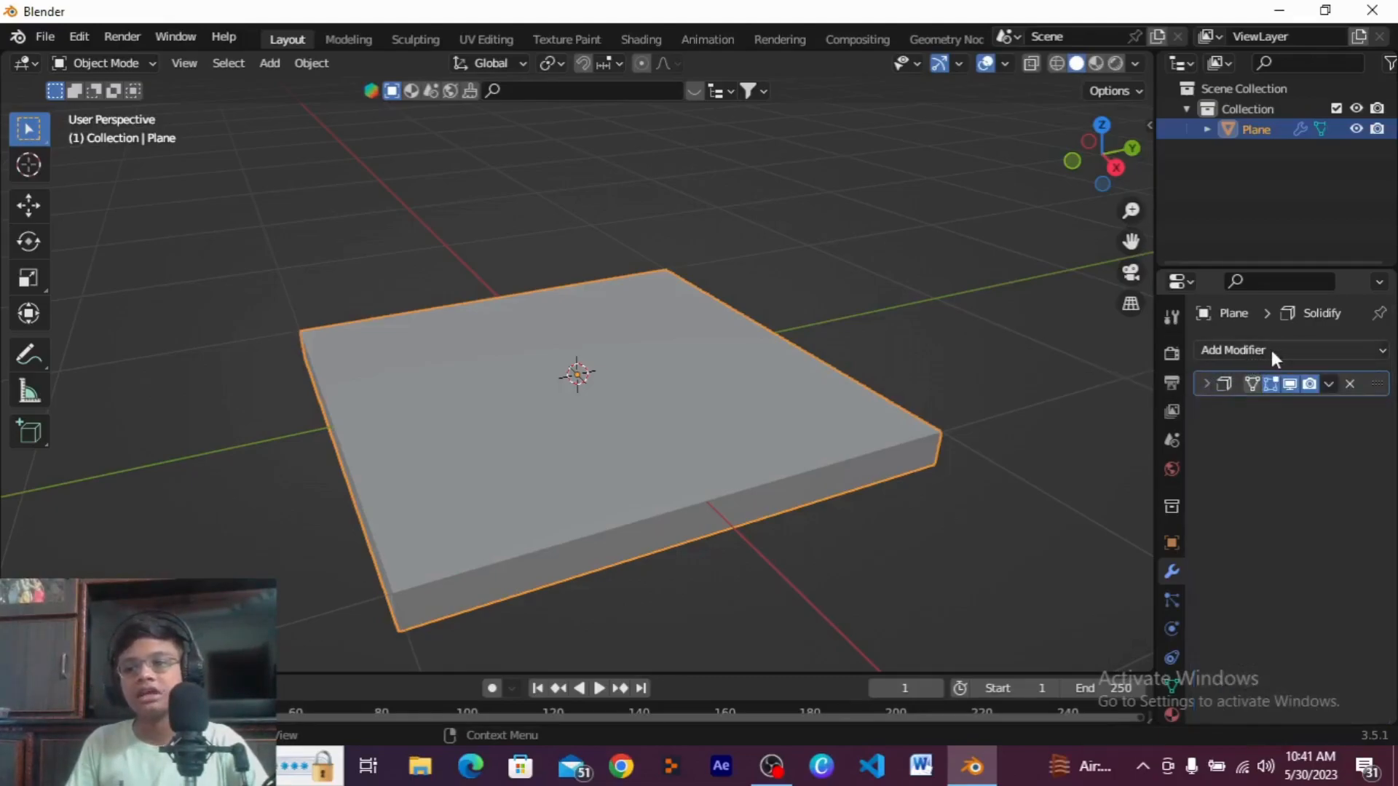
left_click(1233, 350)
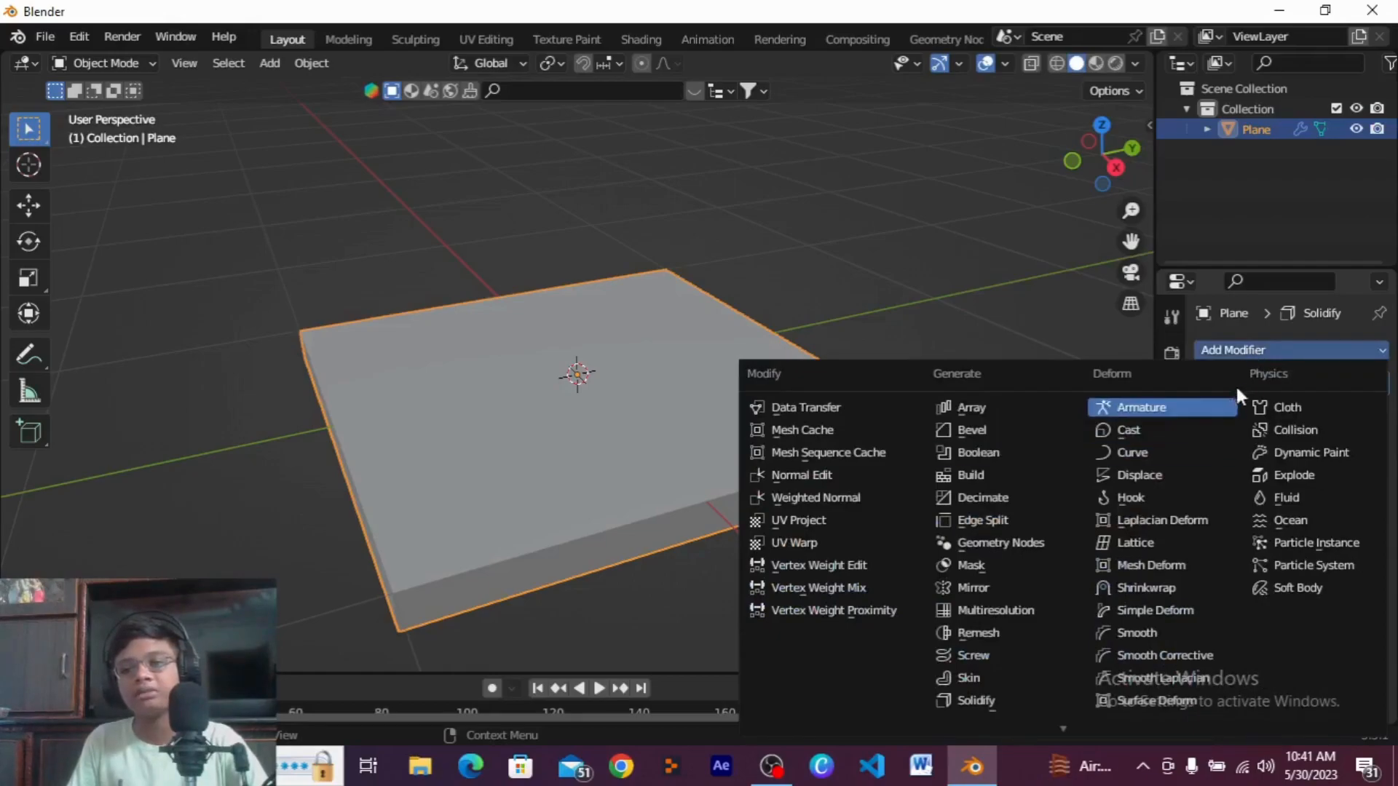
mouse_move(970, 430)
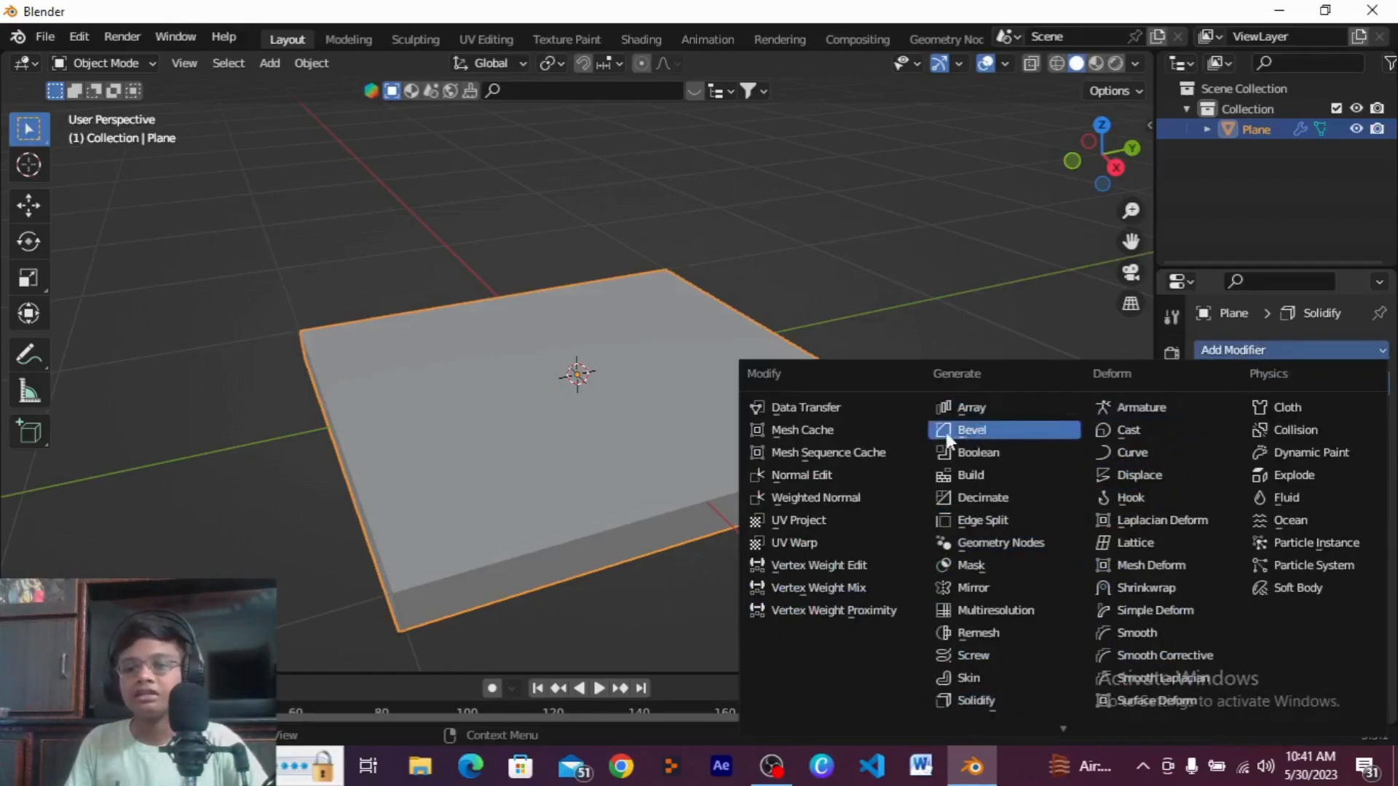
mouse_move(802, 429)
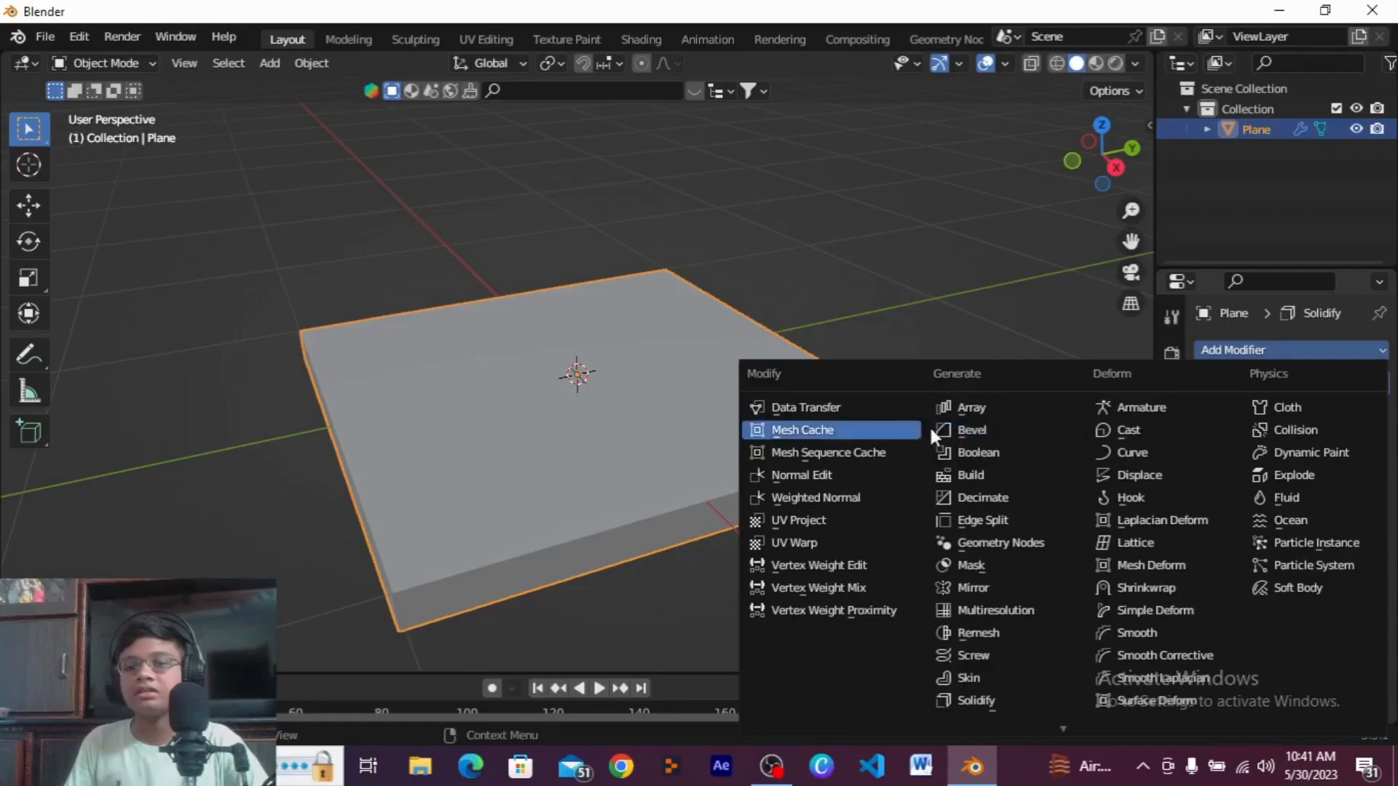
mouse_move(972, 429)
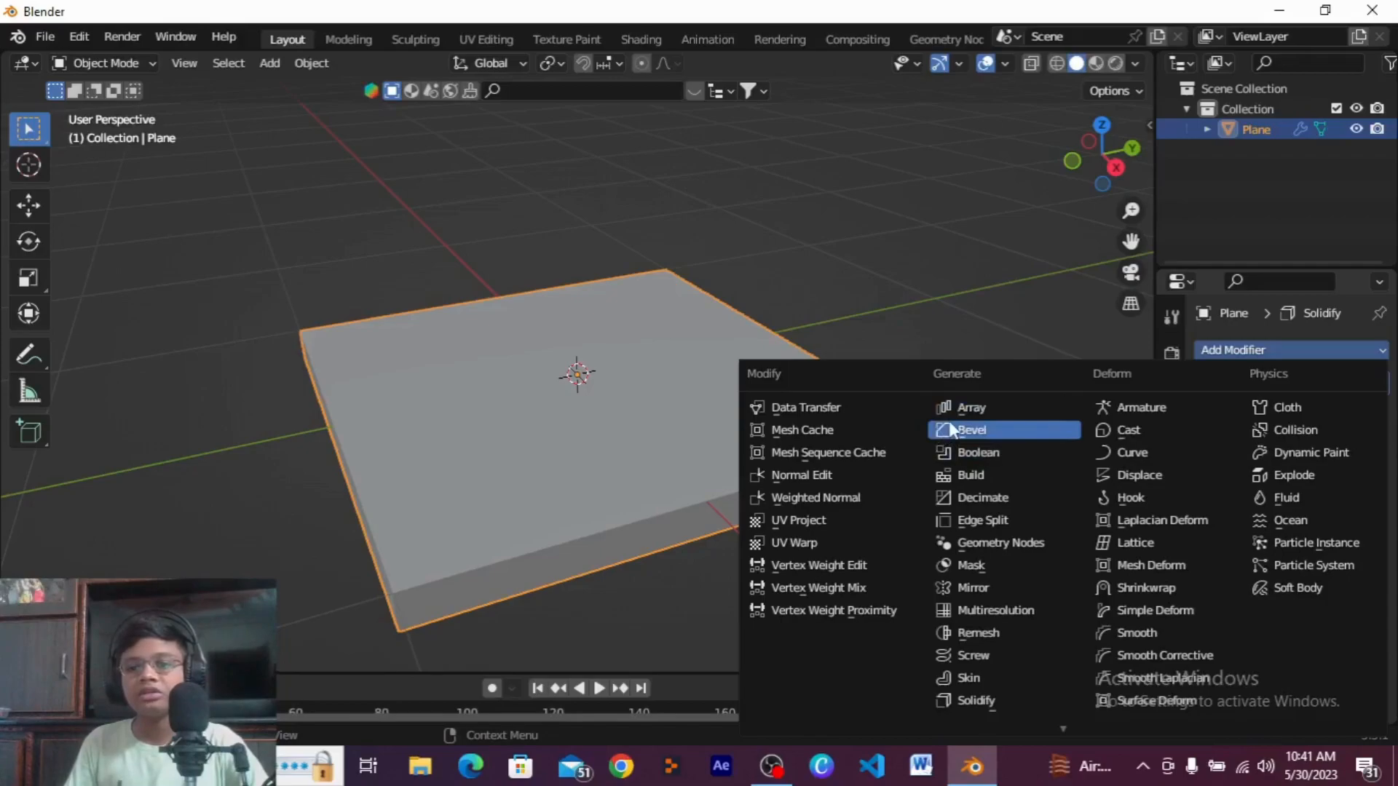
mouse_move(981, 437)
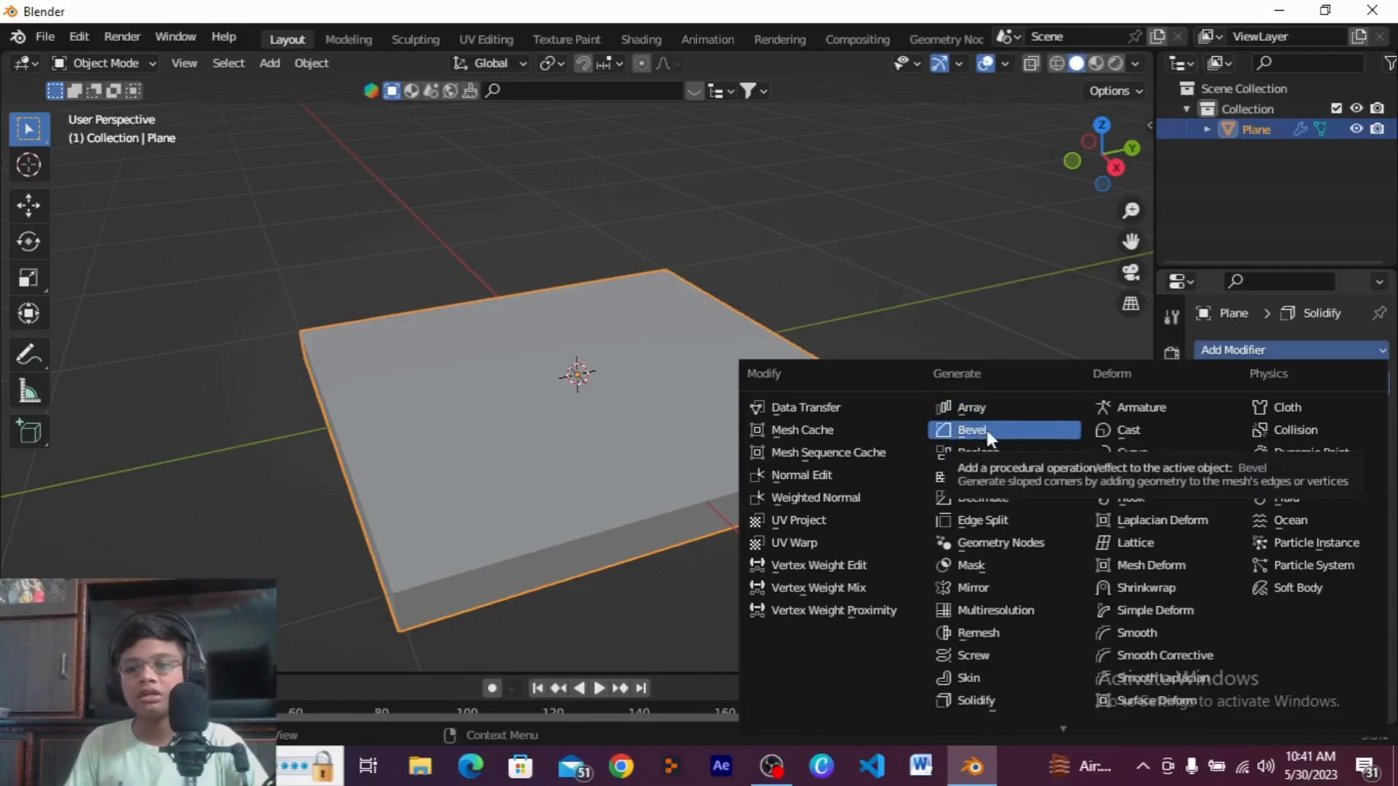
left_click(972, 430)
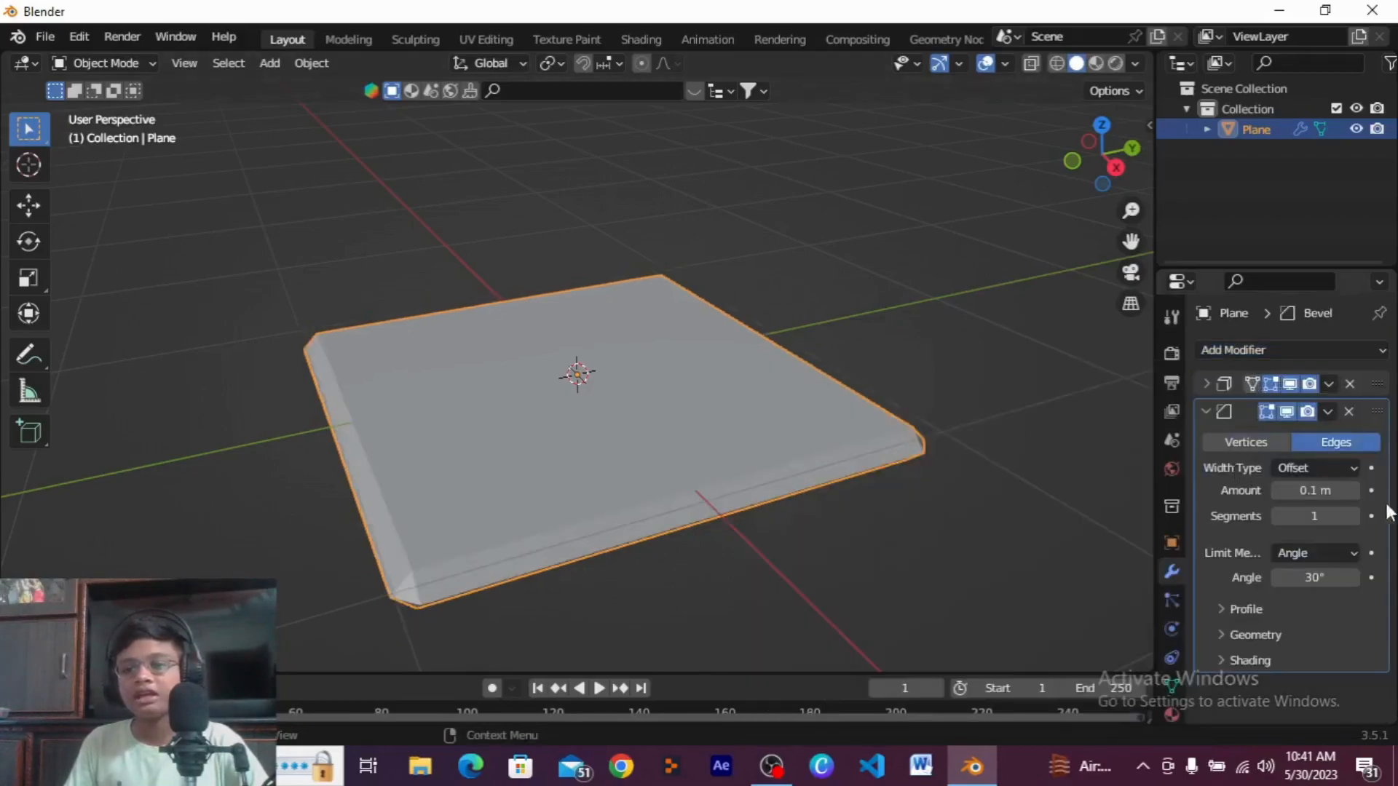
mouse_move(1315, 490)
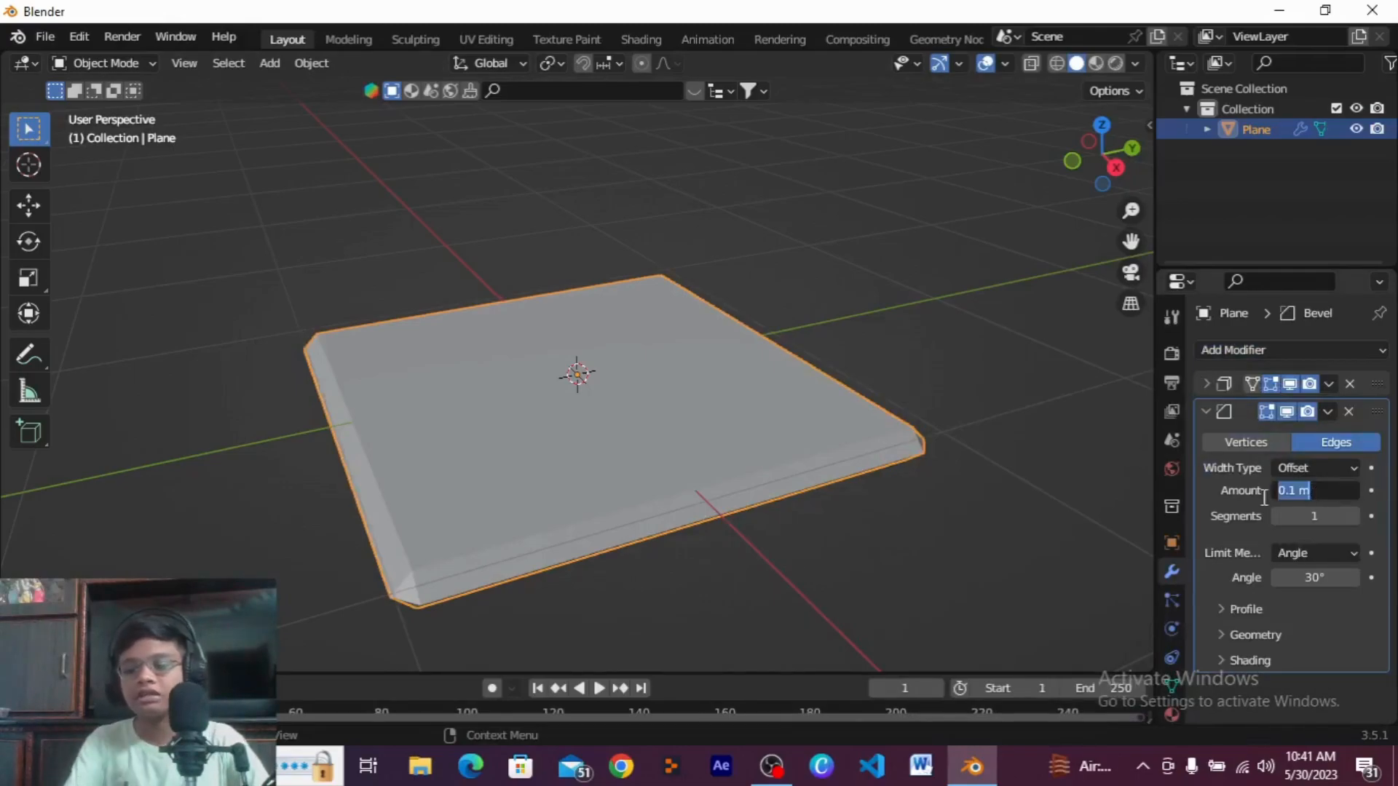
left_click(1317, 490)
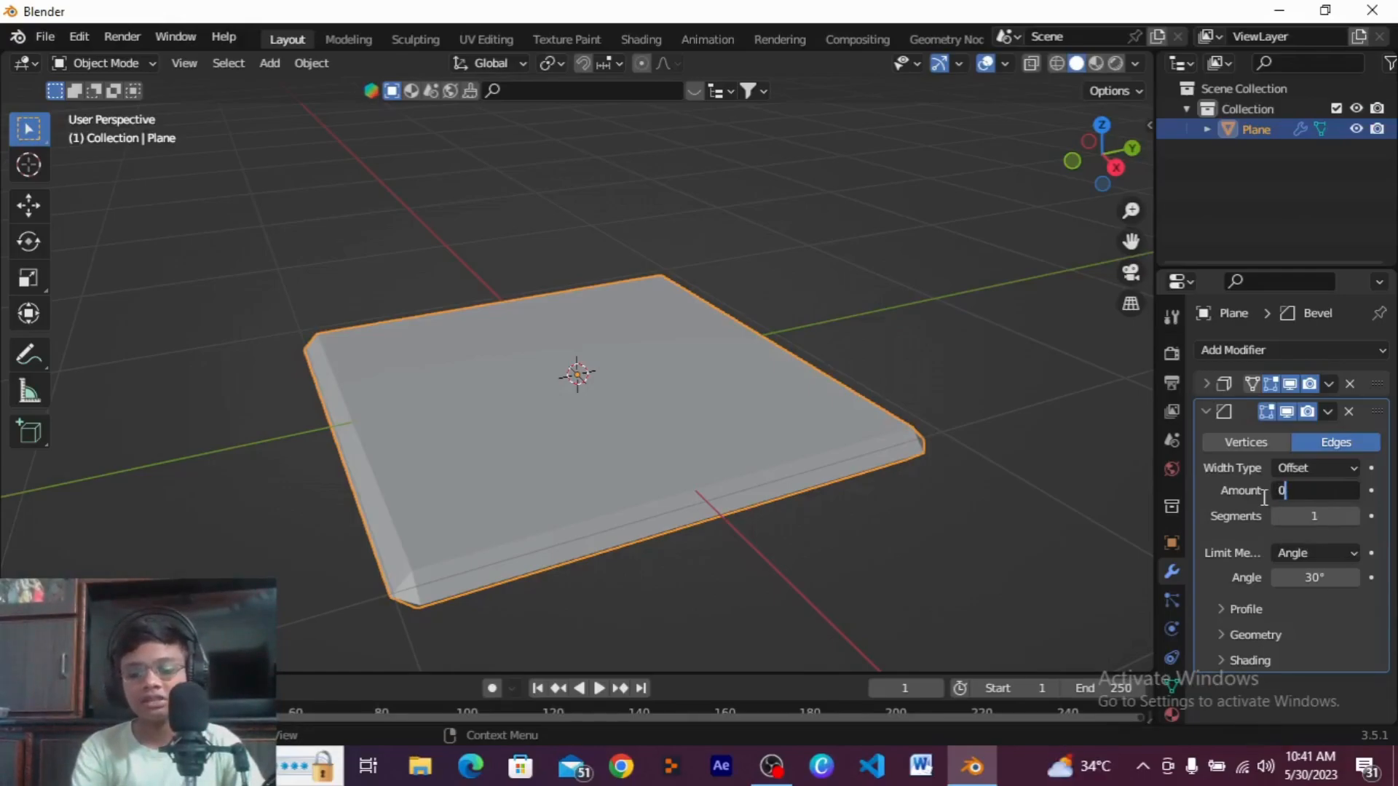
type("0.005 m")
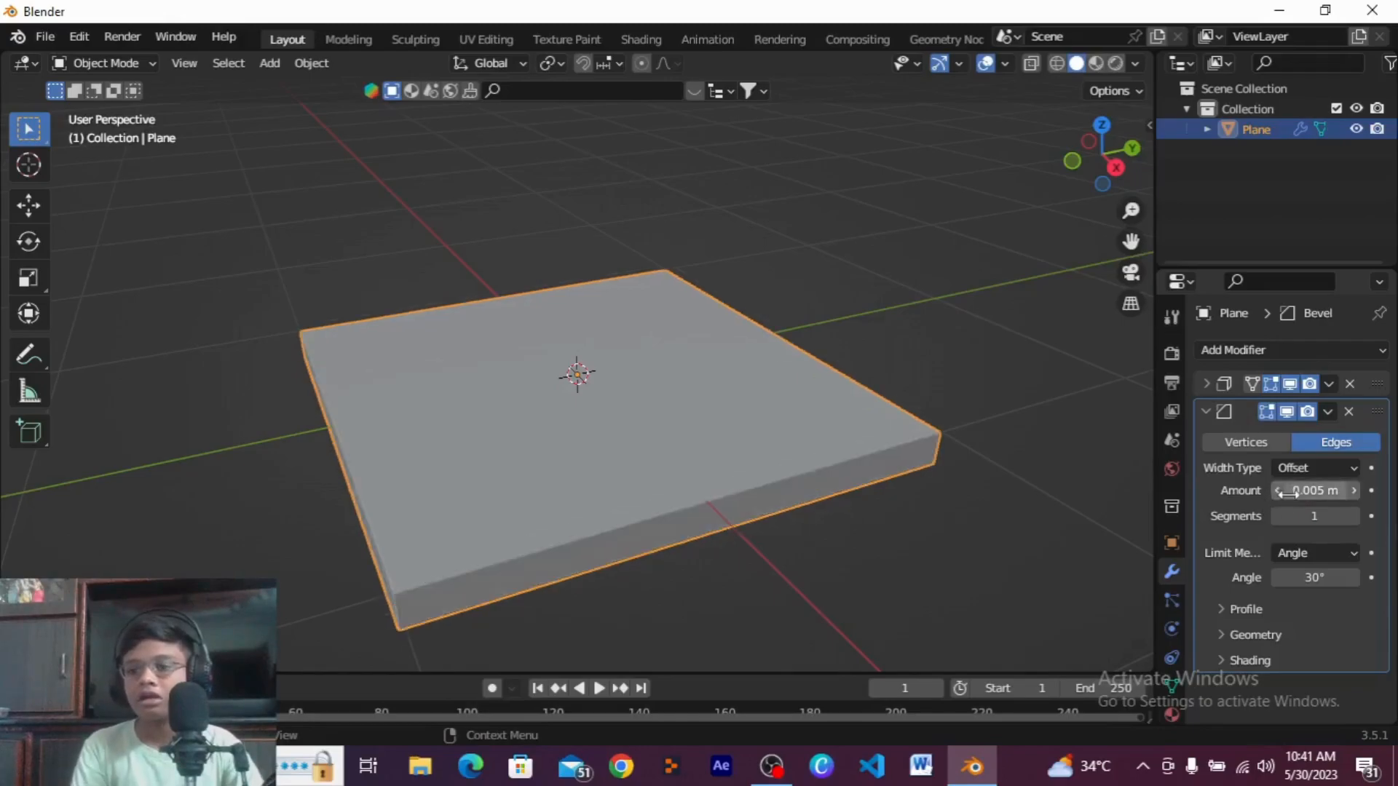
left_click(1315, 490)
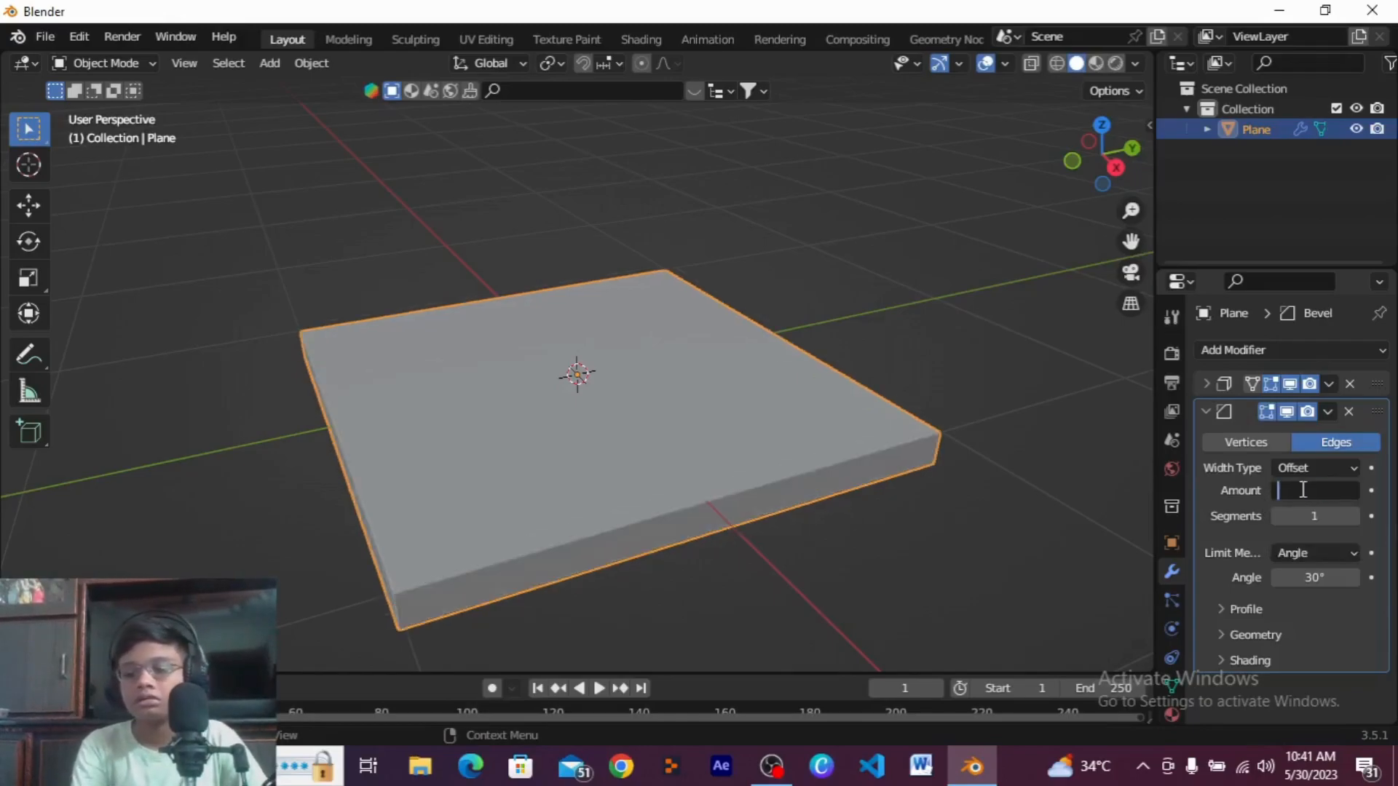
type("0")
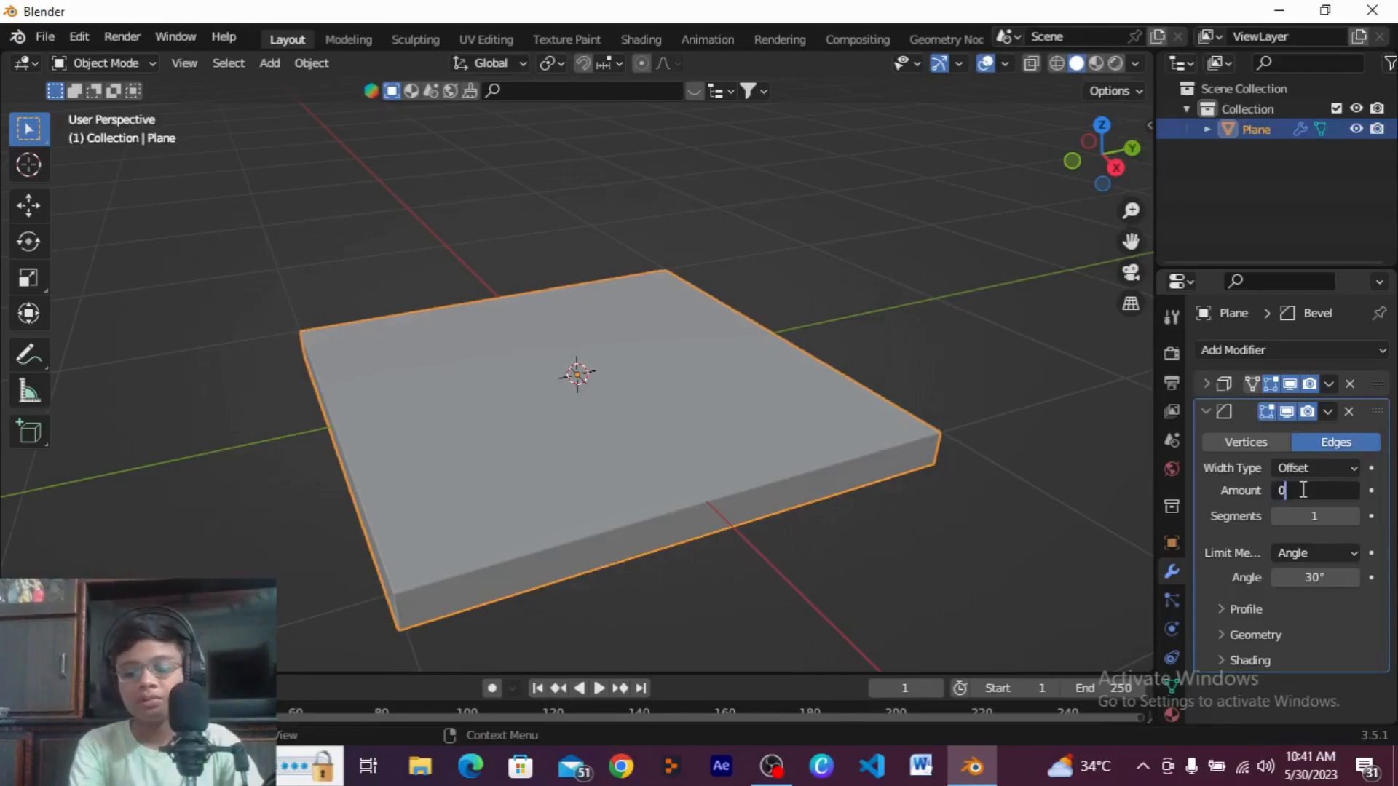
type(".014 m")
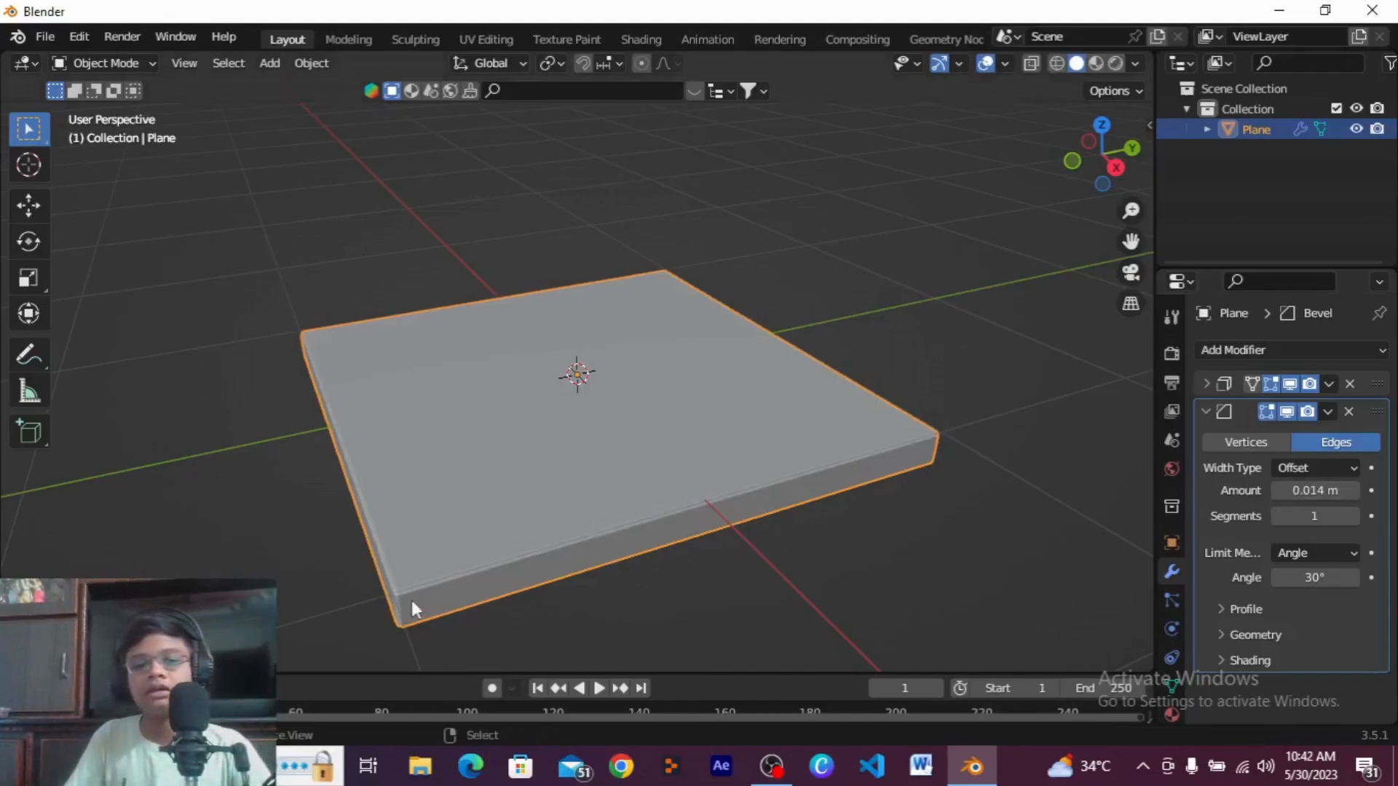
mouse_move(1067, 333)
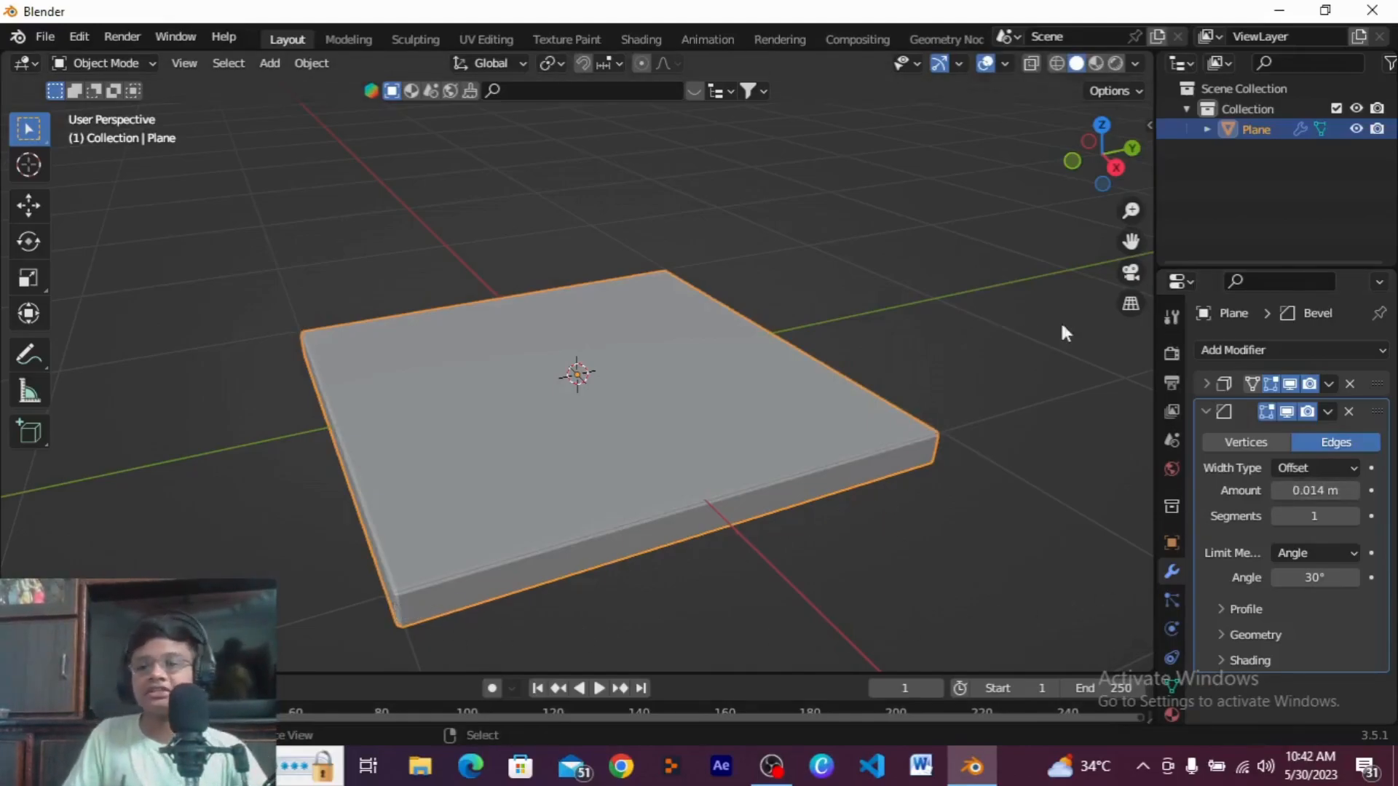
mouse_move(607, 394)
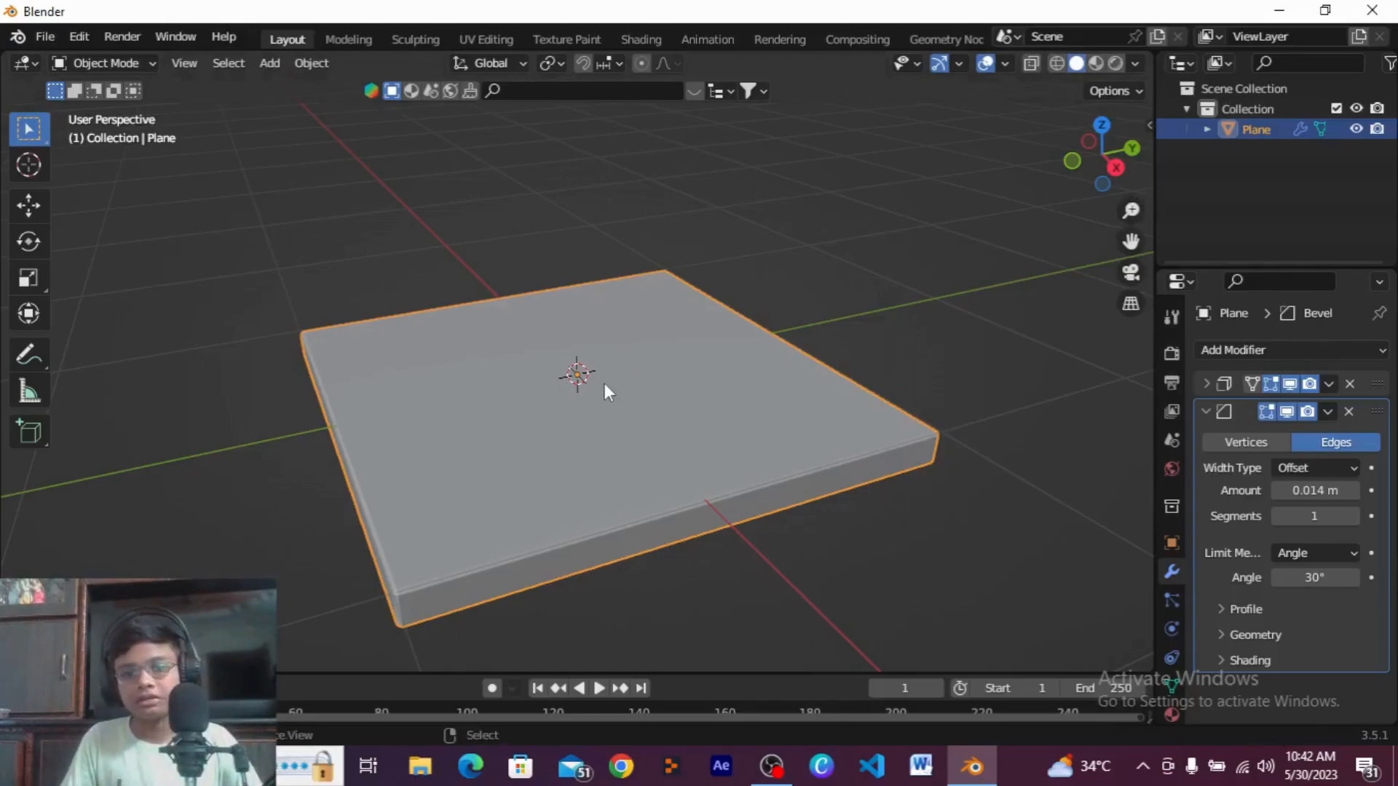
mouse_move(607, 374)
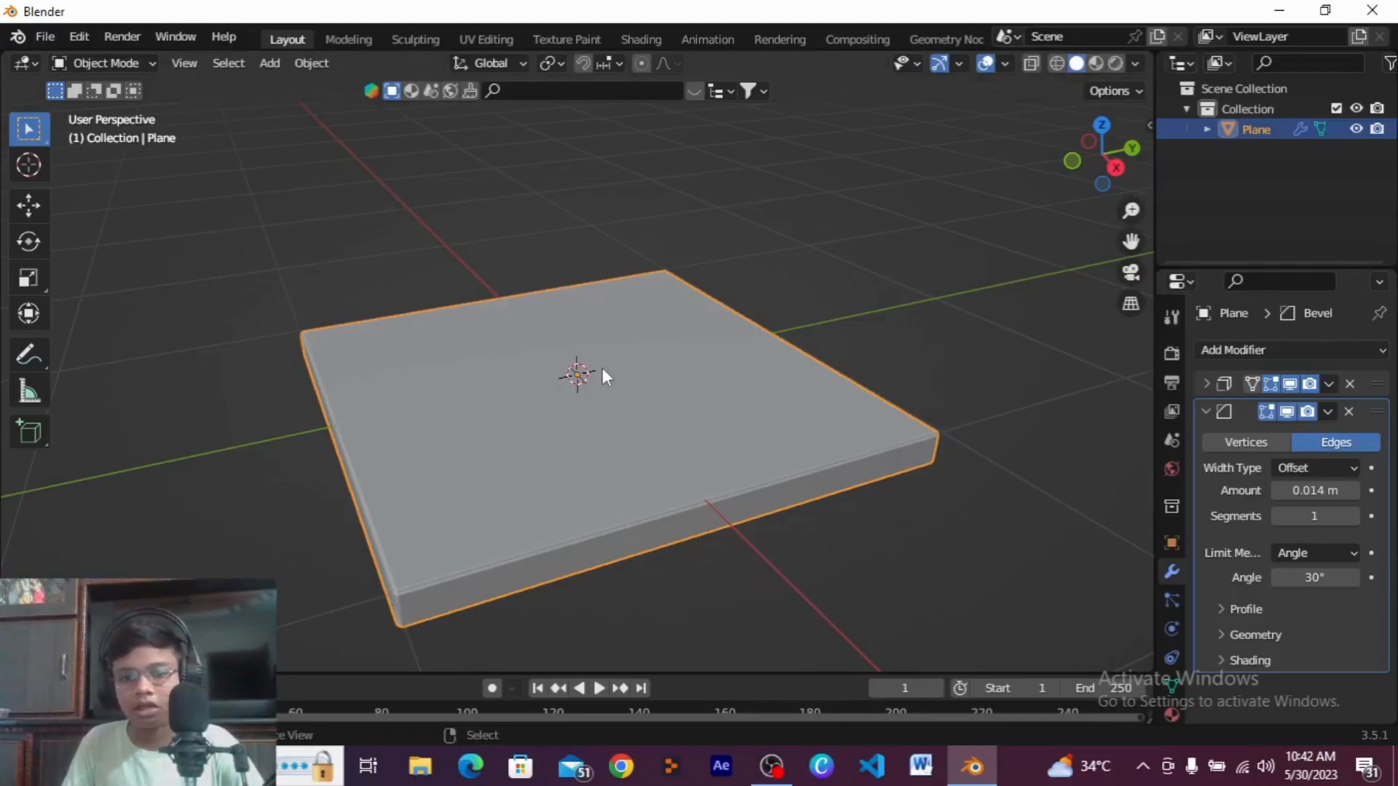
mouse_move(53, 31)
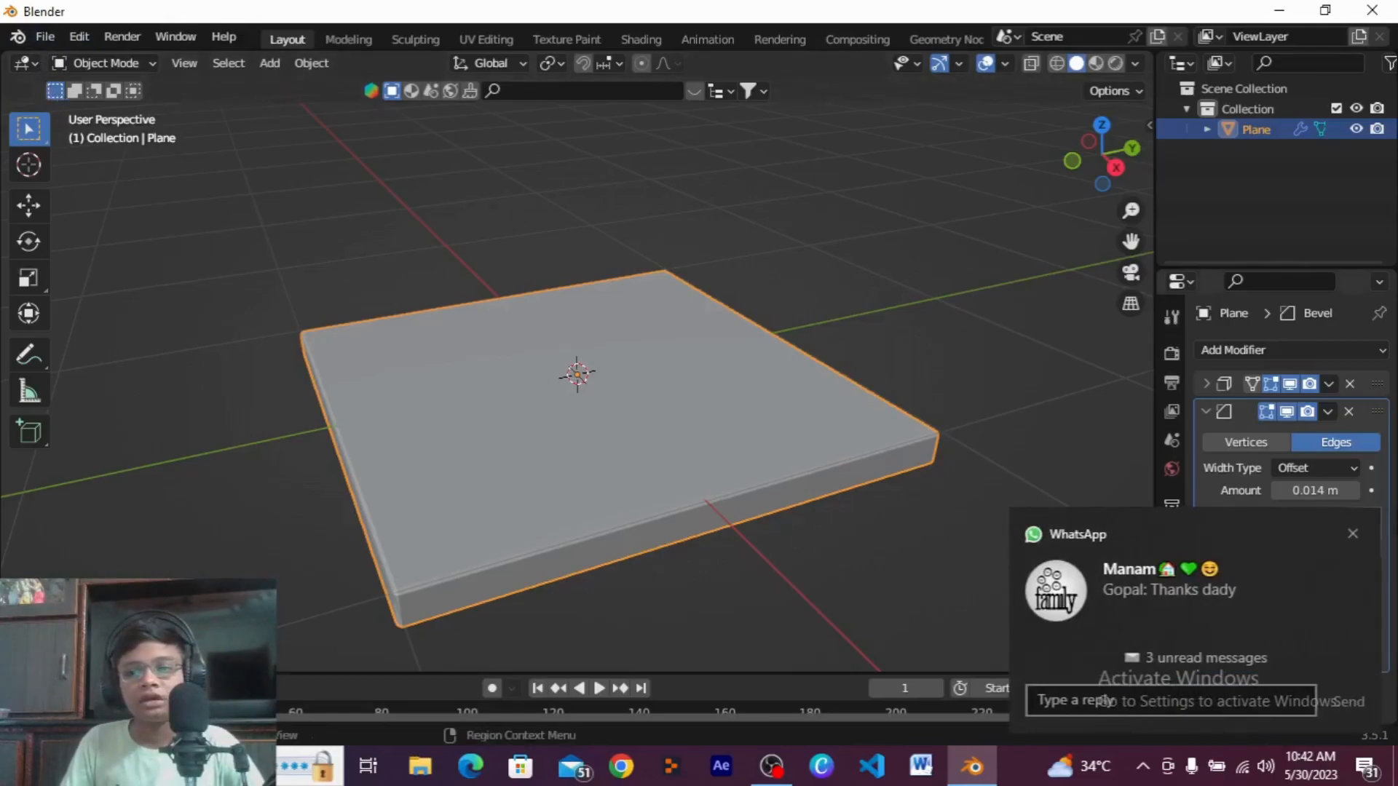
Step: Collapse the Bevel modifier's settings panel
left_click(1207, 410)
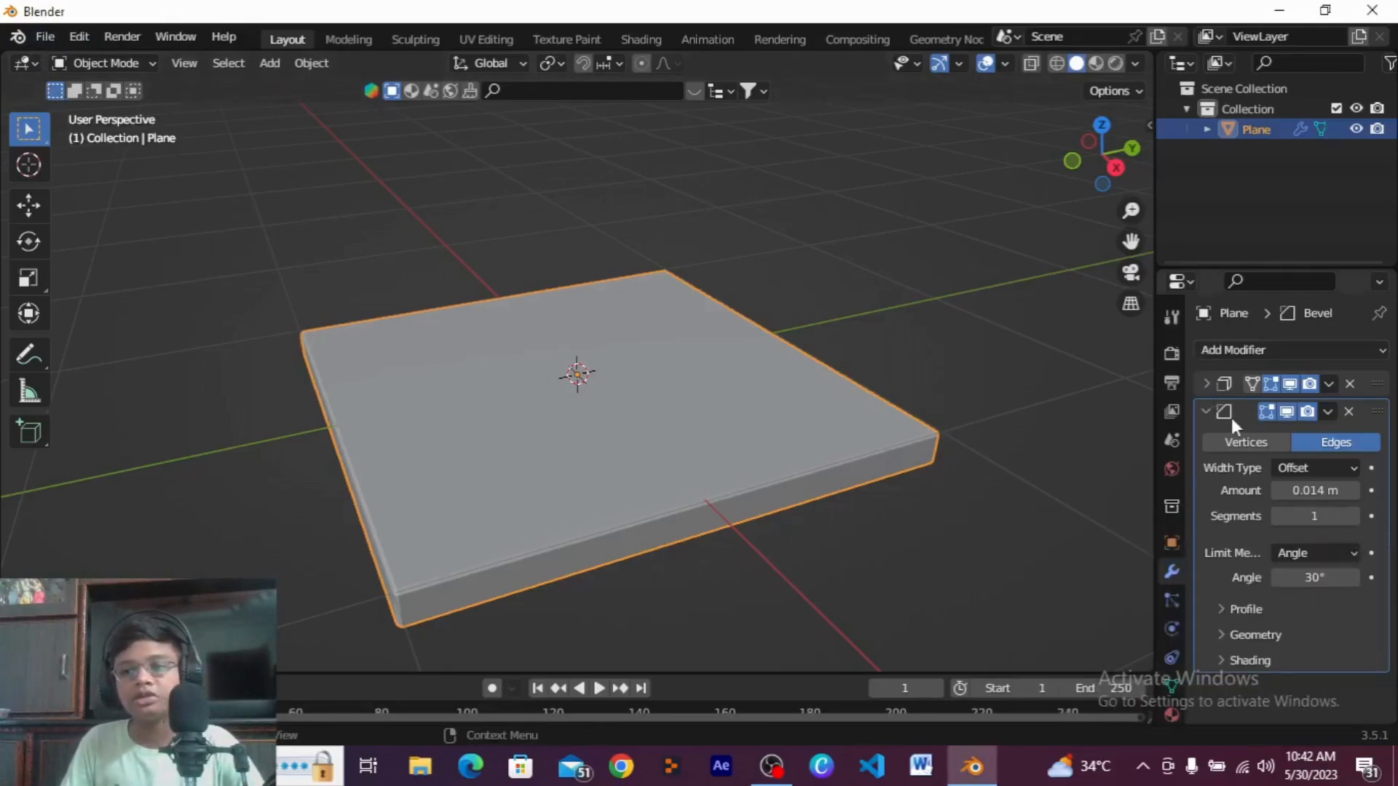
left_click(1207, 411)
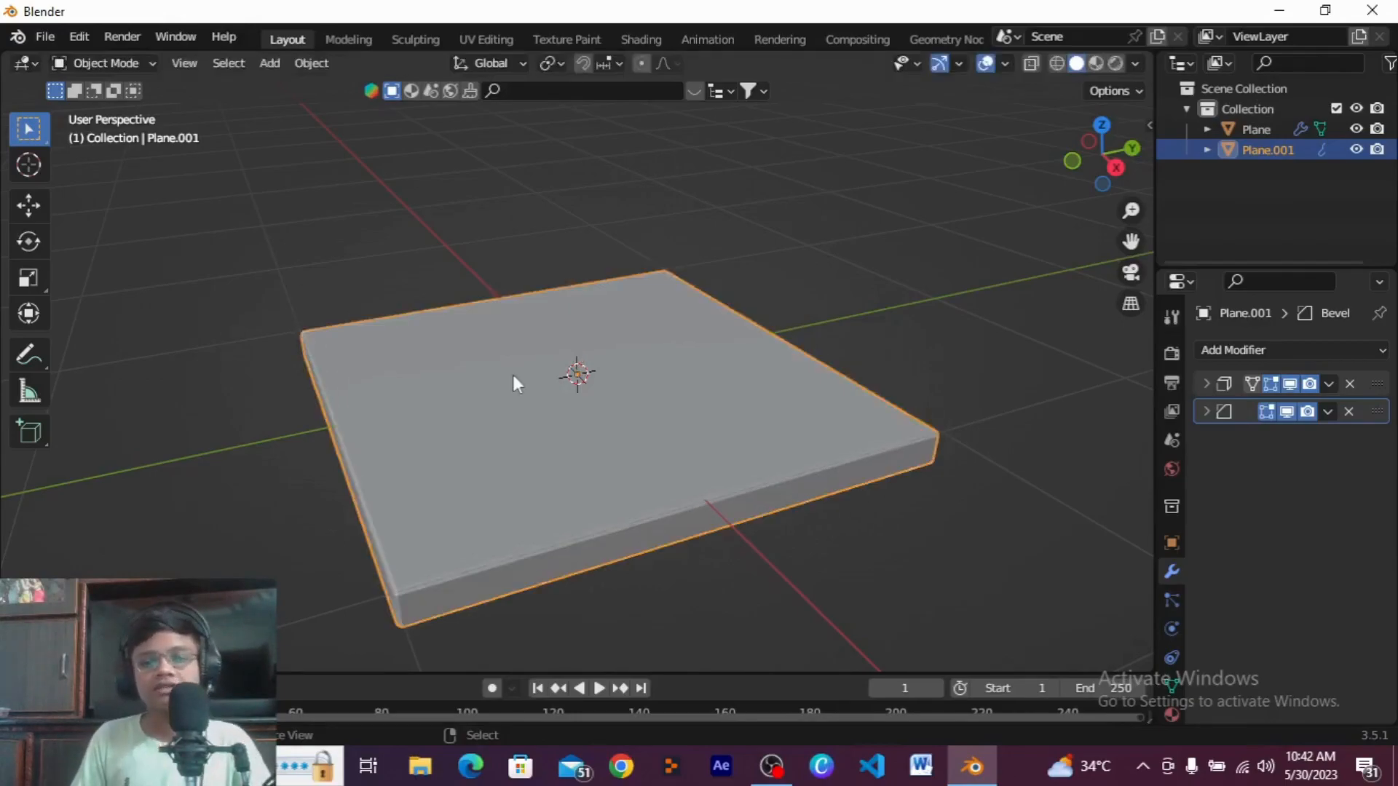
mouse_move(560, 468)
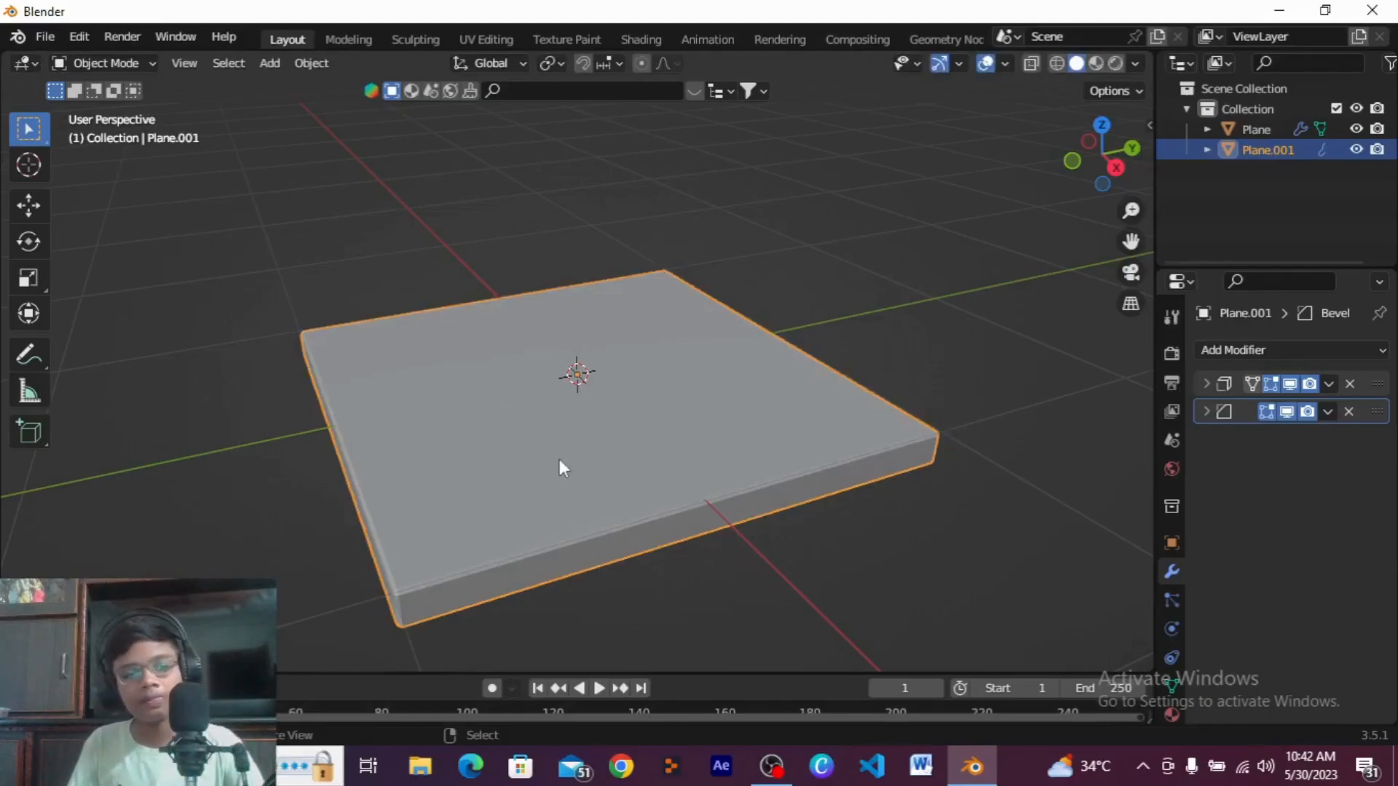
mouse_move(679, 502)
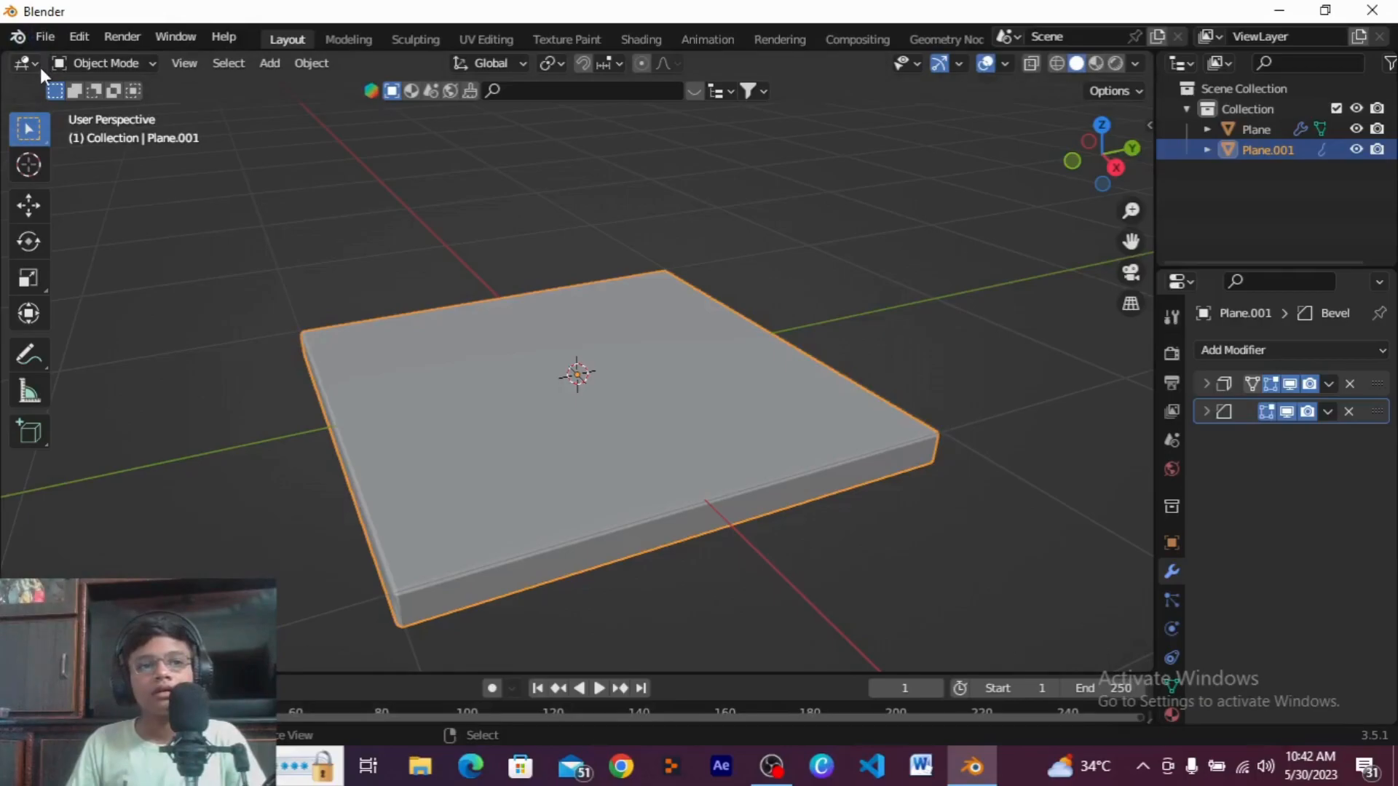
mouse_move(28, 241)
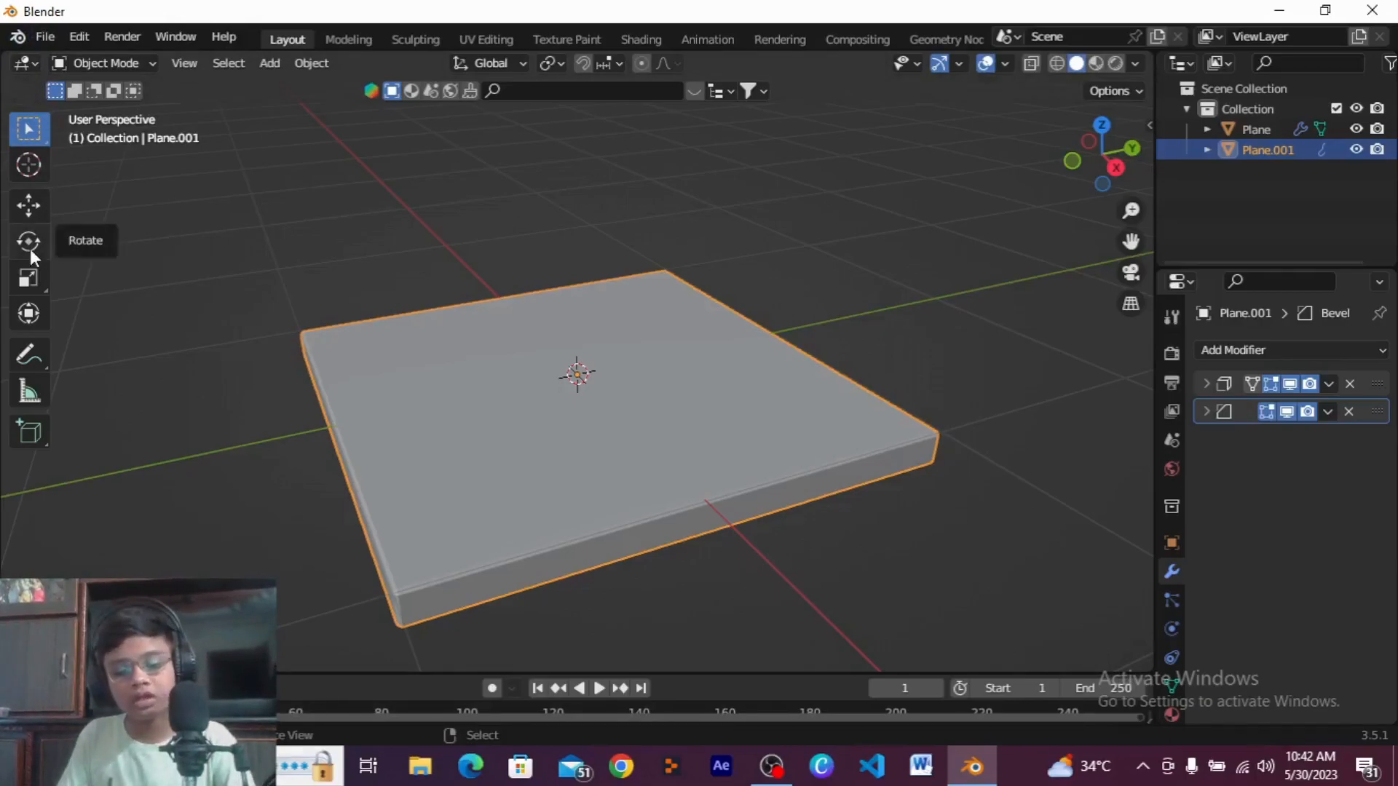
mouse_move(28, 241)
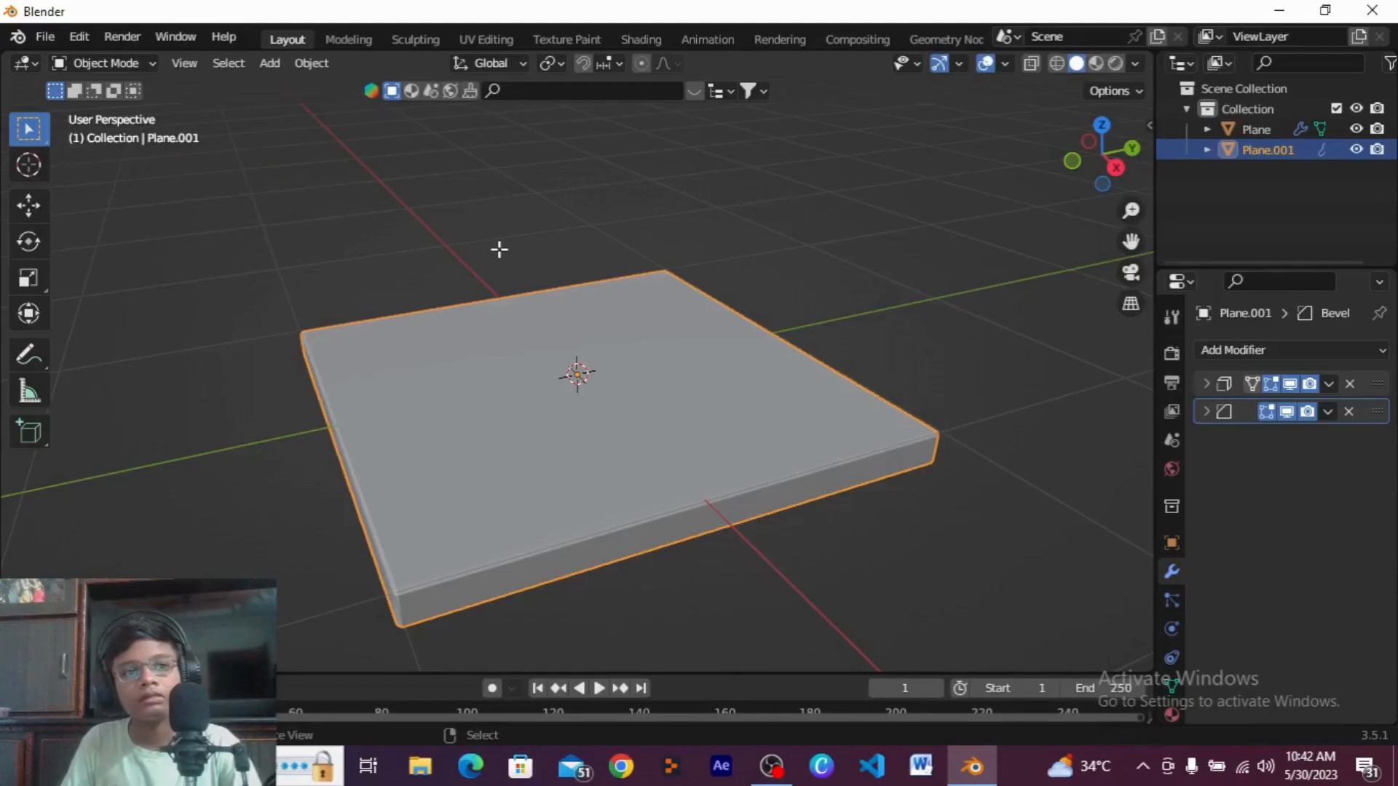
Step: Enter Edit Mode on Plane.001 and scale its face into a thin strip
key("Tab")
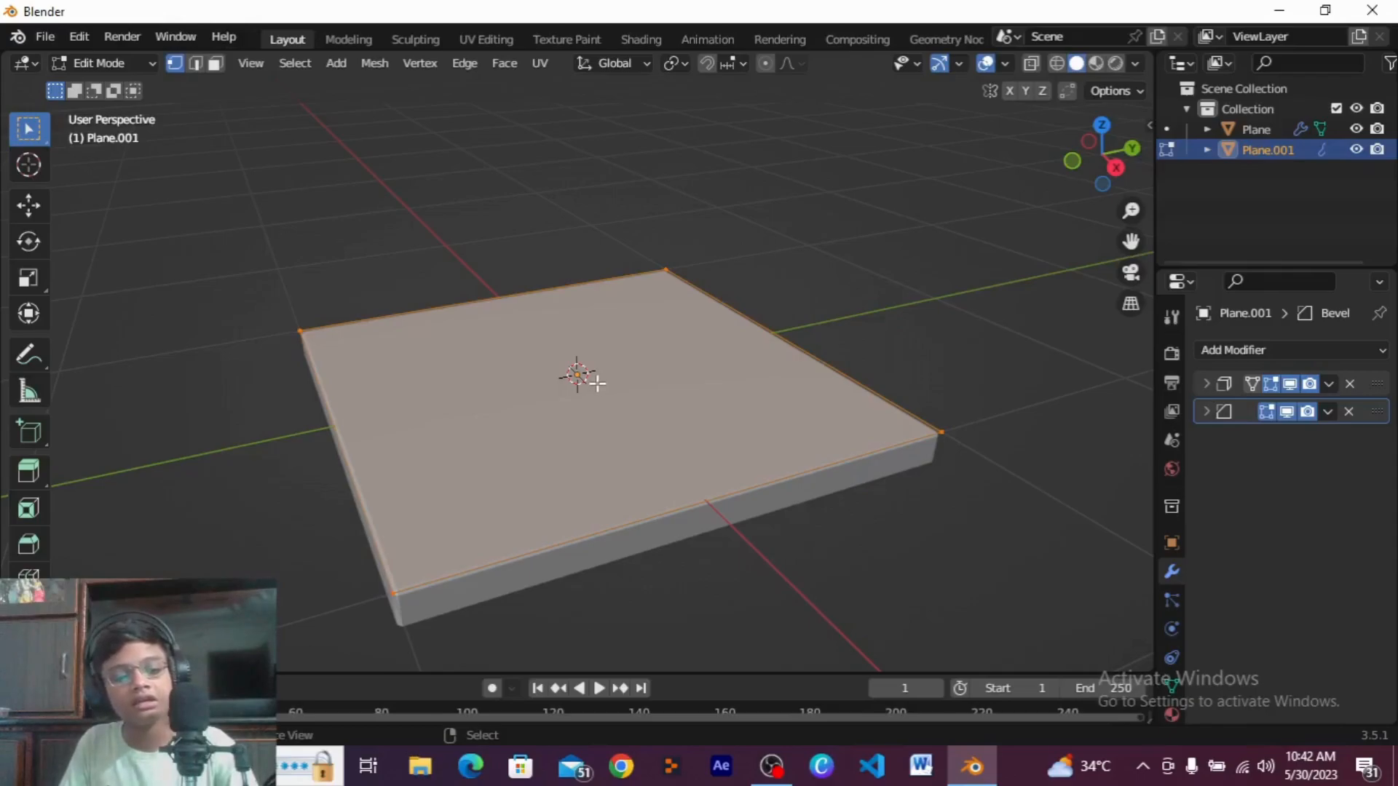
mouse_move(535, 334)
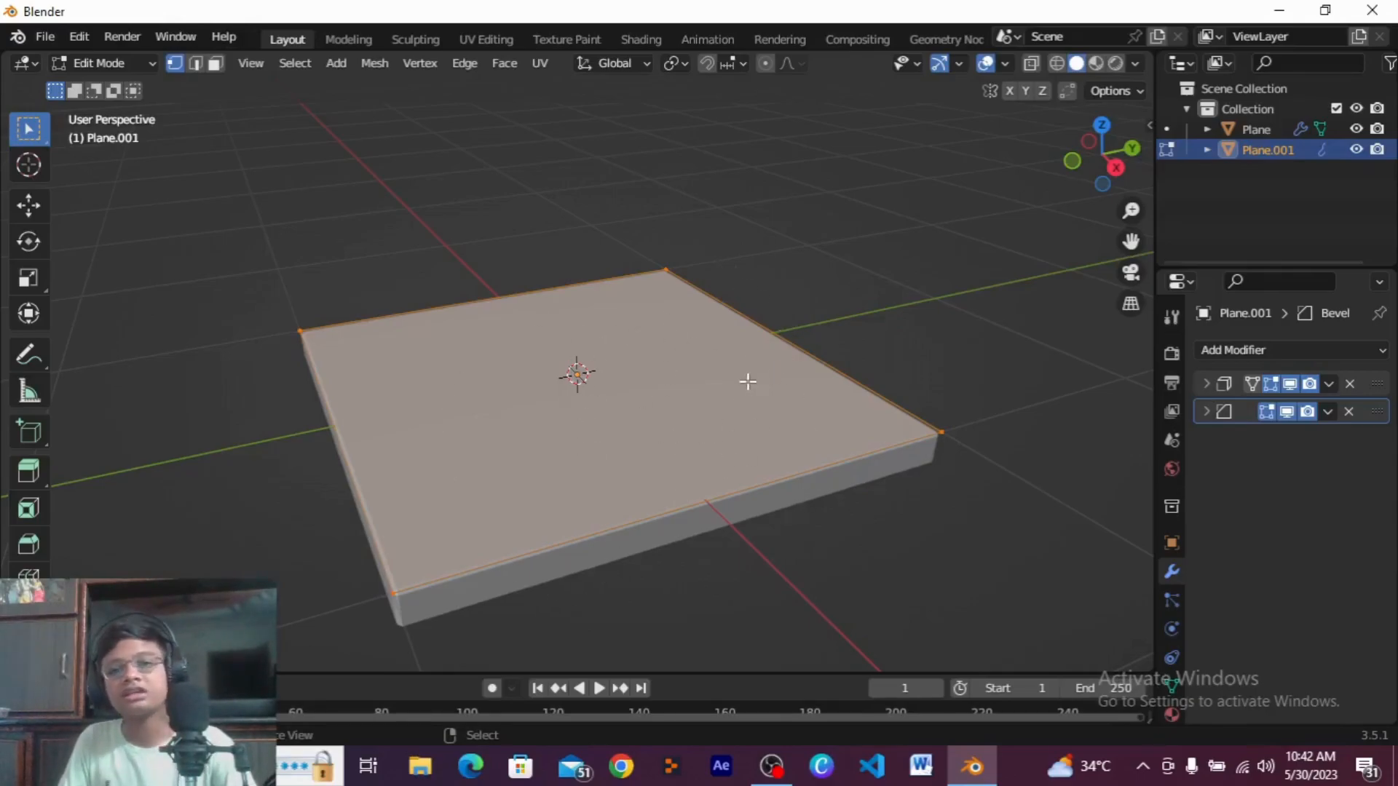
mouse_move(624, 403)
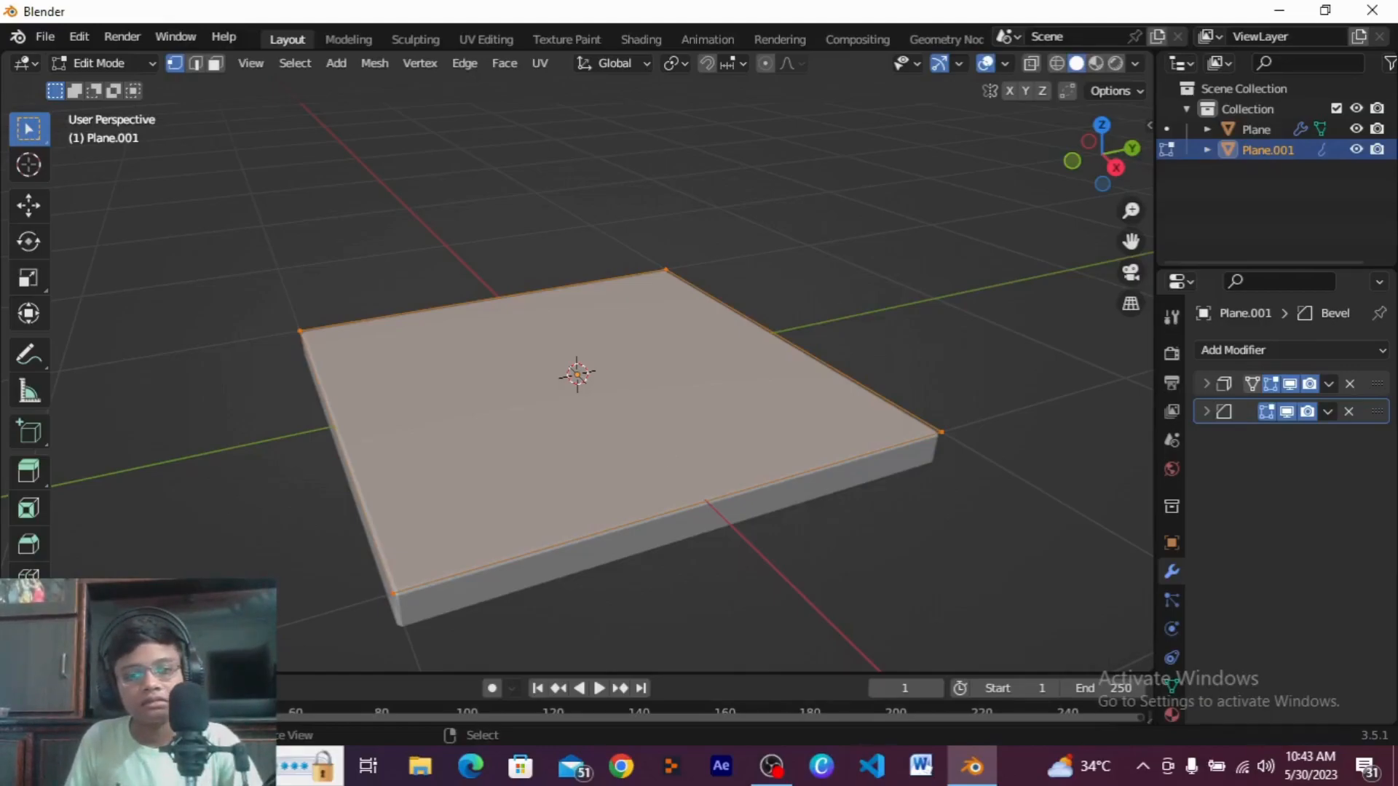
key("s")
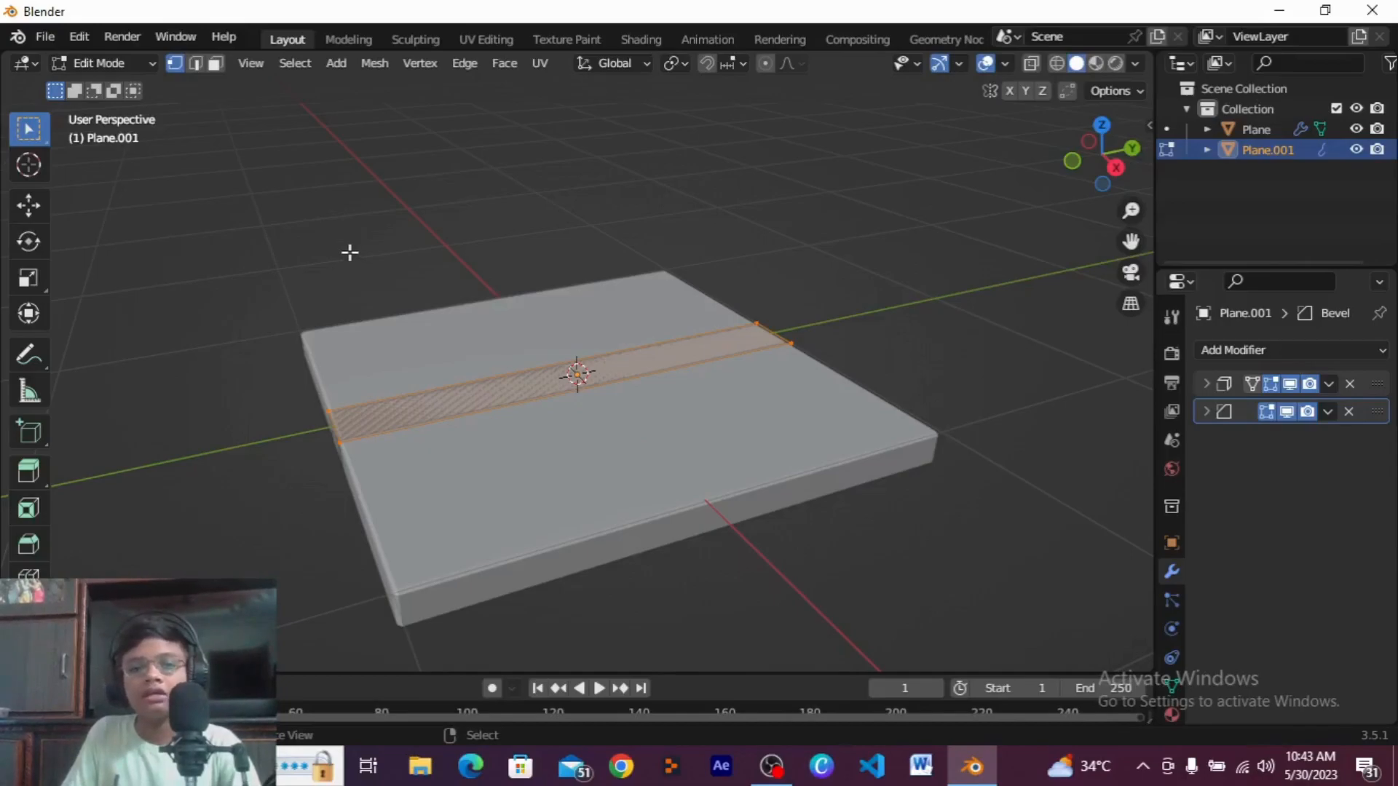
mouse_move(349, 261)
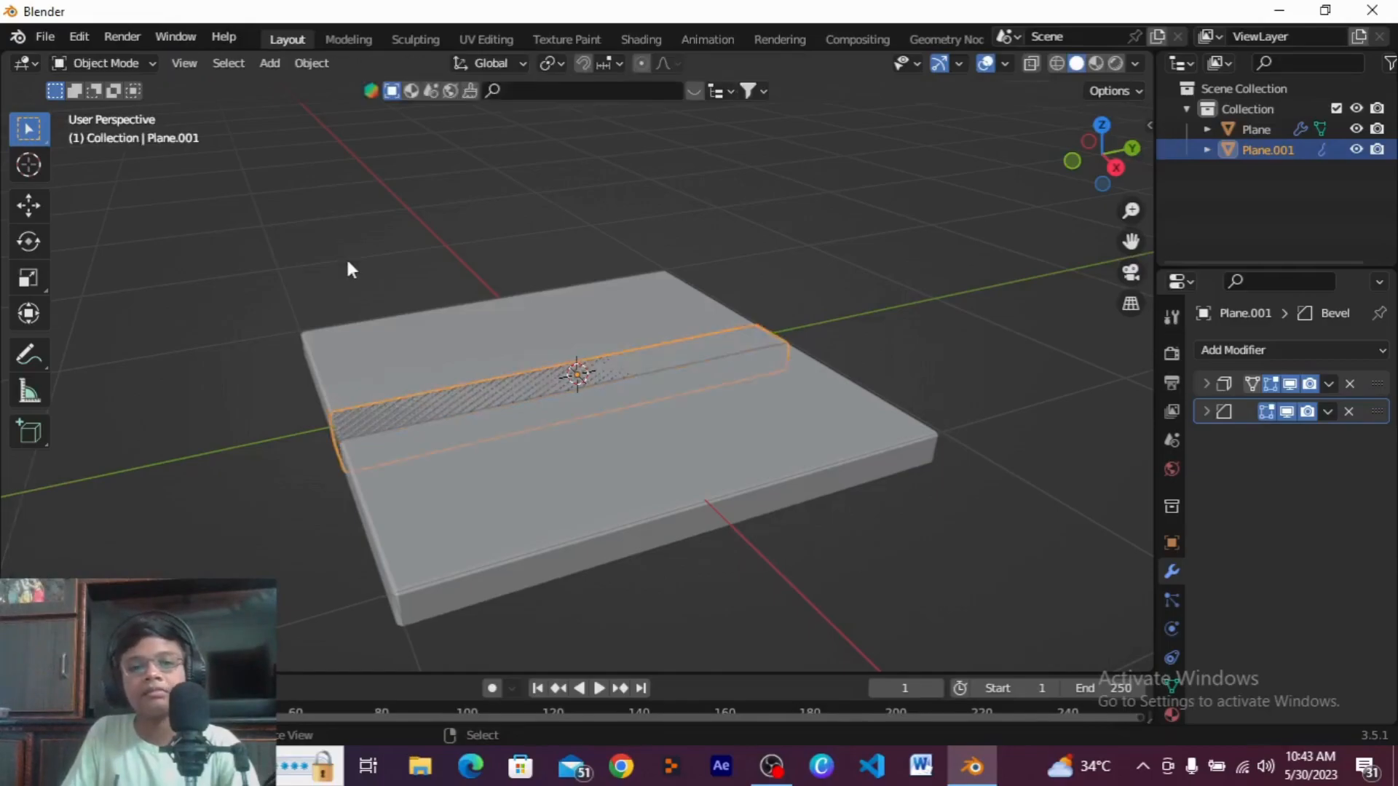
mouse_move(651, 359)
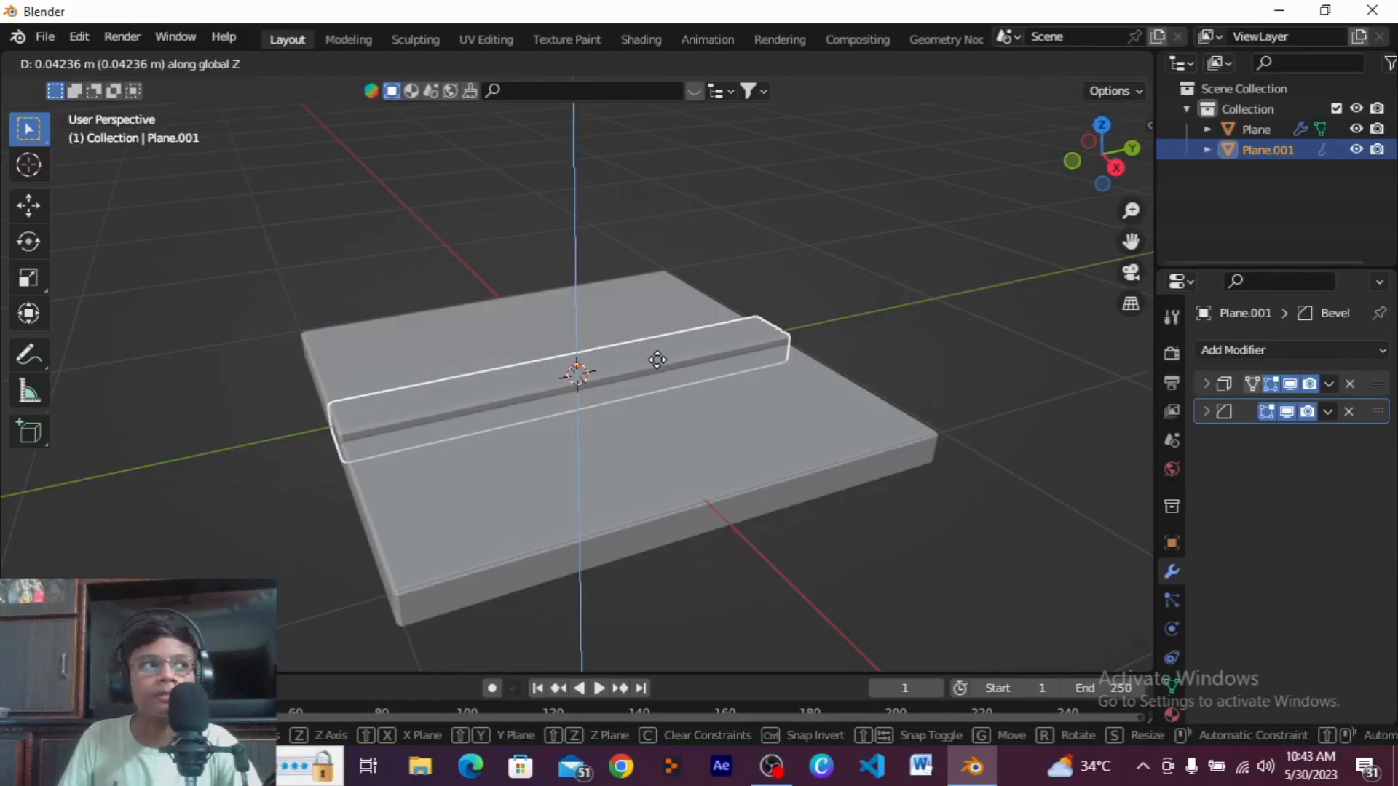
Step: Raise the plank slightly above the base and orbit the view around it
left_click(698, 449)
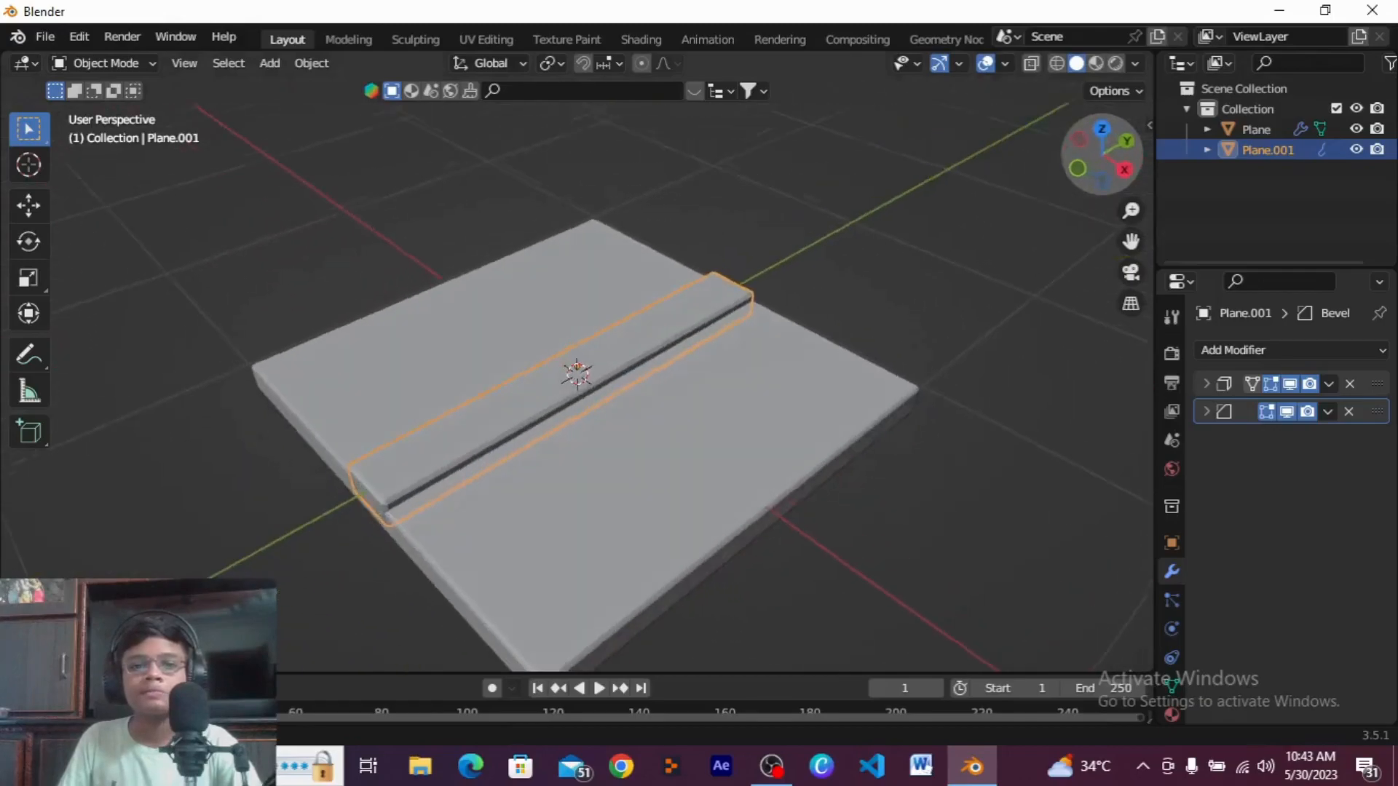
left_click_drag(575, 374, 486, 405)
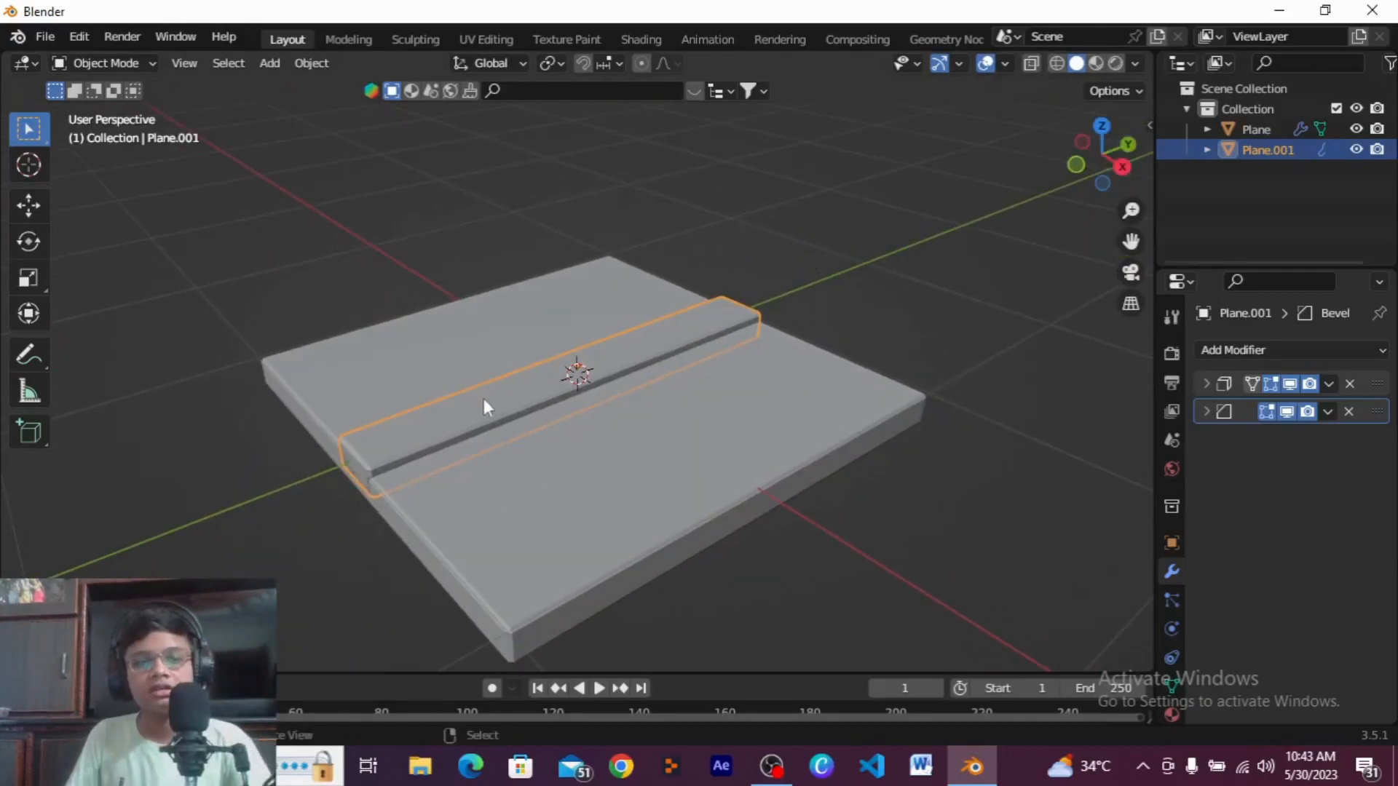
mouse_move(464, 424)
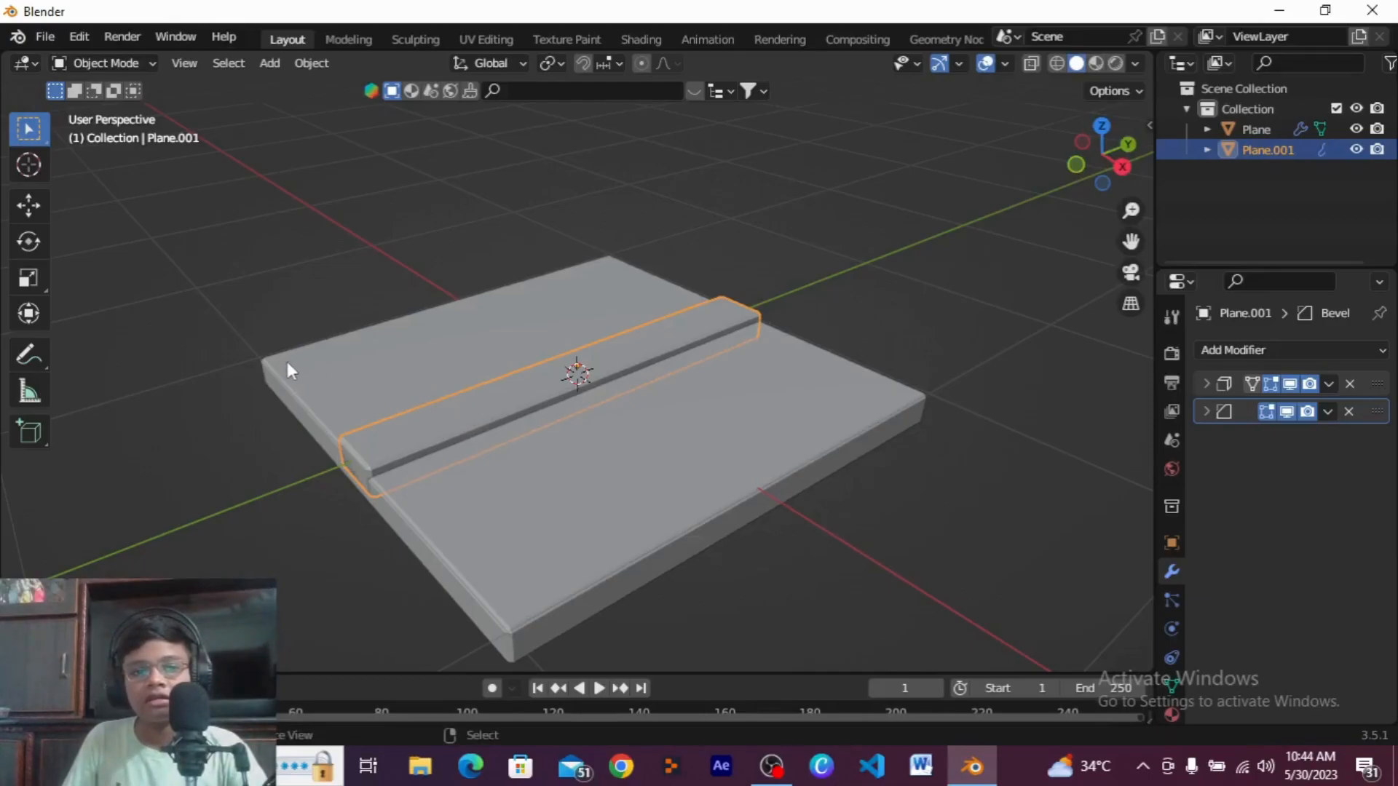
mouse_move(363, 348)
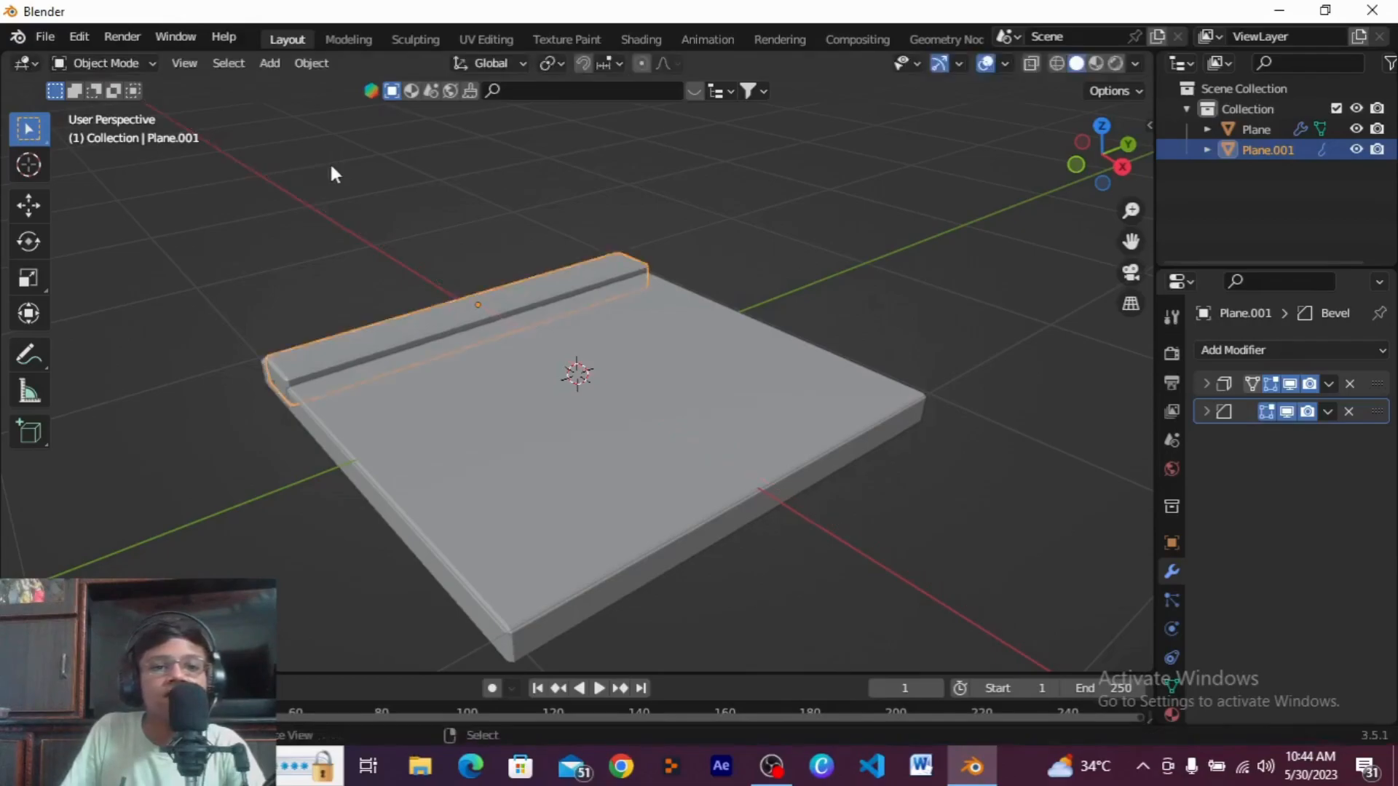
mouse_move(372, 394)
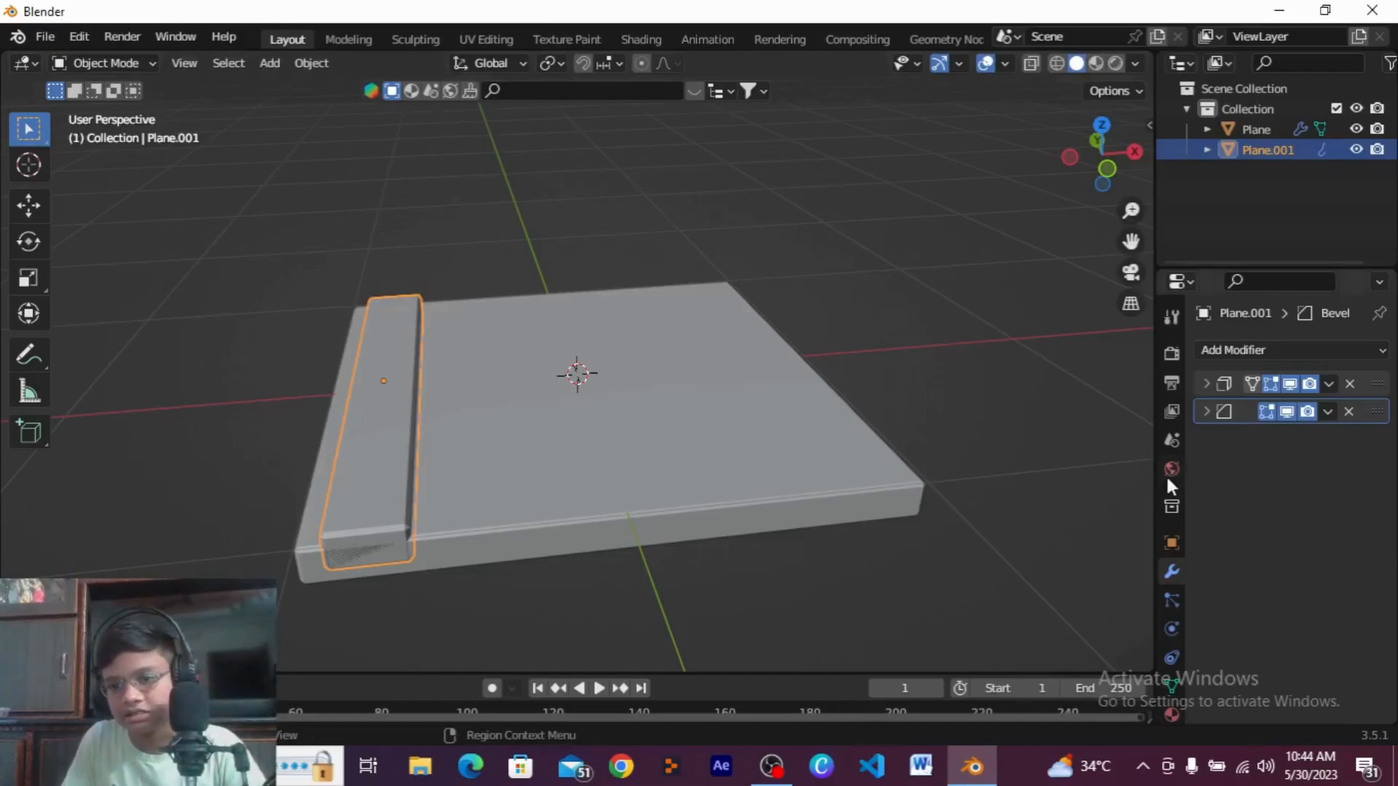
Step: Add an Array modifier to the plank, set Count to 7, and enter 1.1
left_click(1232, 350)
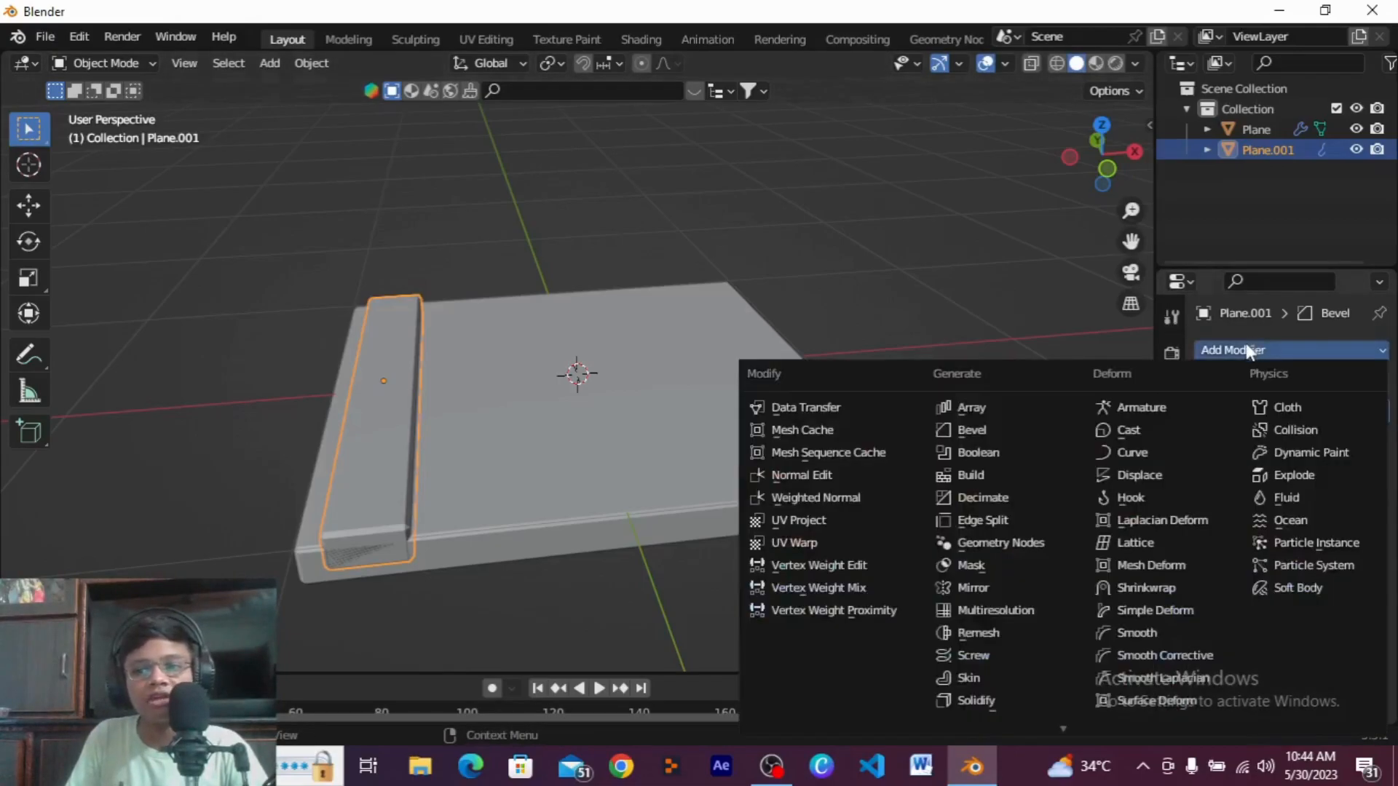
left_click(971, 408)
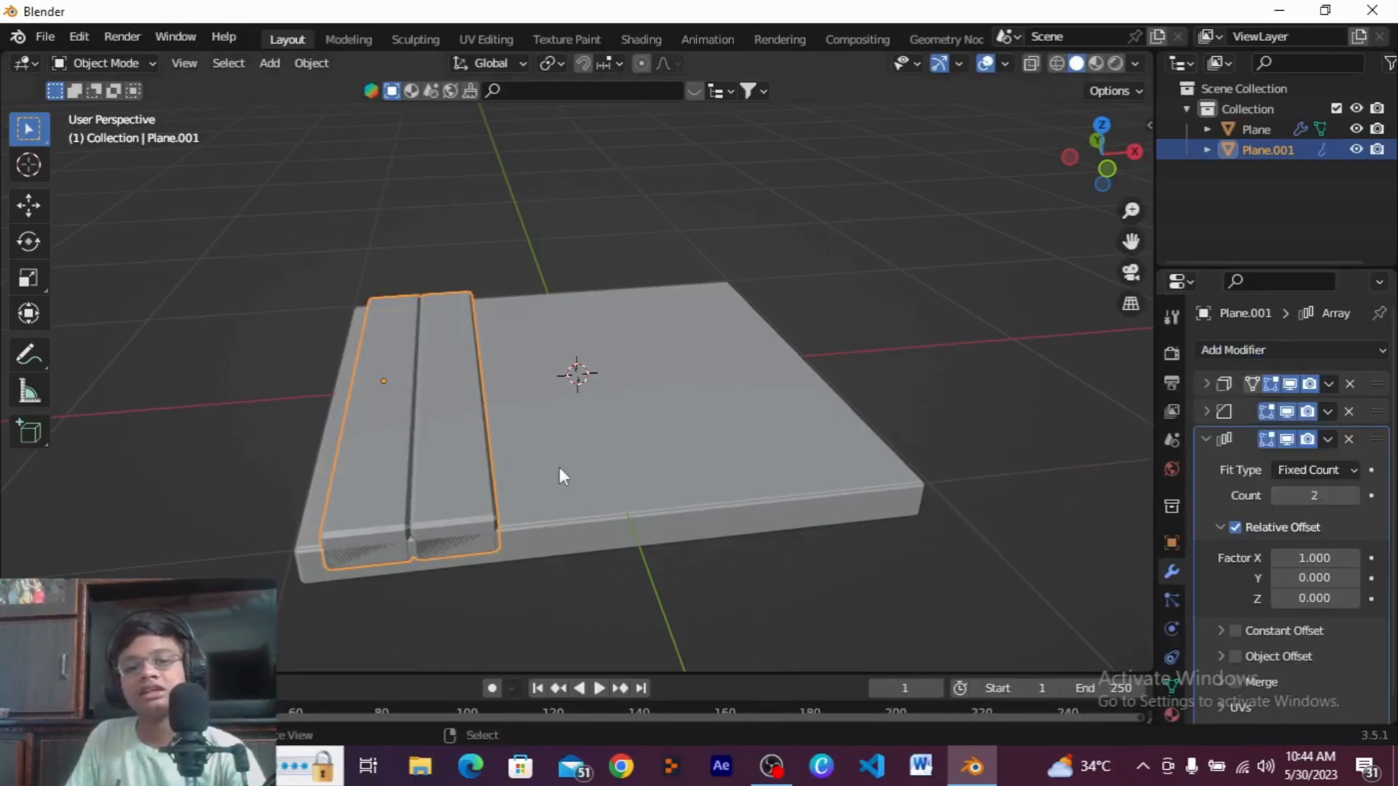
mouse_move(552, 470)
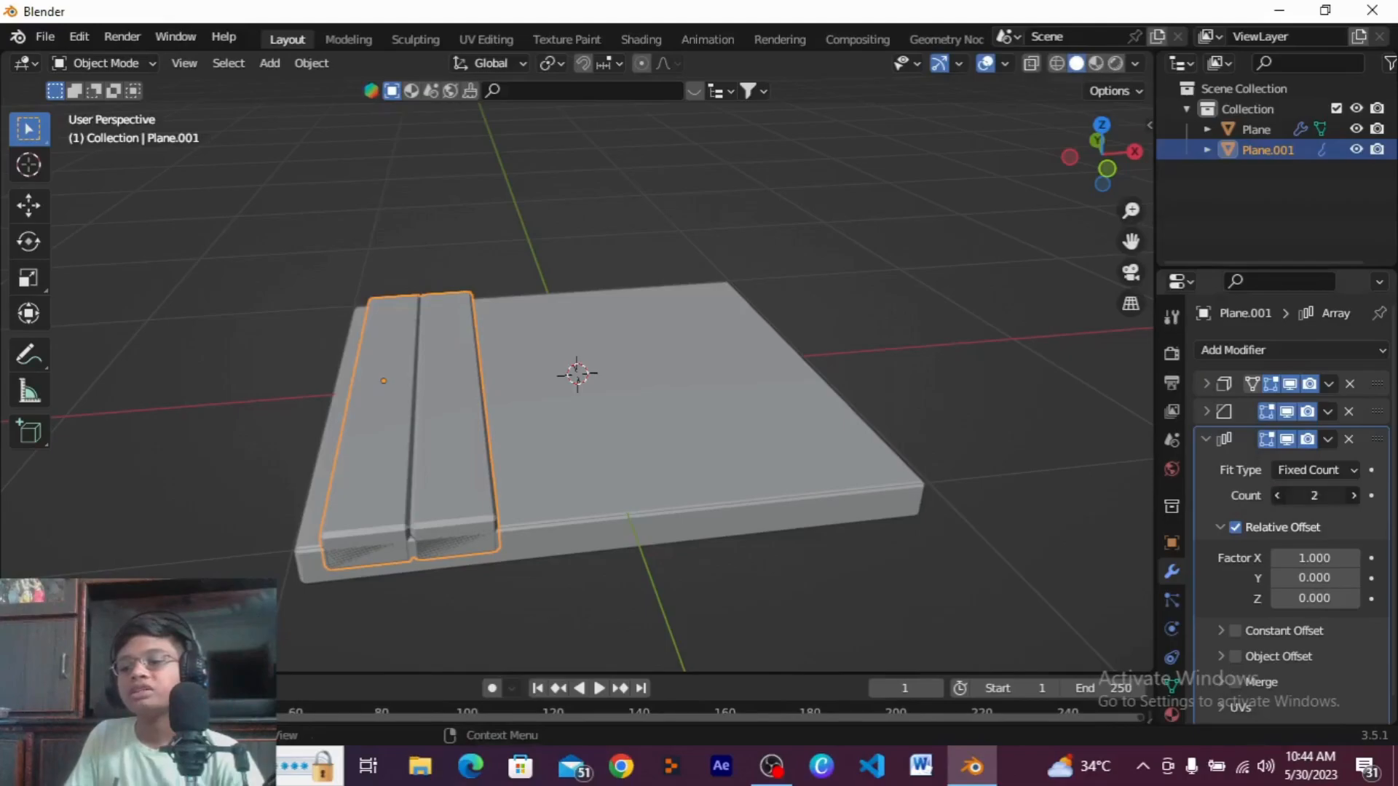
left_click(1276, 496)
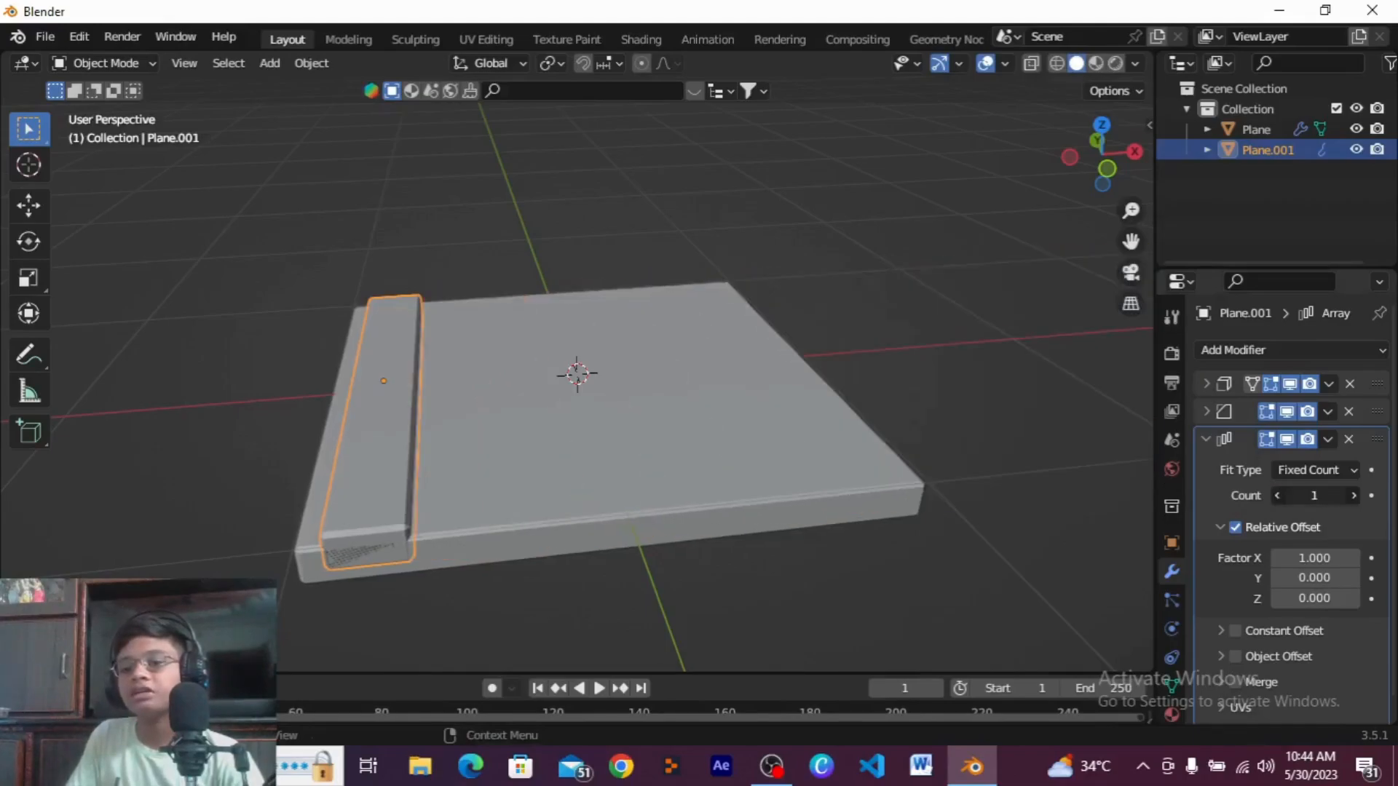
left_click(1353, 495)
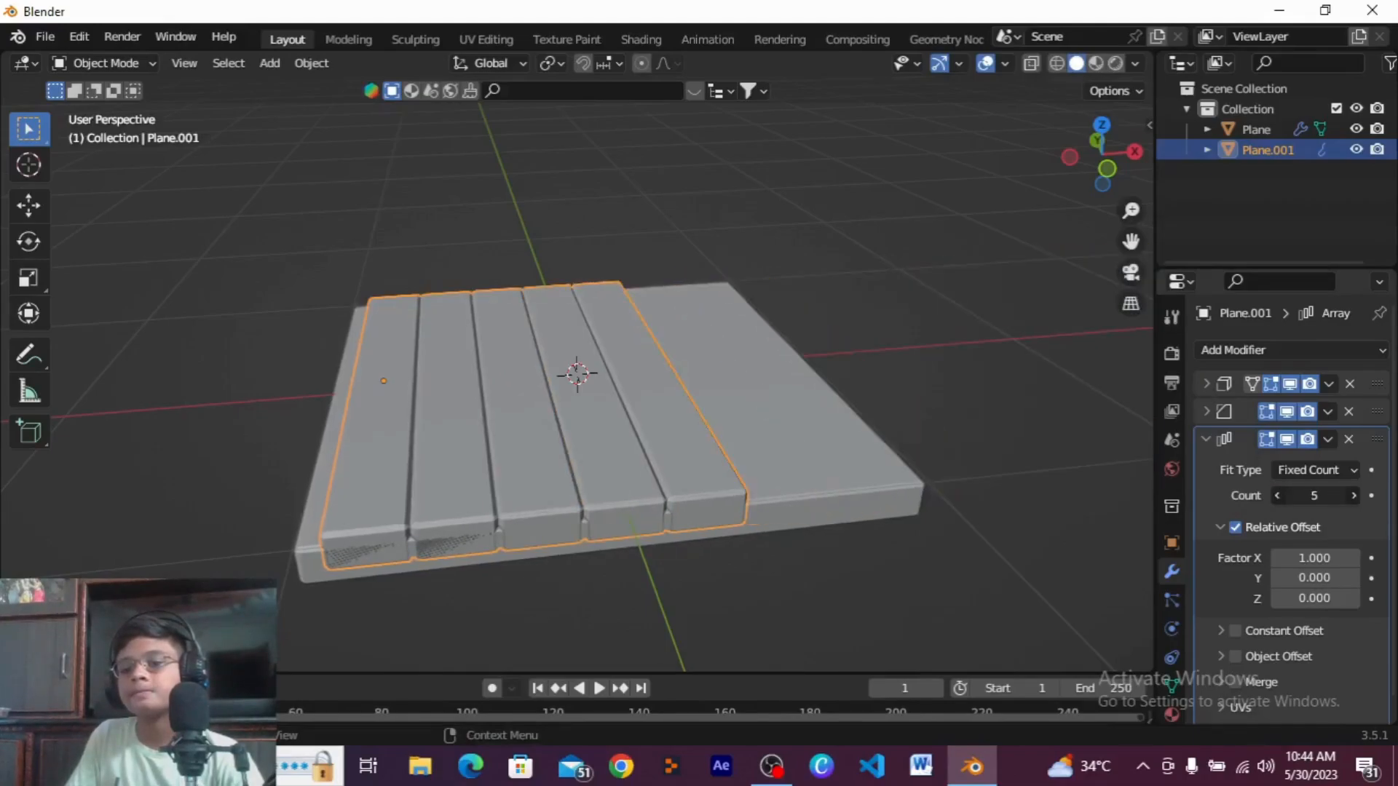
left_click(1353, 495)
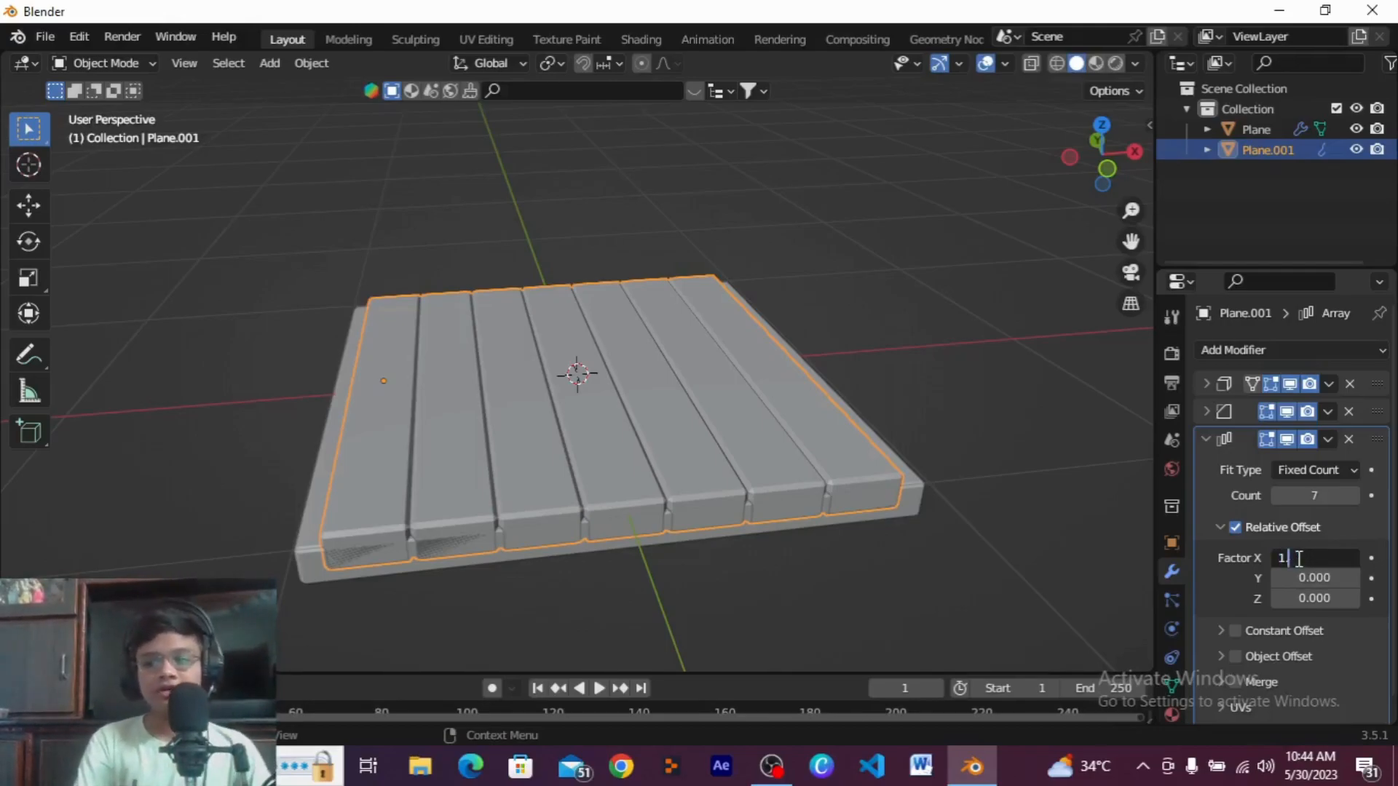
type("1.100")
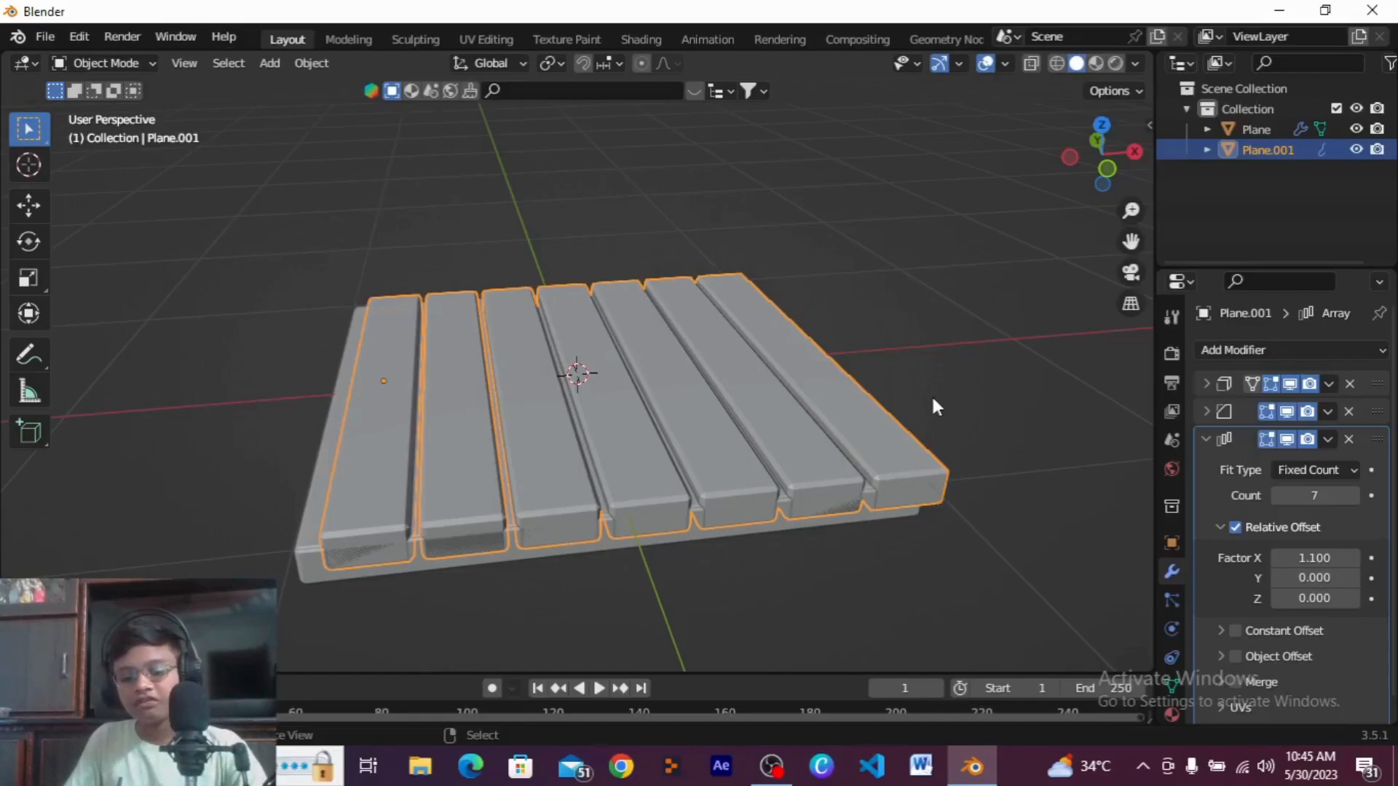
mouse_move(930, 408)
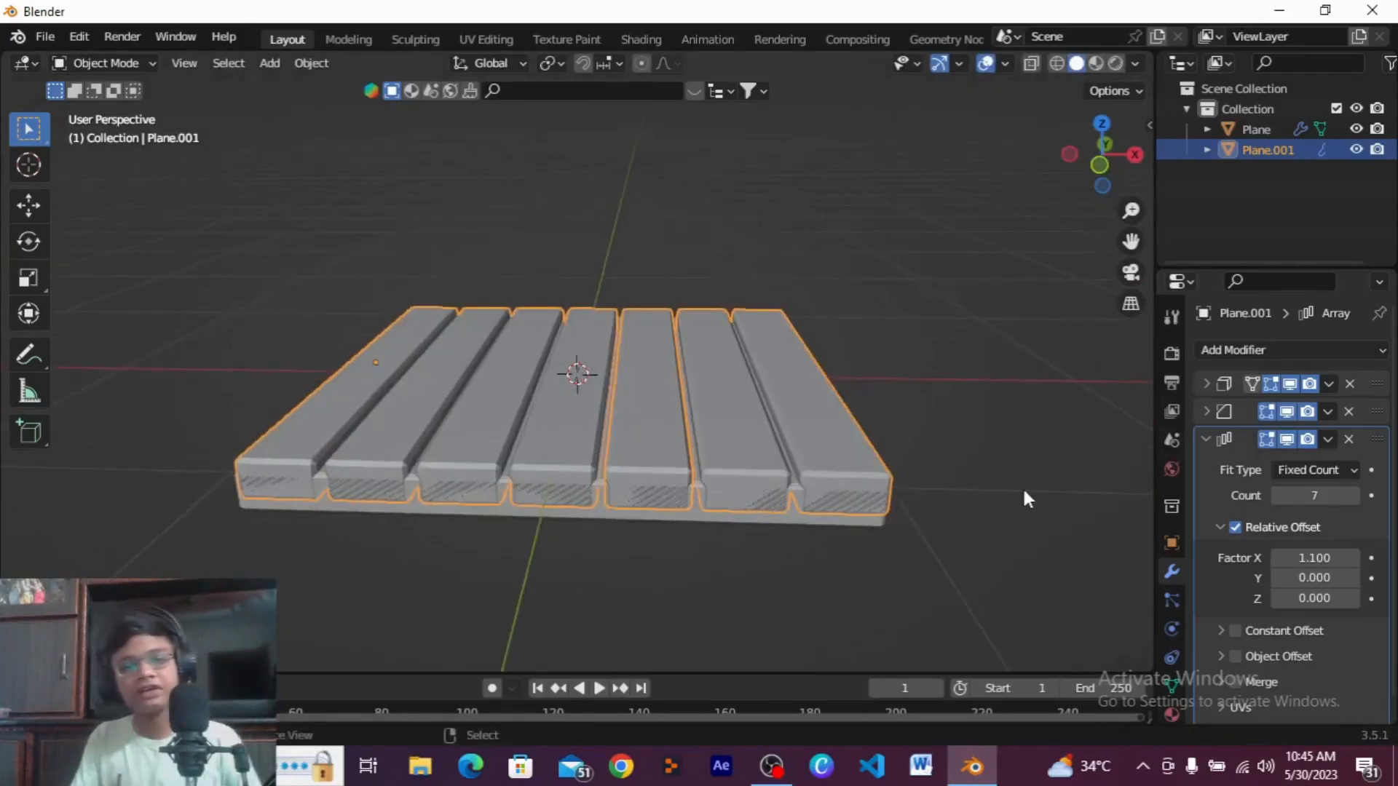
Step: Scroll the modifier panel after setting the Relative Offset X factor to 1.1
scroll("down", 3)
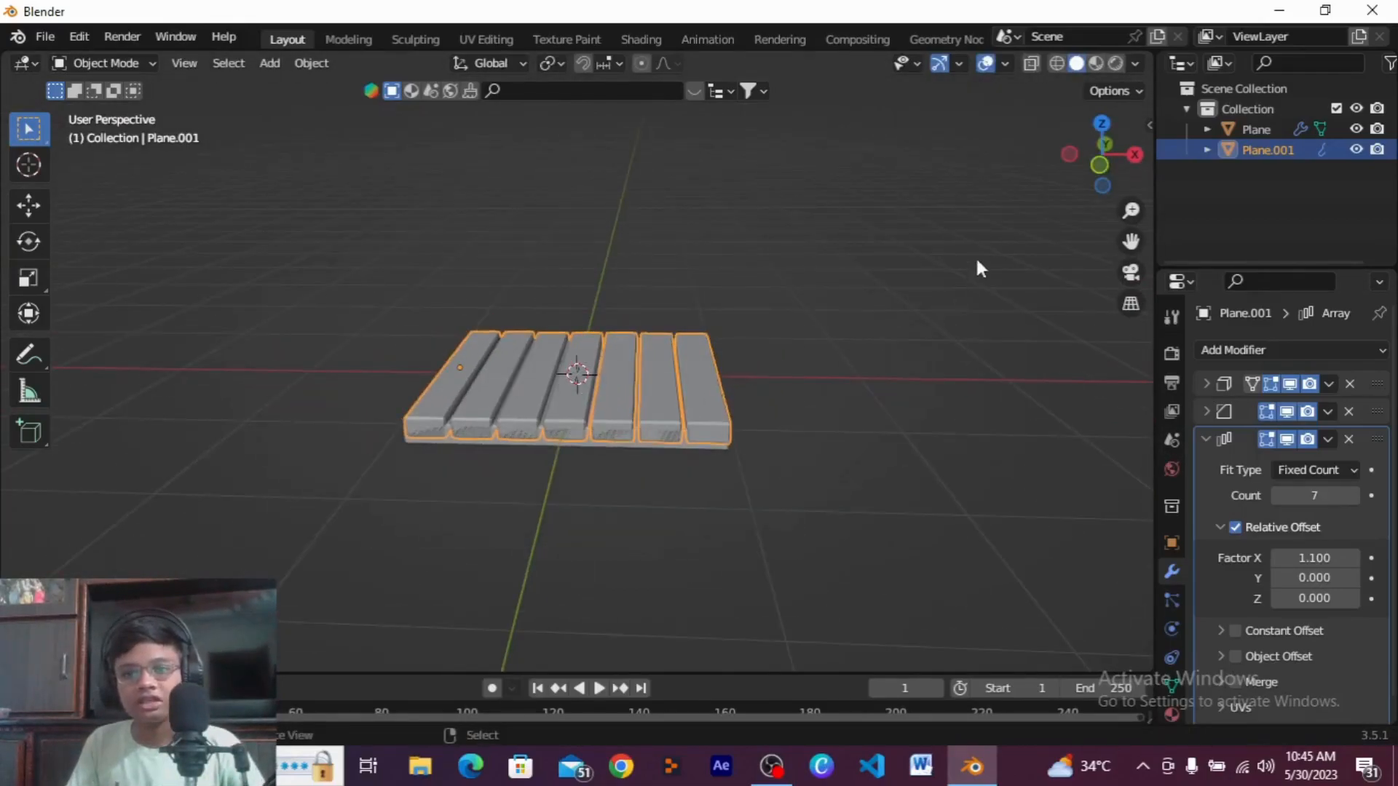